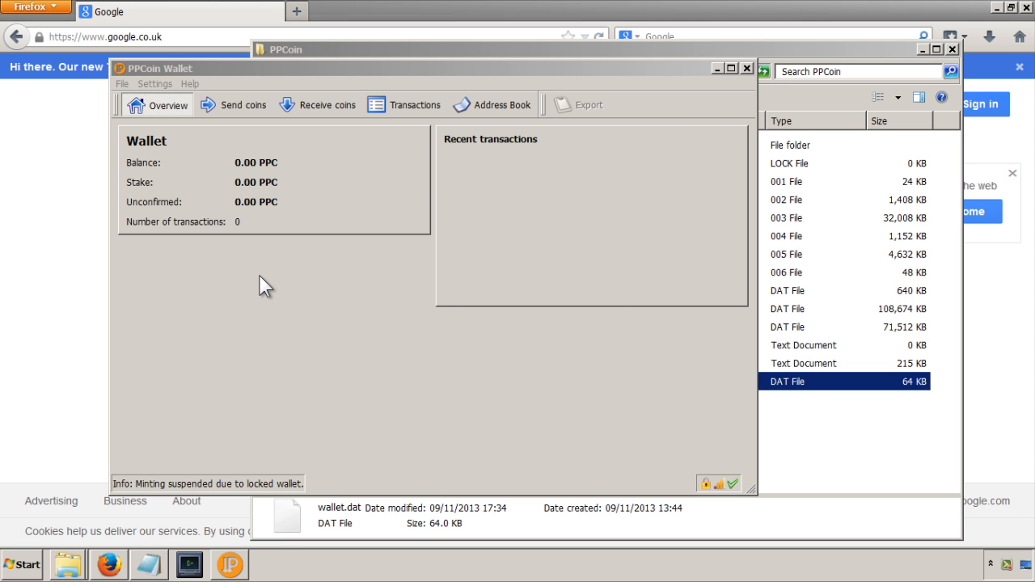
pyautogui.moveTo(436, 71)
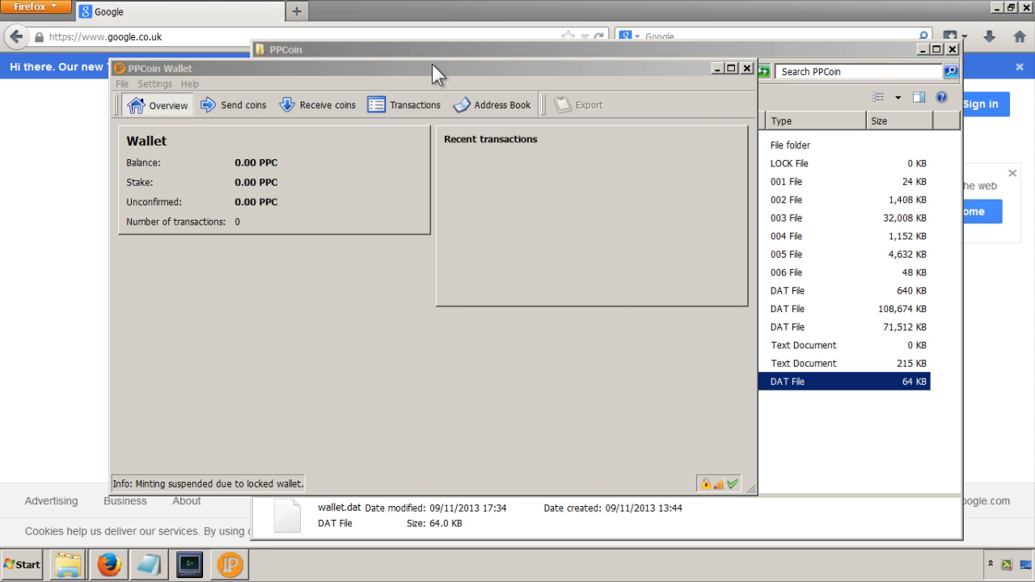
# - Drag the PPCoin Wallet window to the front and right, showing the 0.00 PPC balance
pyautogui.moveTo(436, 68); pyautogui.dragTo(501, 57)
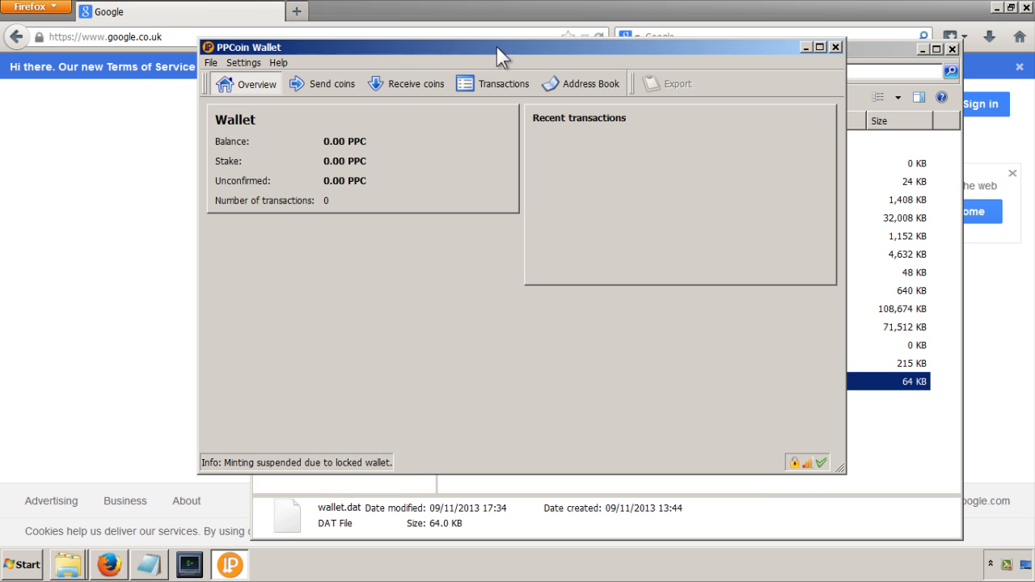
pyautogui.moveTo(352, 237)
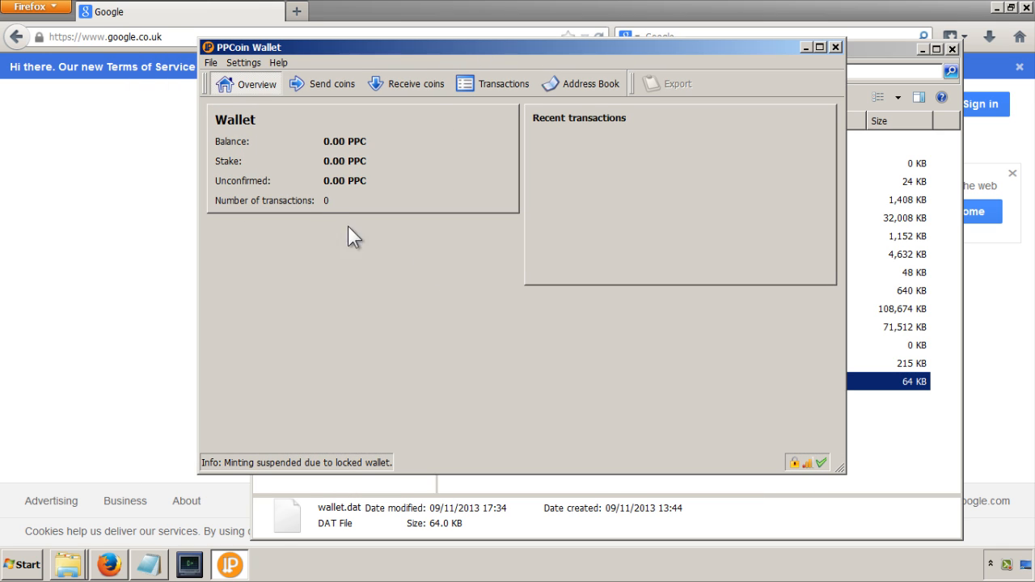
pyautogui.moveTo(365, 337)
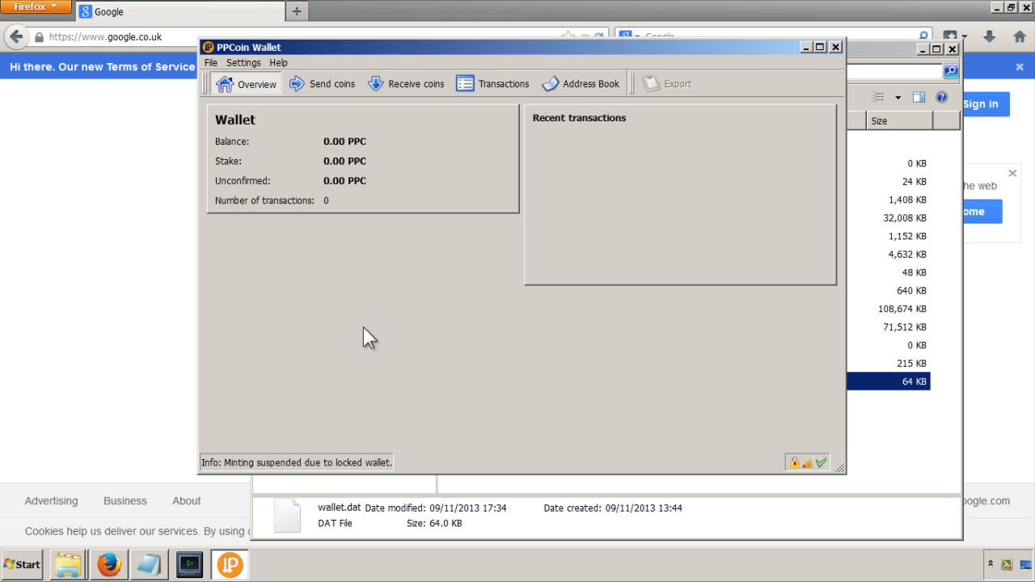
pyautogui.moveTo(502, 414)
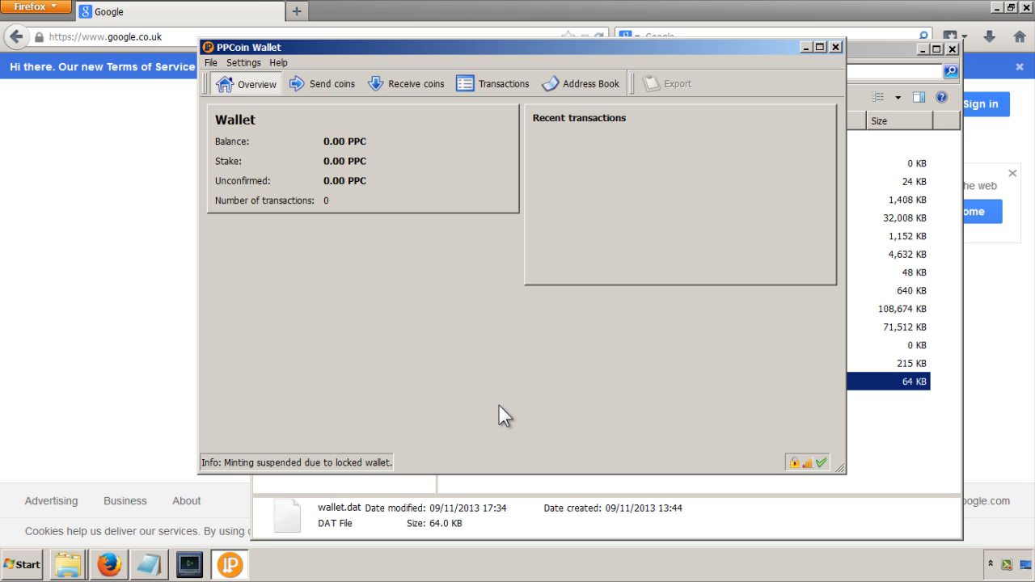
pyautogui.moveTo(212, 153)
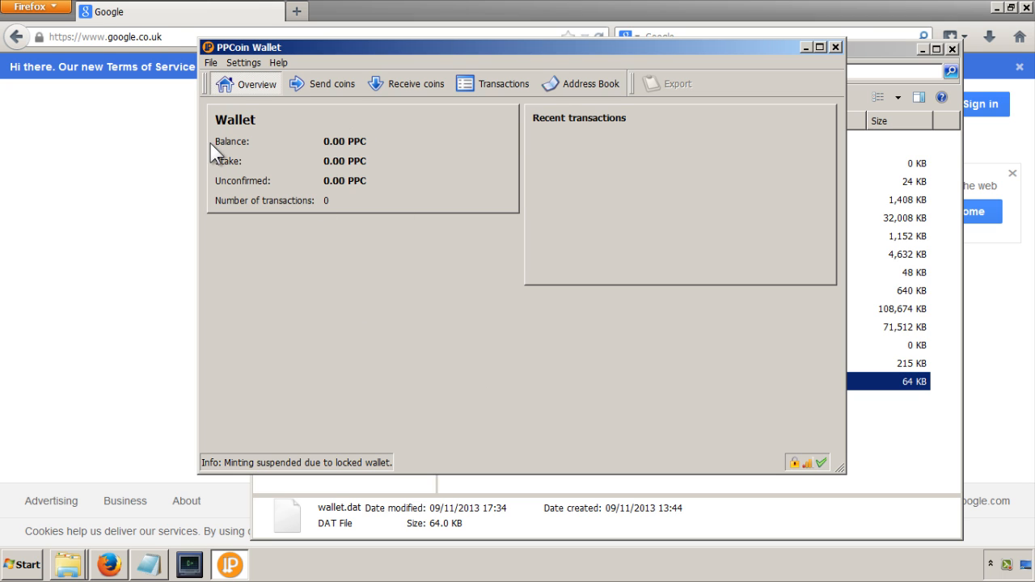
pyautogui.moveTo(970, 50)
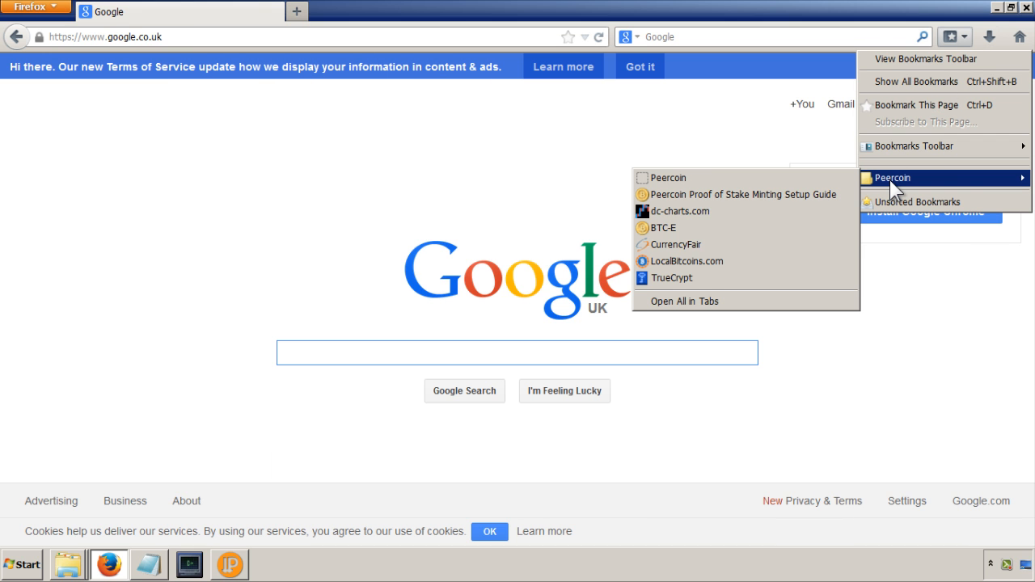
pyautogui.moveTo(697, 179)
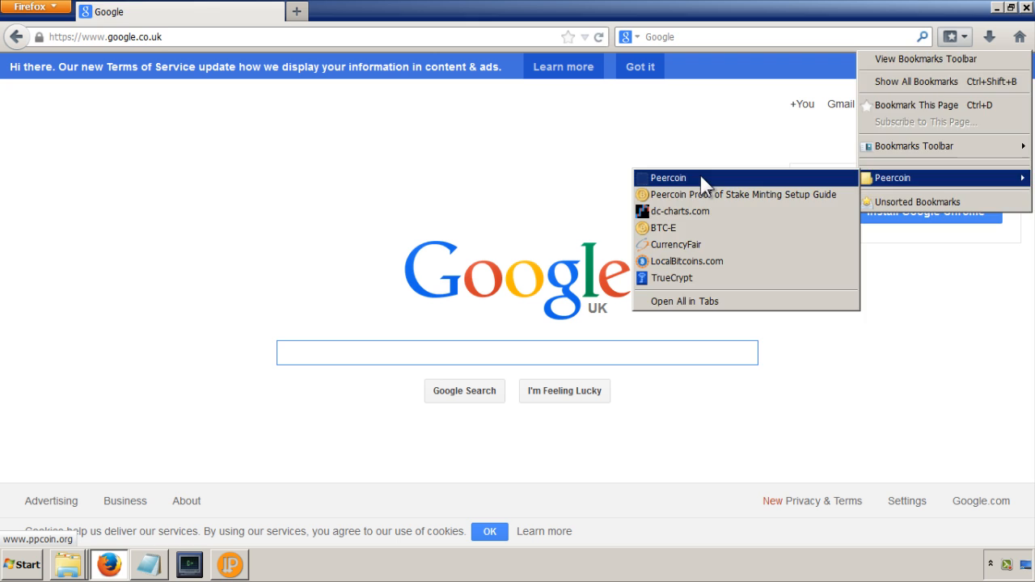
# - Open the Peercoin site from bookmarks, follow its Wiki link, and scroll the wiki home page
pyautogui.click(666, 177)
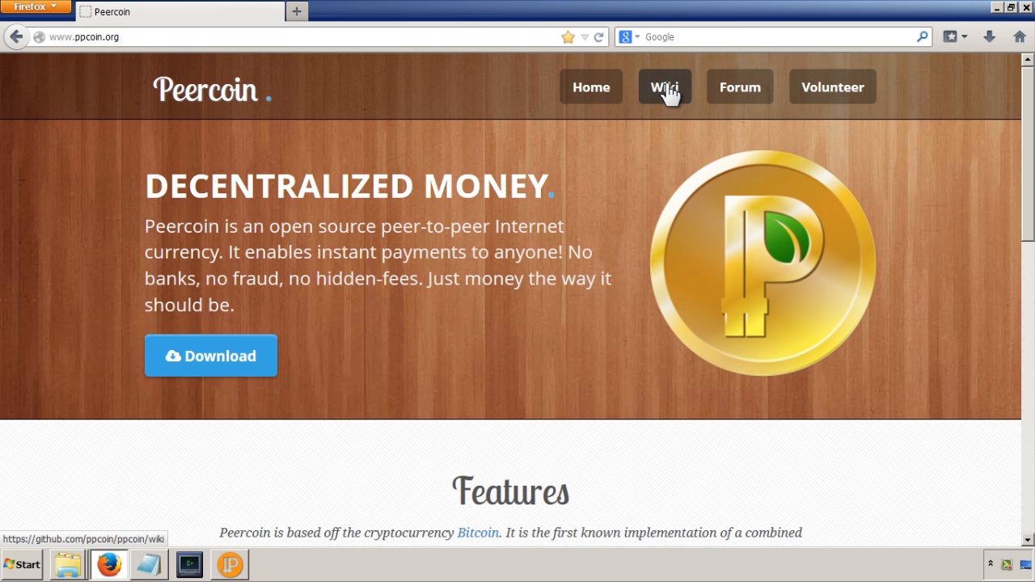
pyautogui.click(664, 87)
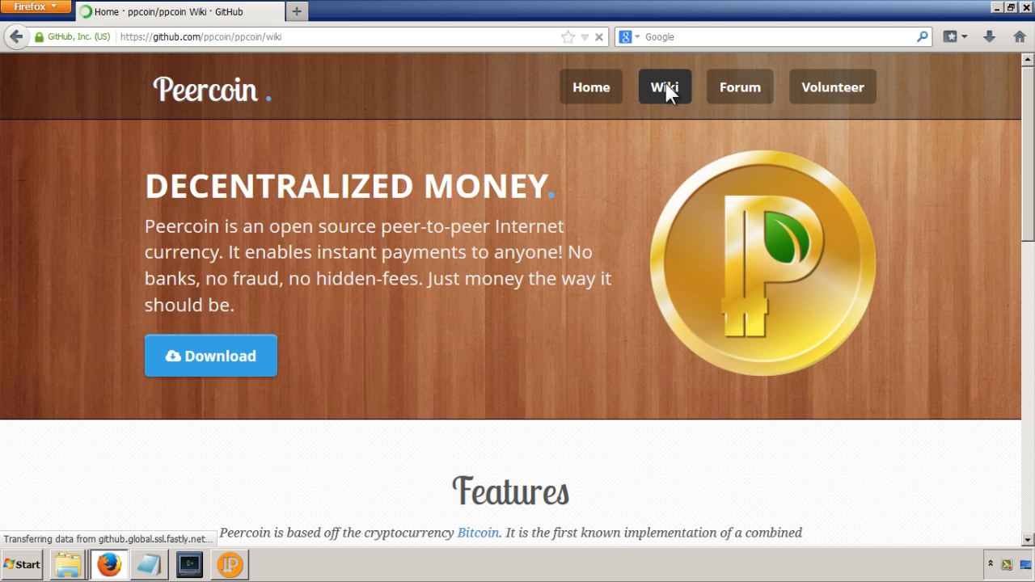
pyautogui.click(664, 87)
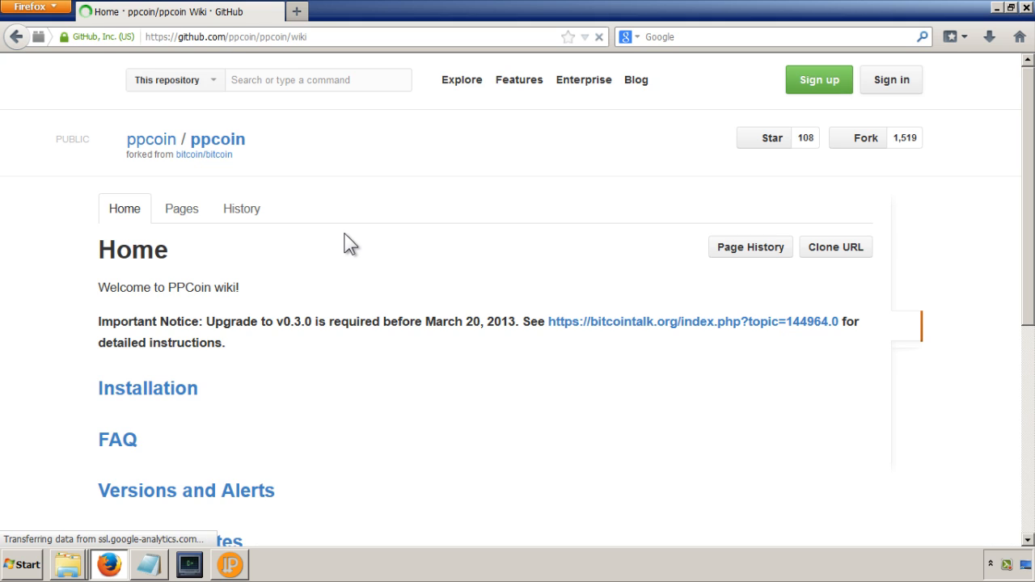
pyautogui.scroll(-3)
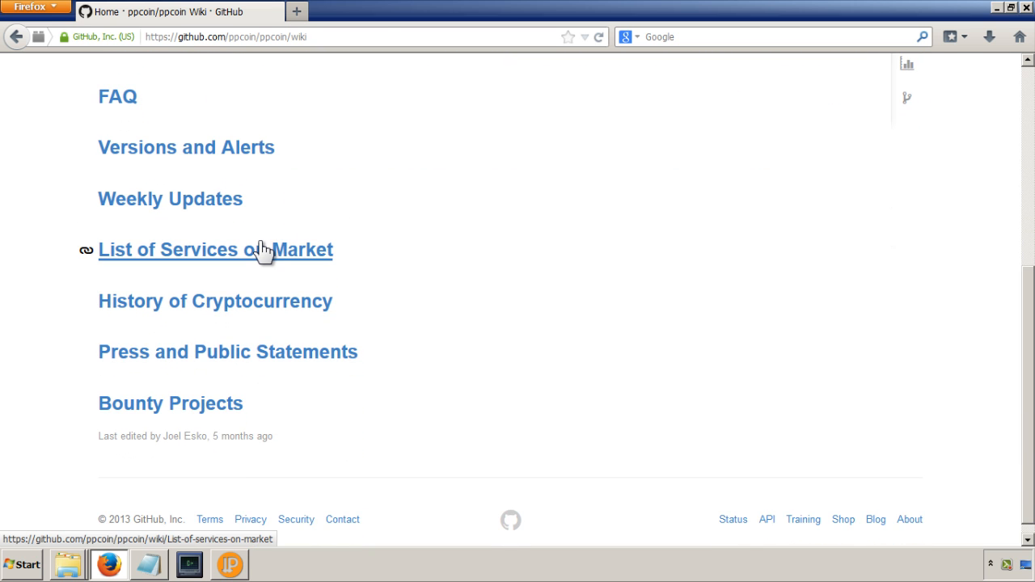
# - Open the wiki's 'List of Services on Market' page and scroll through exchanges and converters
pyautogui.click(215, 249)
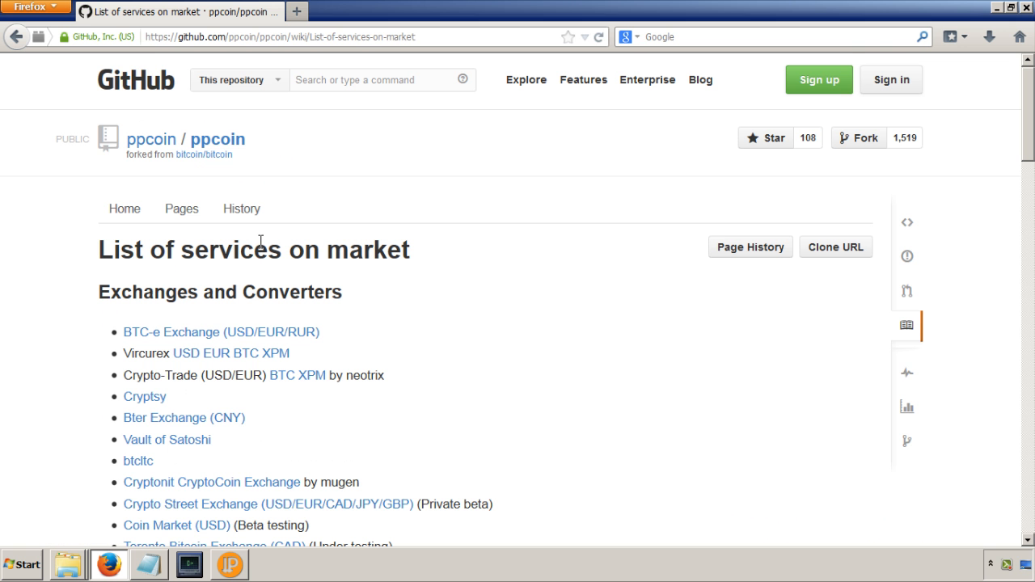
pyautogui.scroll(-3)
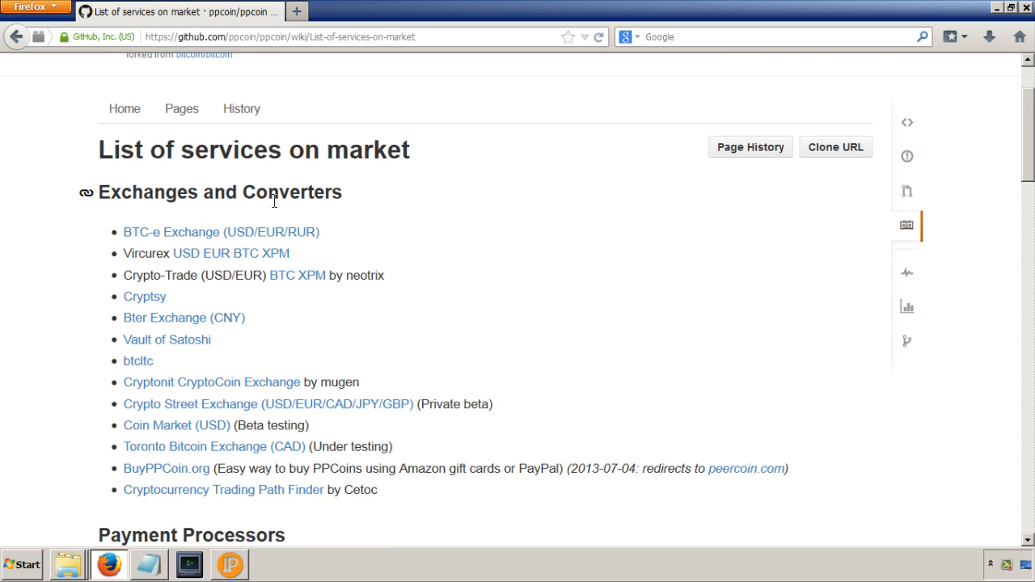
pyautogui.scroll(-3)
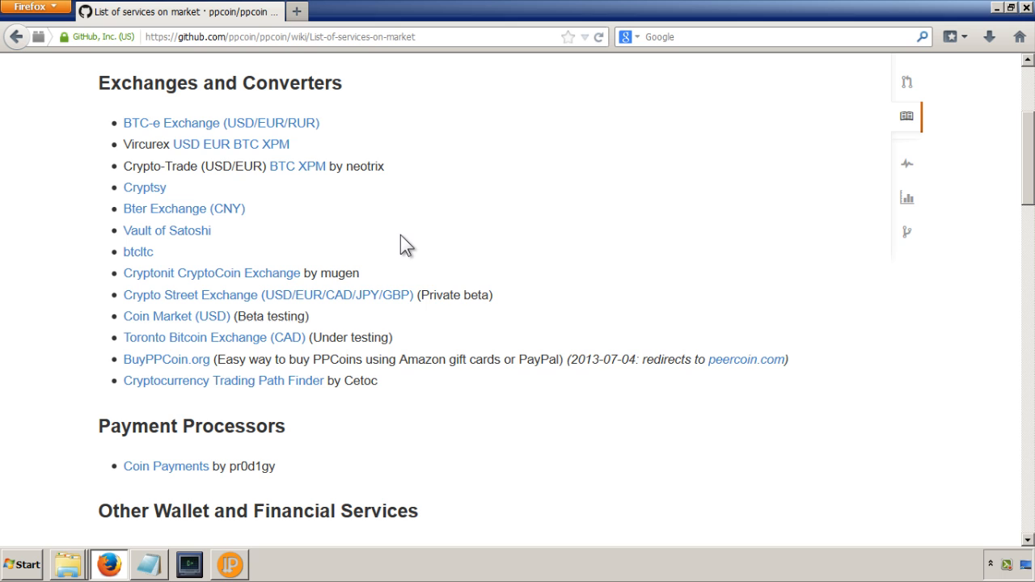
pyautogui.moveTo(267, 166)
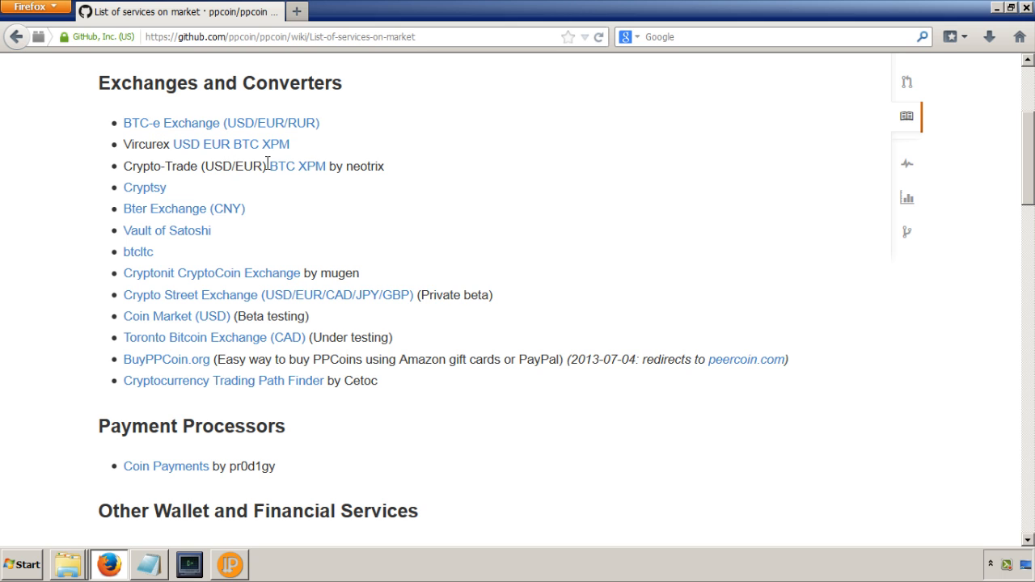
pyautogui.moveTo(185, 243)
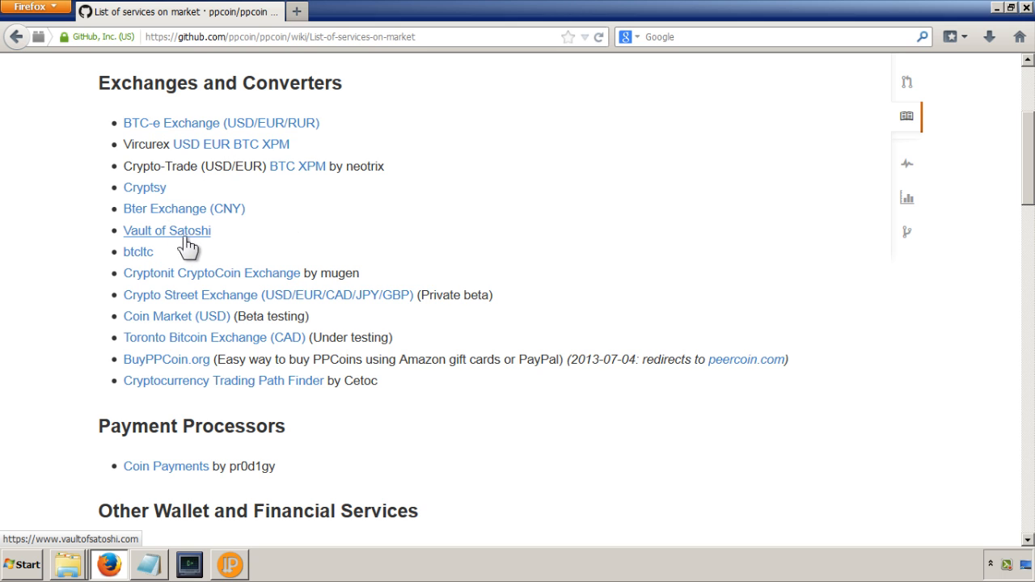
pyautogui.moveTo(229, 234)
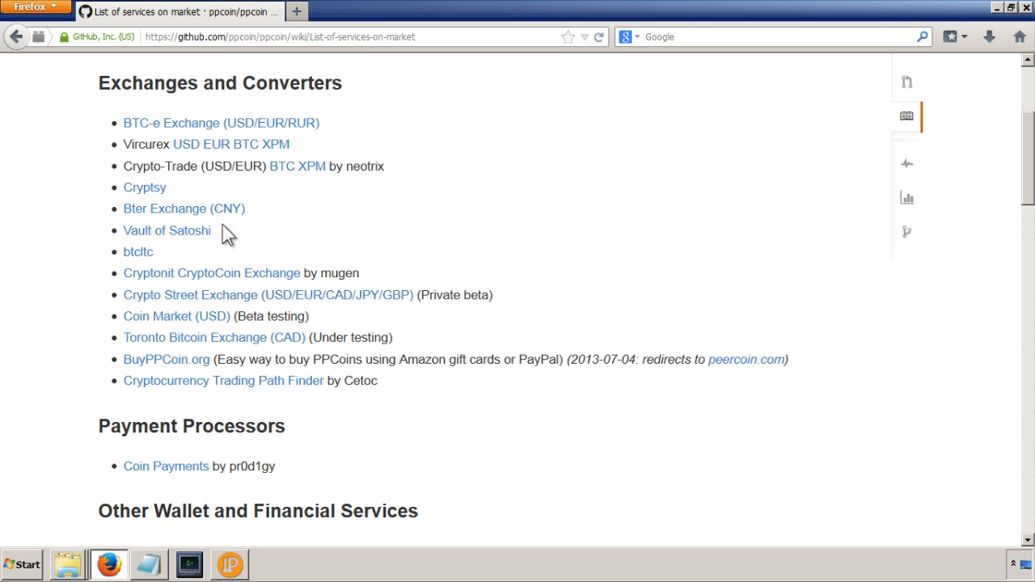
pyautogui.moveTo(262, 224)
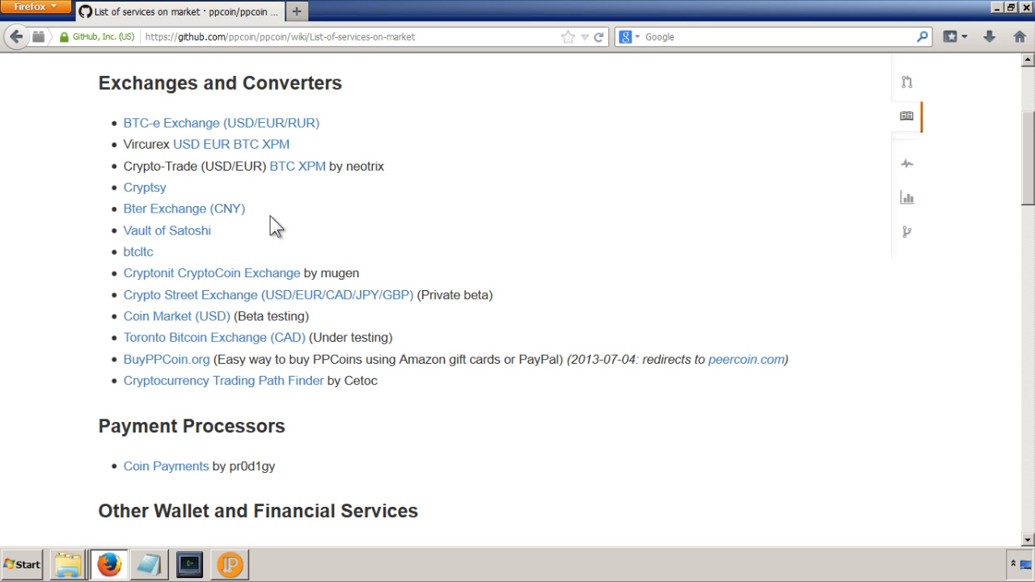
pyautogui.scroll(-3)
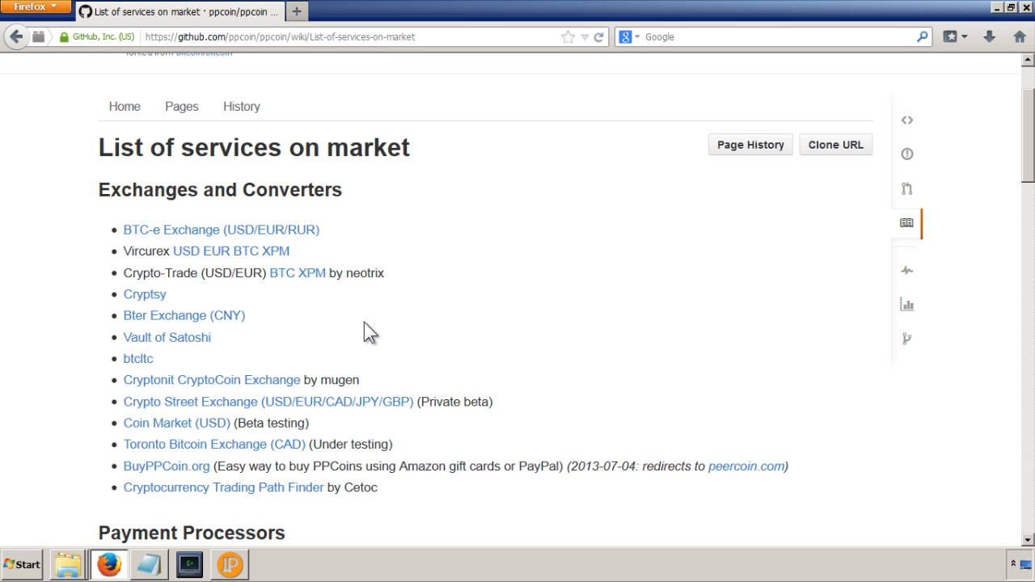
pyautogui.moveTo(337, 318)
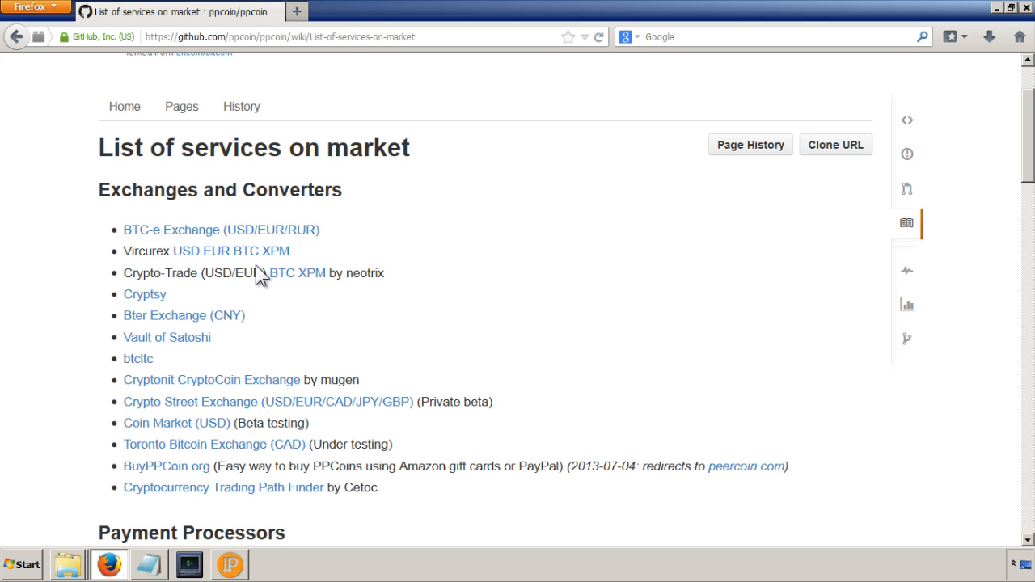
pyautogui.moveTo(190, 233)
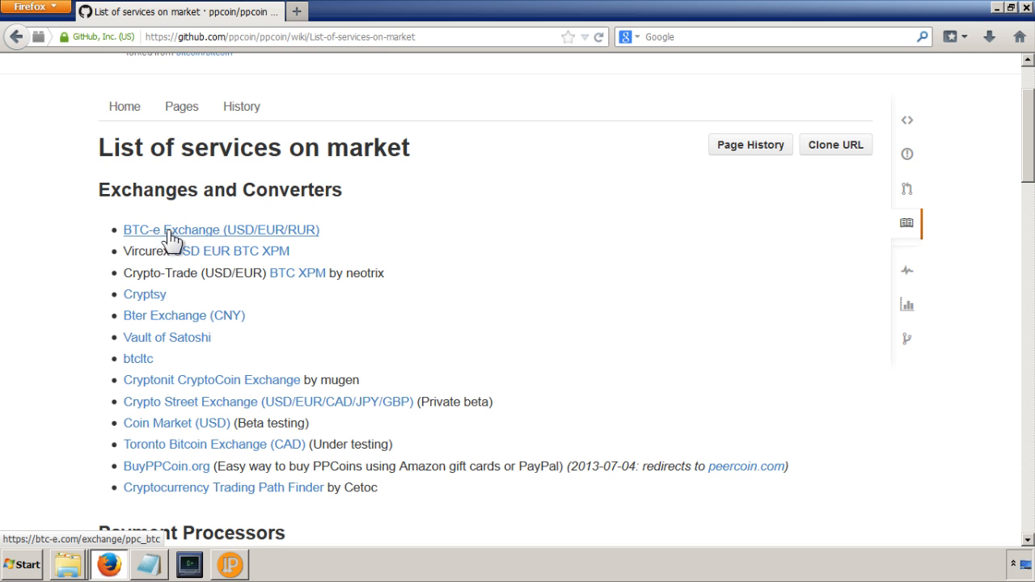
pyautogui.moveTo(158, 242)
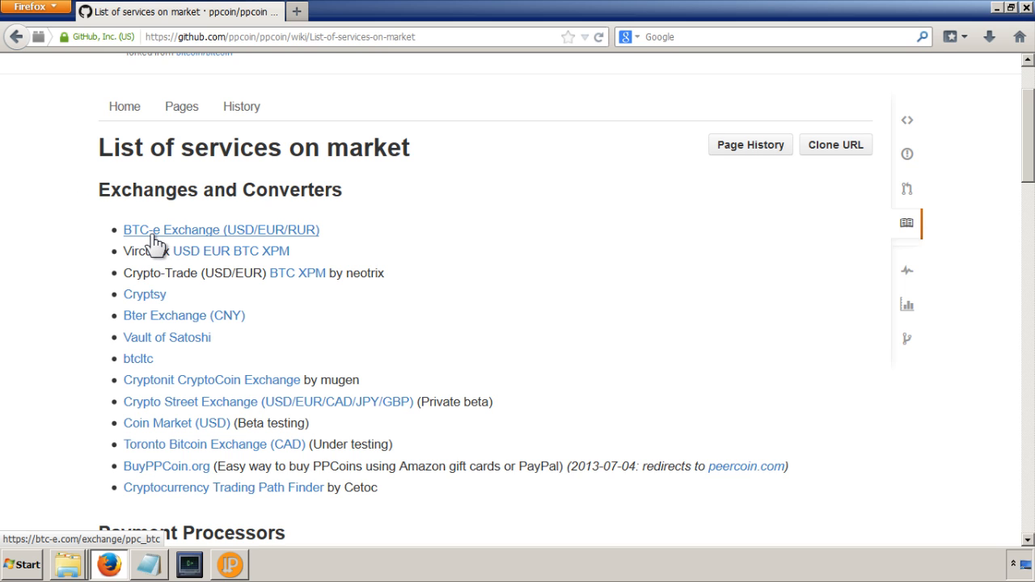
pyautogui.moveTo(258, 244)
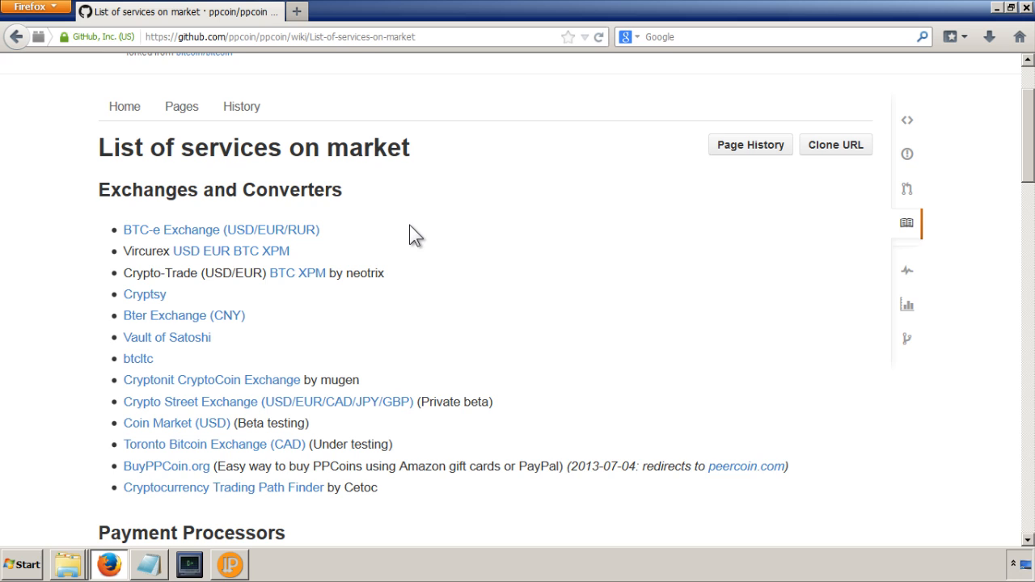
pyautogui.moveTo(475, 248)
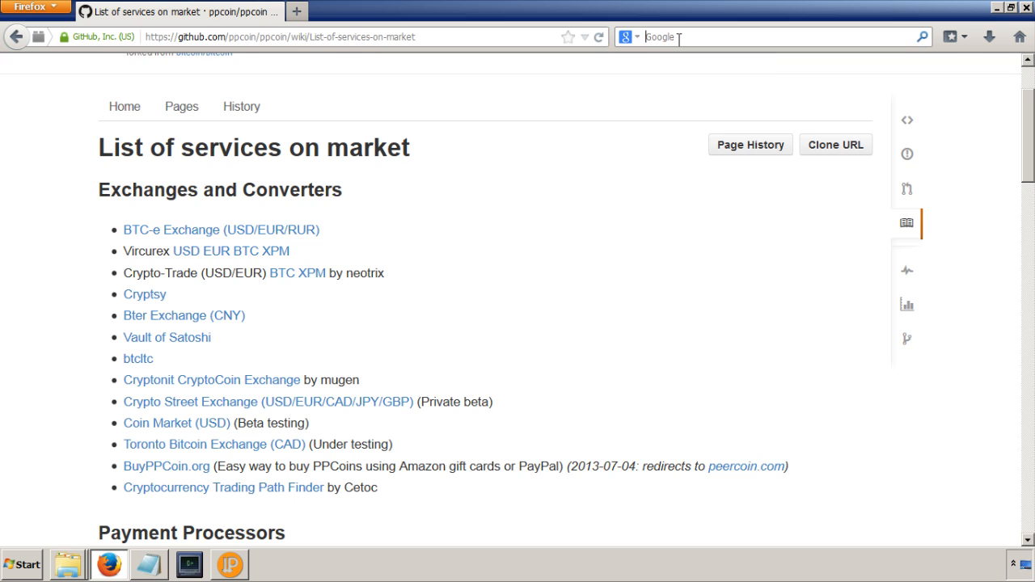
# - Go to Blockchain.info Markets for live bitcoin prices and close the Chat panel
pyautogui.write('blockchain.info')
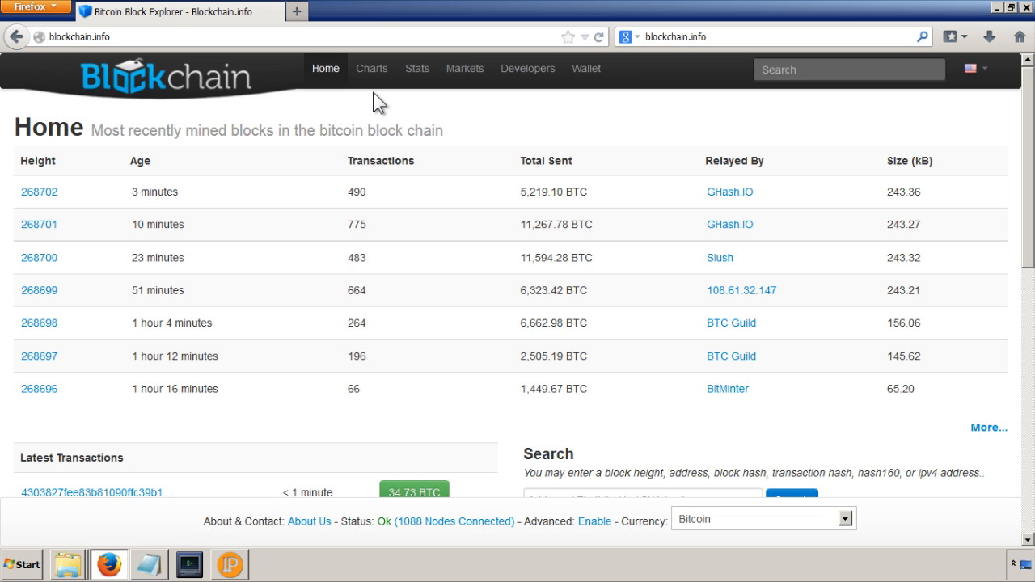
pyautogui.click(464, 68)
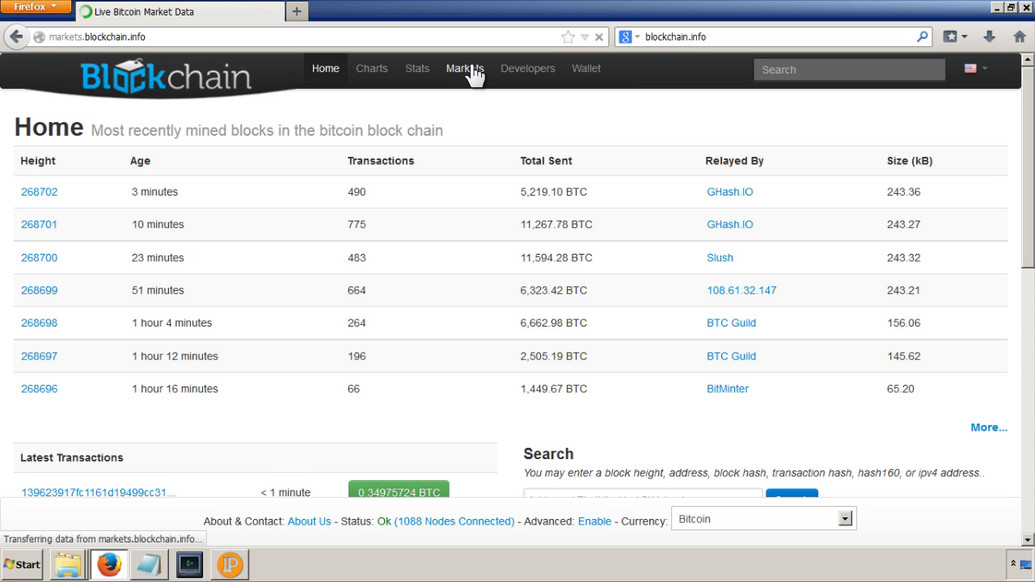
pyautogui.click(462, 68)
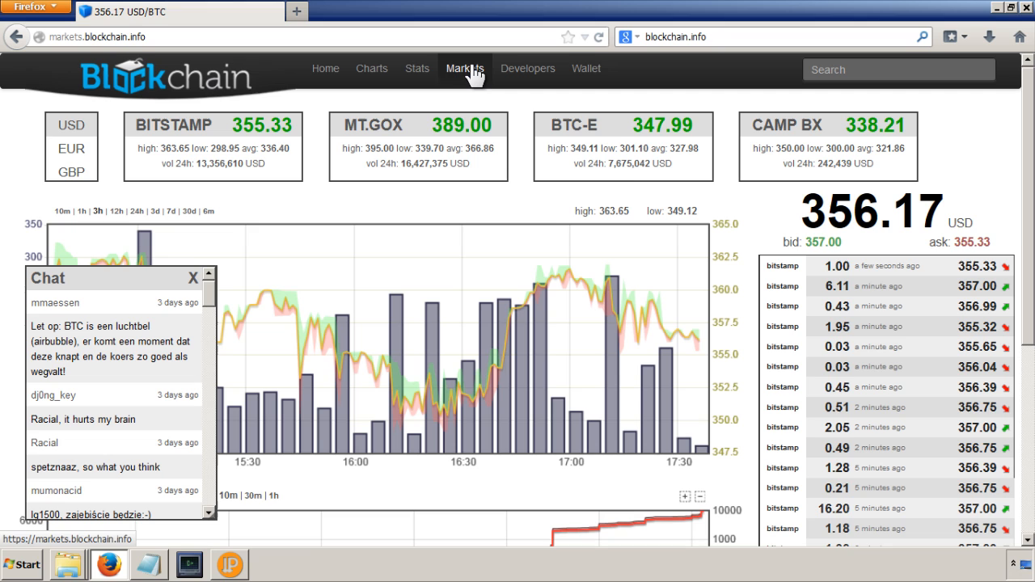
pyautogui.click(192, 277)
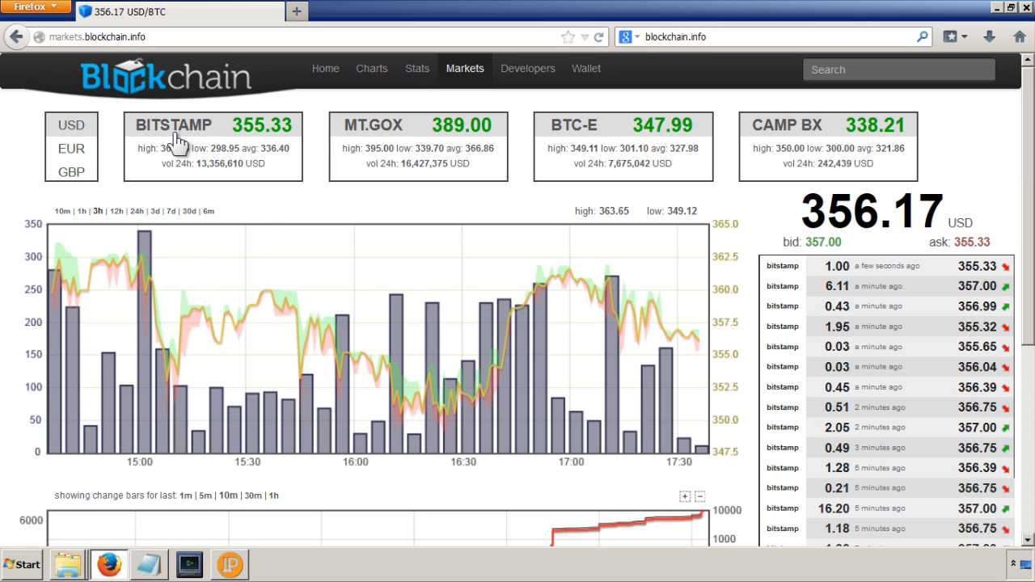
pyautogui.moveTo(191, 135)
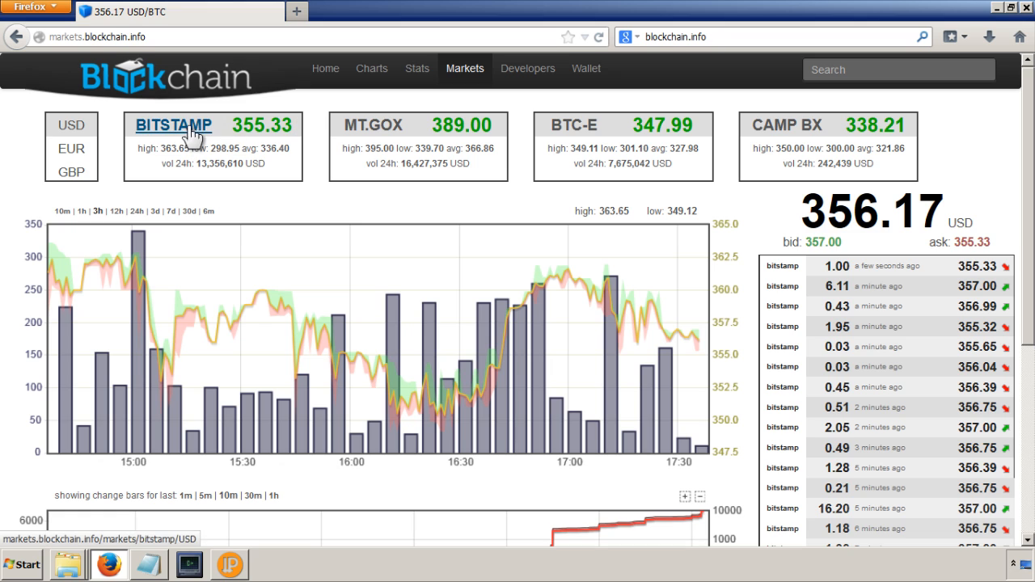
pyautogui.moveTo(213, 142)
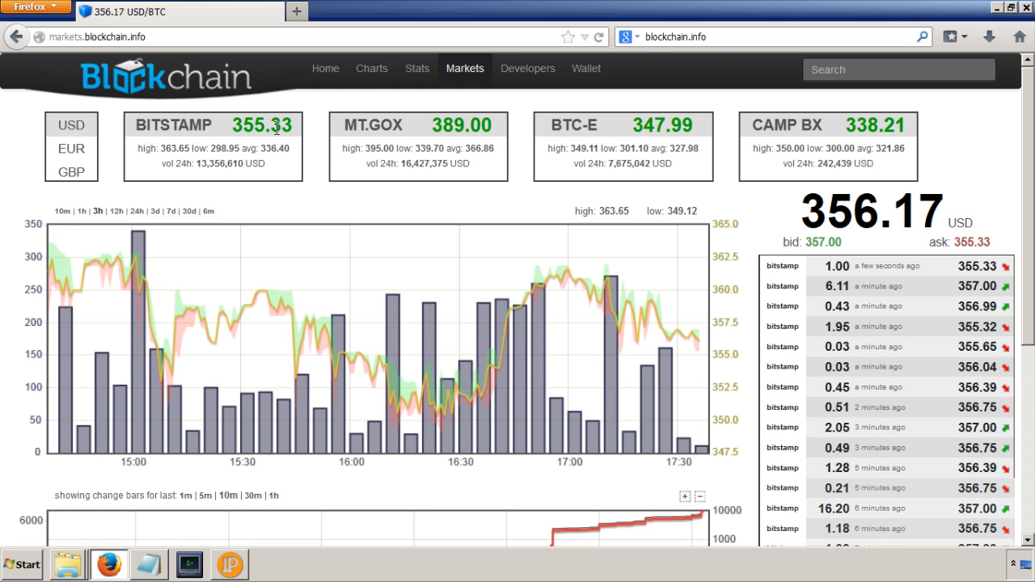
pyautogui.moveTo(475, 139)
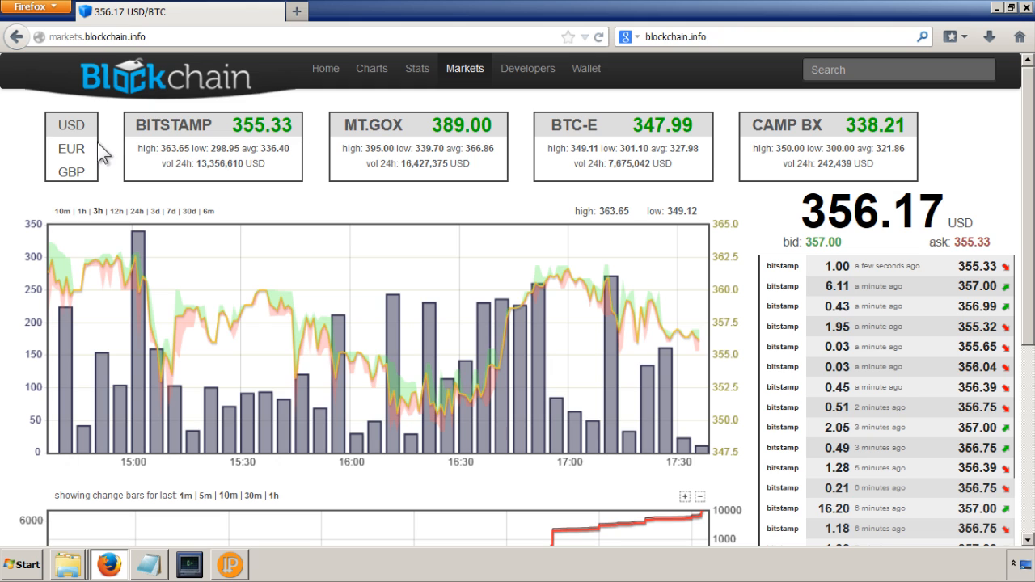
# - Show Blockchain.info prices in GBP (242.00 on Mt.Gox), close chat, and start a LocalBitcoins search
pyautogui.click(70, 172)
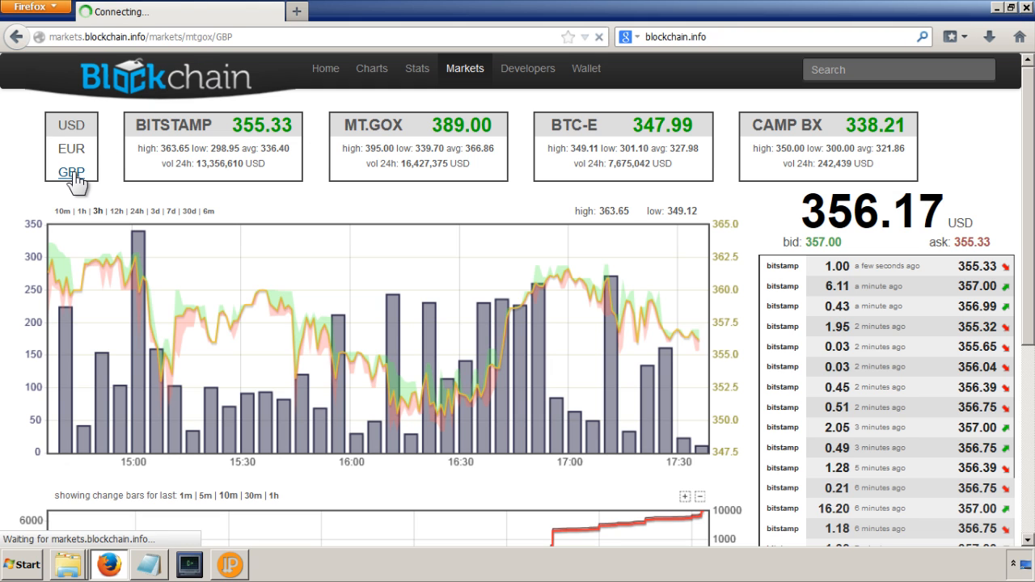
pyautogui.click(71, 170)
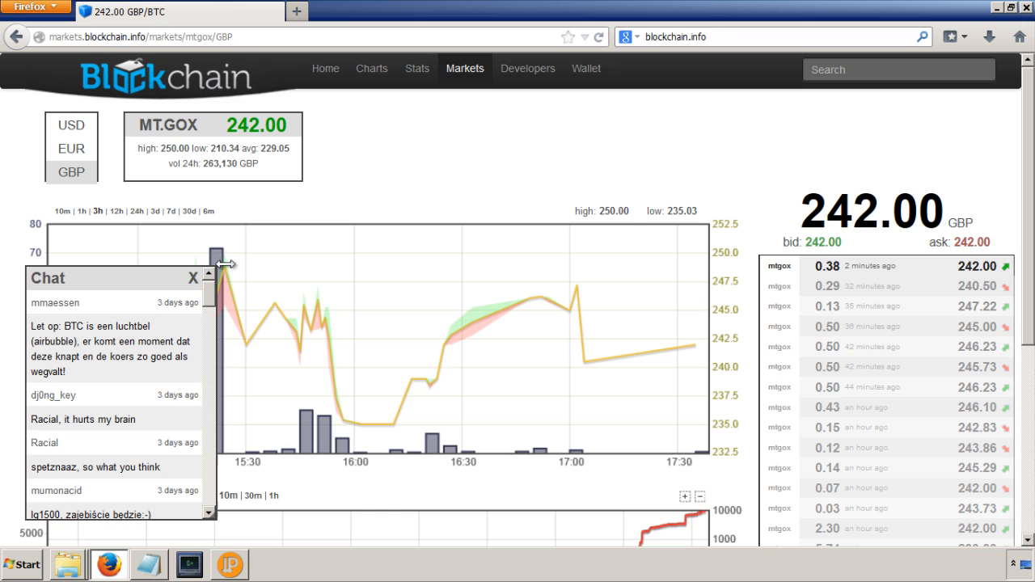
pyautogui.click(192, 278)
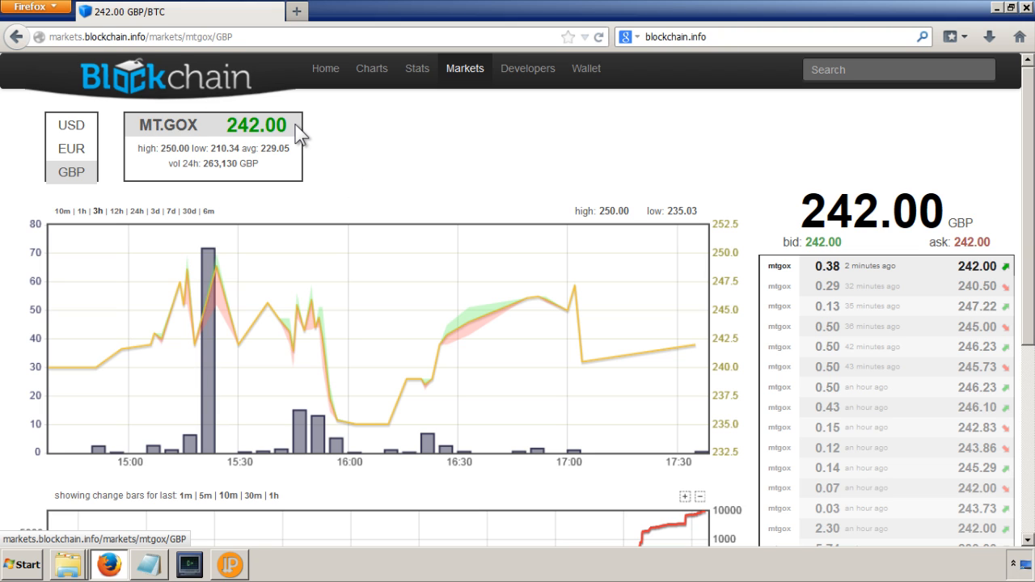
pyautogui.moveTo(390, 158)
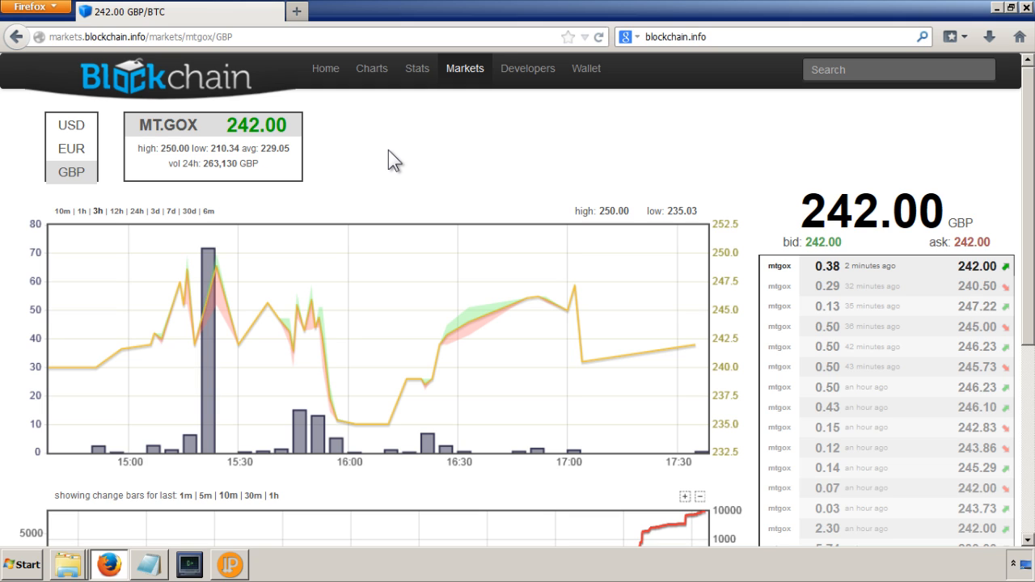
pyautogui.moveTo(384, 162)
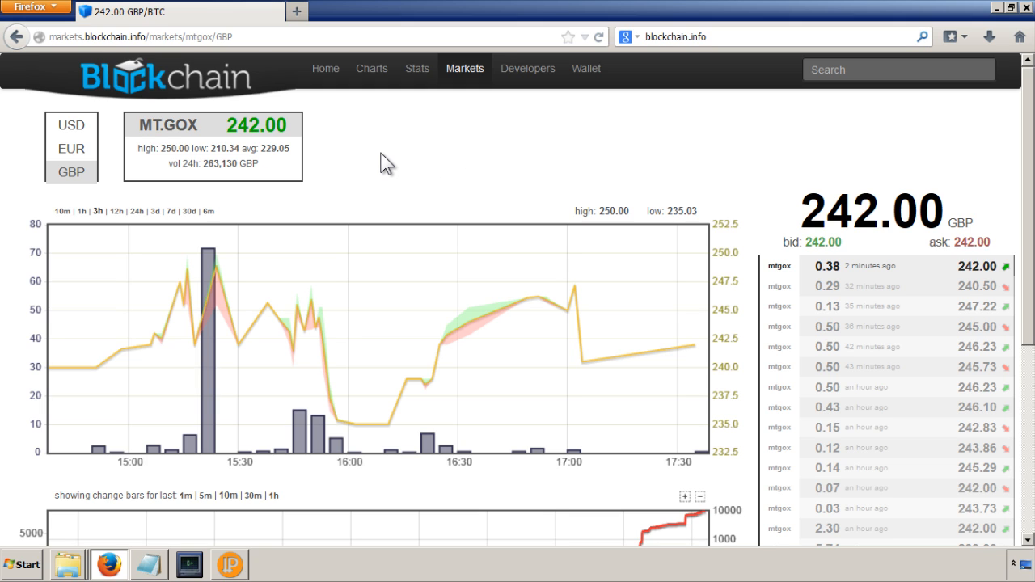
pyautogui.moveTo(463, 170)
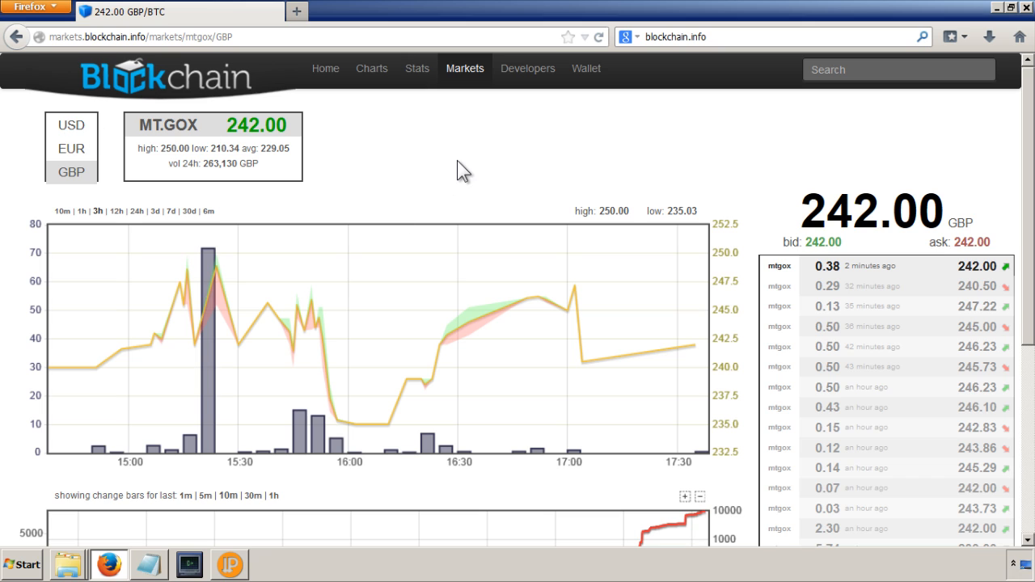
pyautogui.moveTo(319, 145)
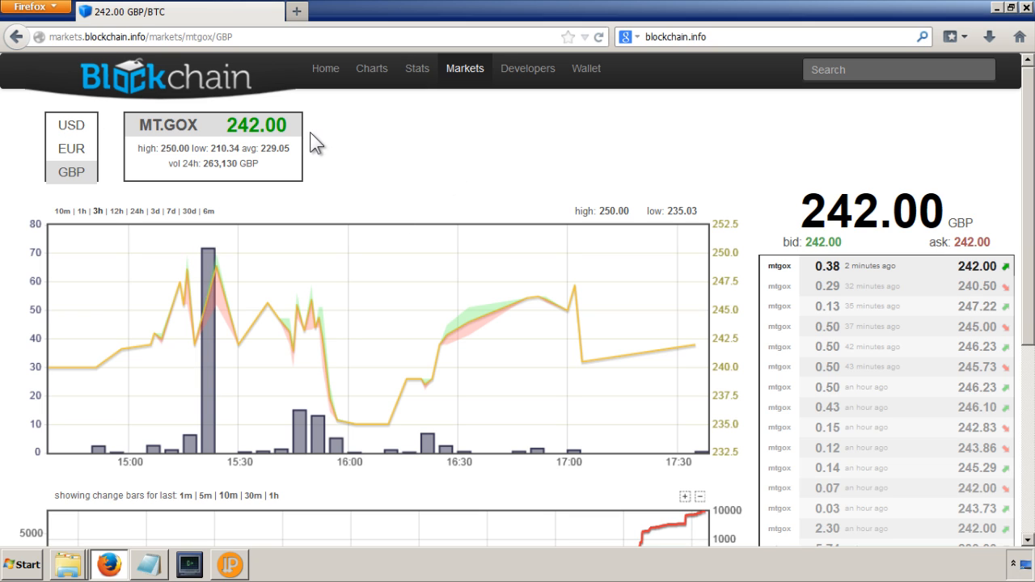
pyautogui.click(675, 36)
pyautogui.write('localbitcoins')
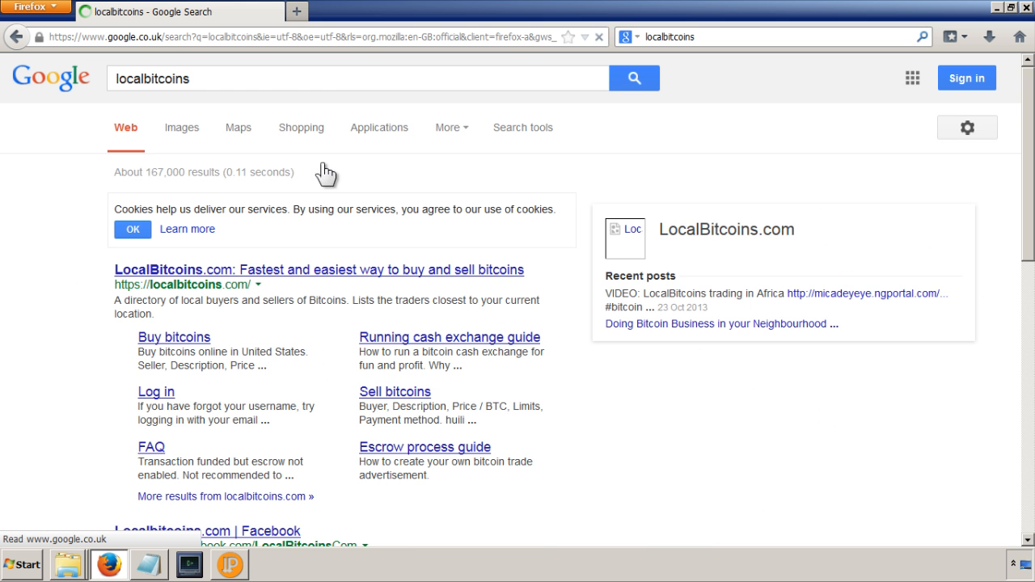
# - Open LocalBitcoins and search bank-transfer buy offers for Brighton, United Kingdom
pyautogui.click(319, 270)
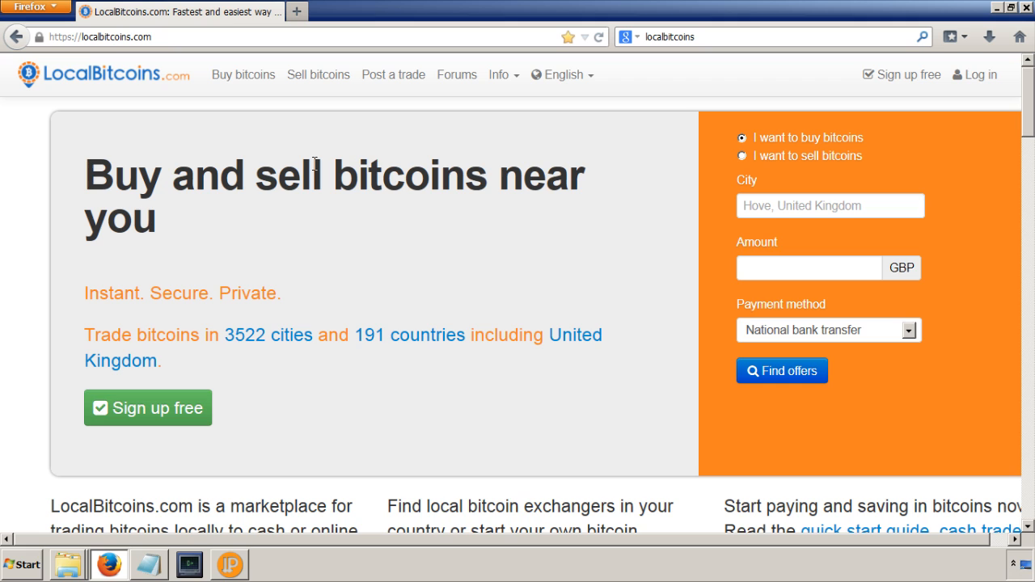
pyautogui.moveTo(316, 190)
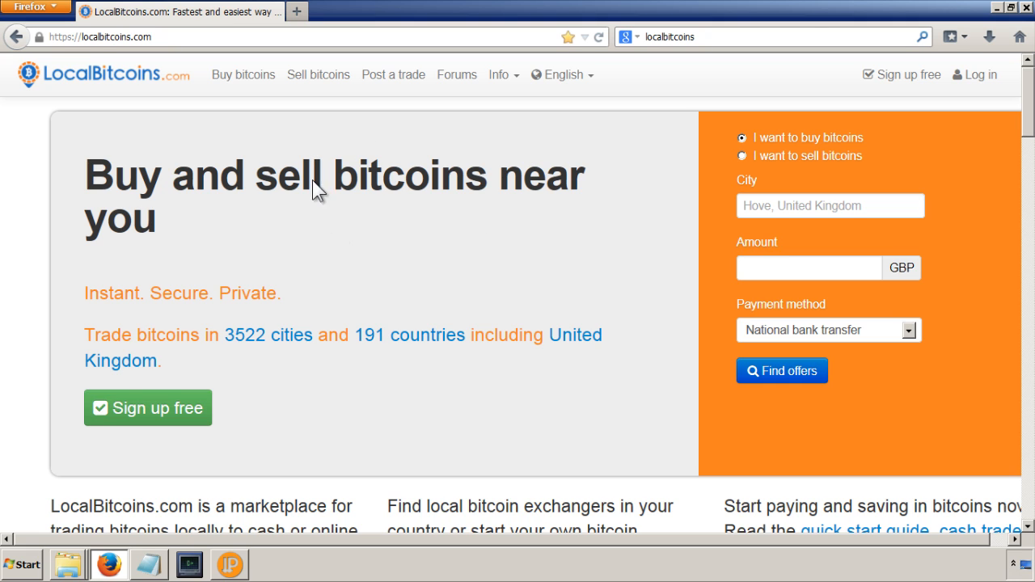
pyautogui.moveTo(297, 154)
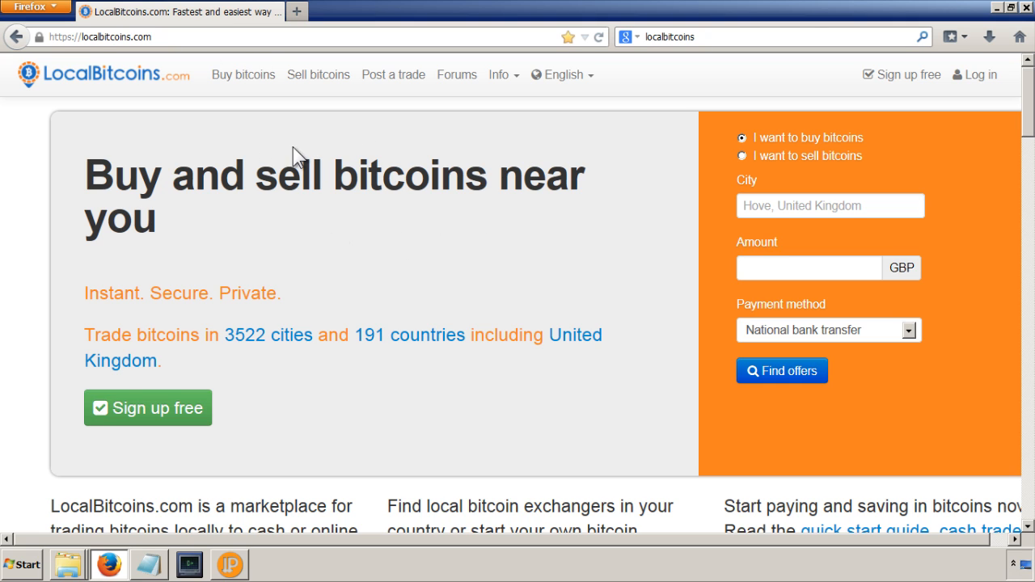
pyautogui.moveTo(323, 185)
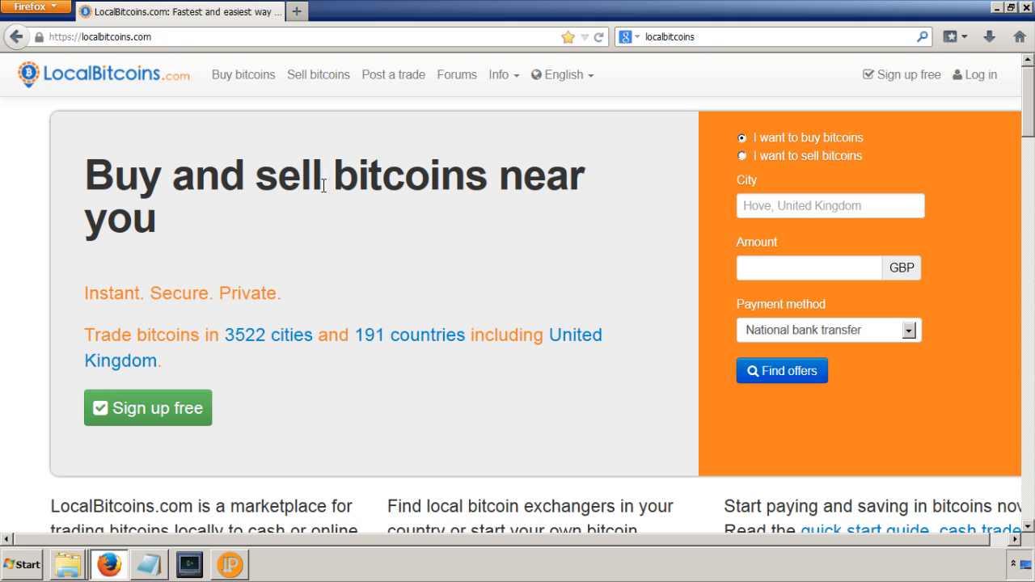
pyautogui.click(829, 205)
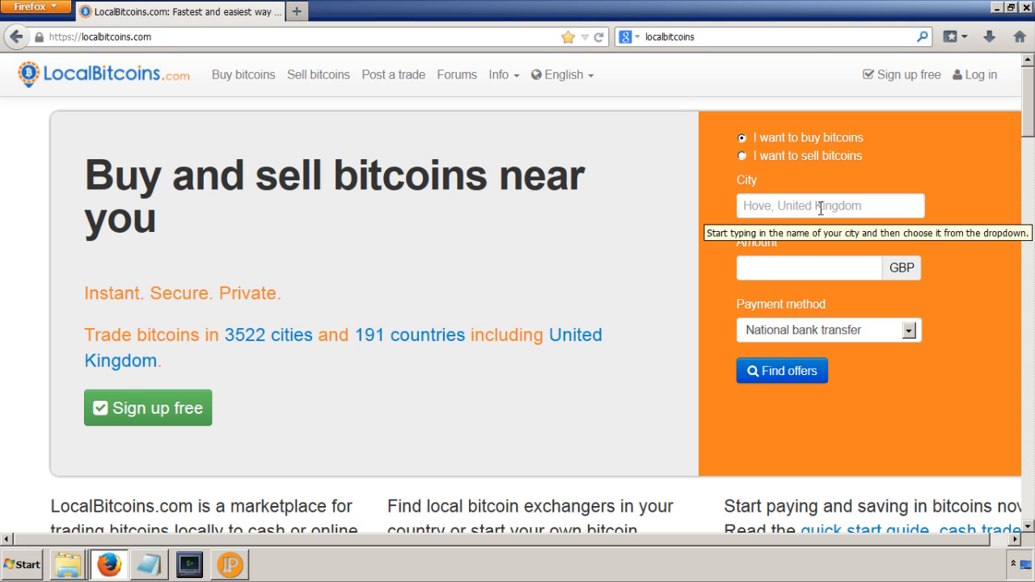
pyautogui.moveTo(626, 180)
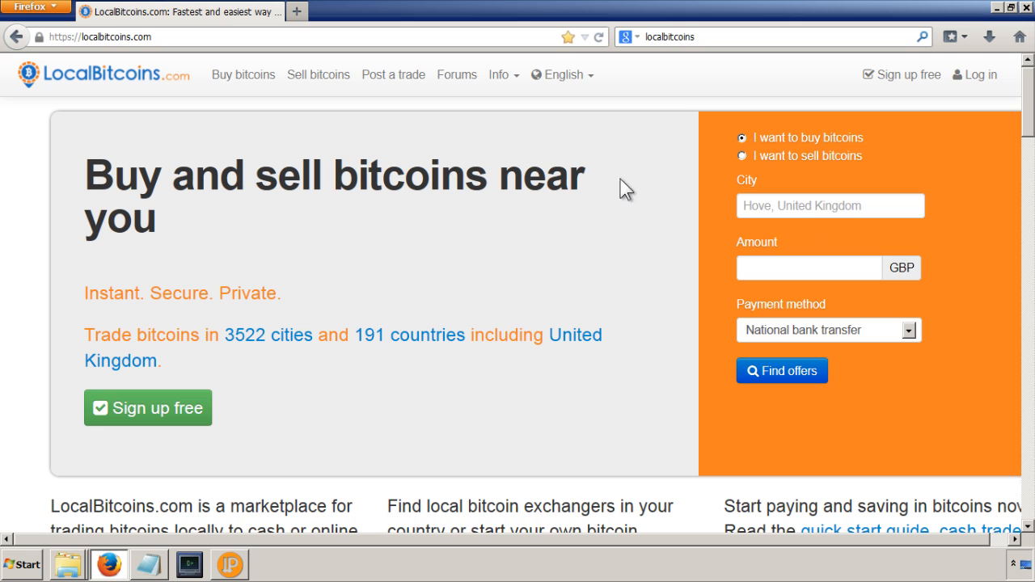
pyautogui.click(829, 206)
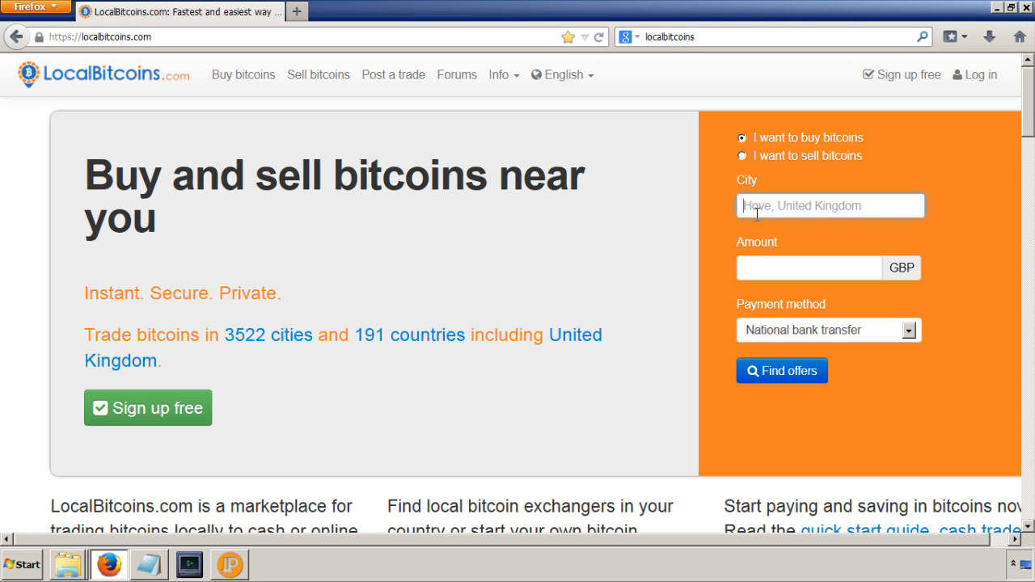
pyautogui.write('brighton, u')
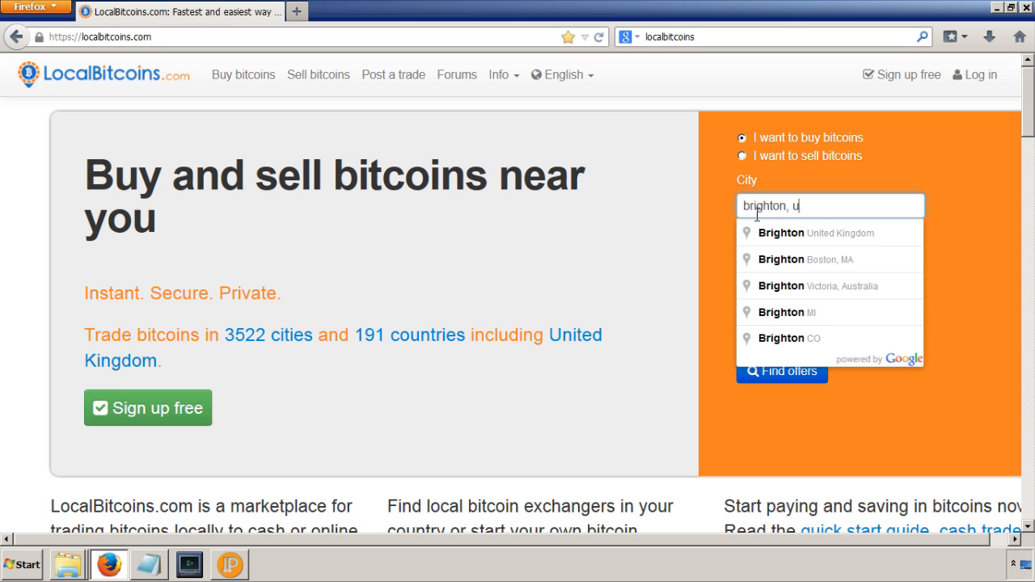
pyautogui.write('nited Kingdom')
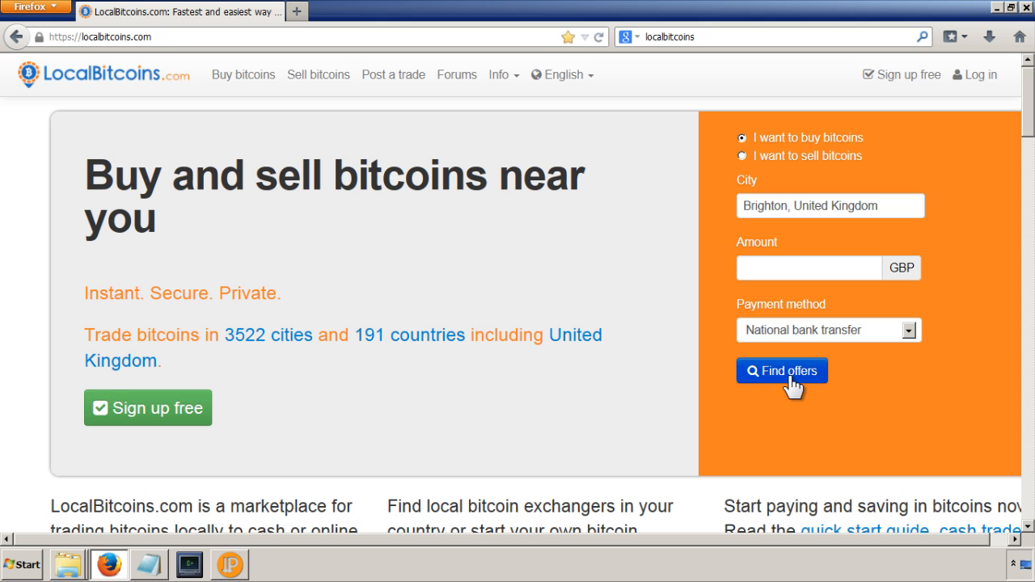
pyautogui.moveTo(760, 389)
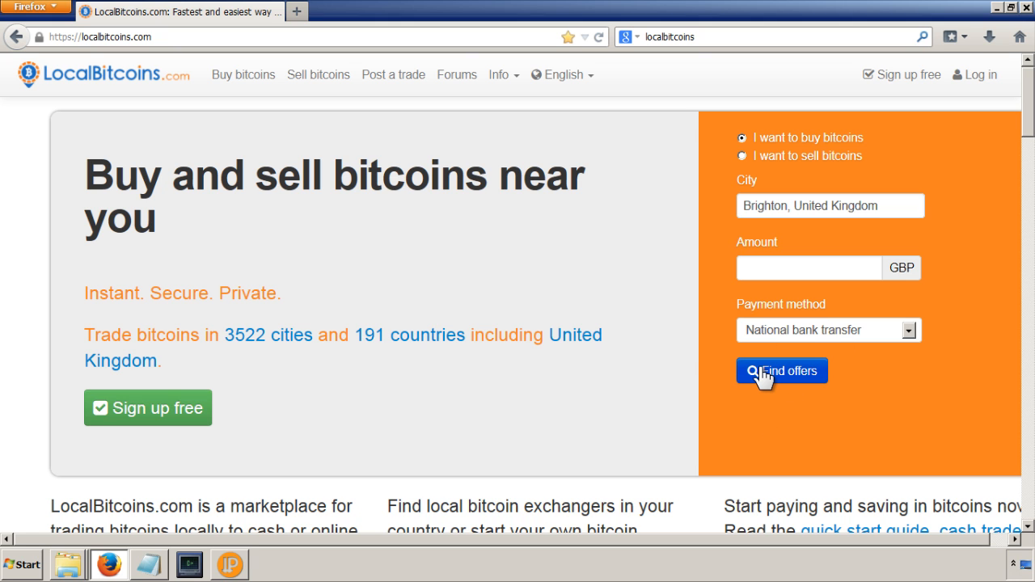
pyautogui.click(781, 370)
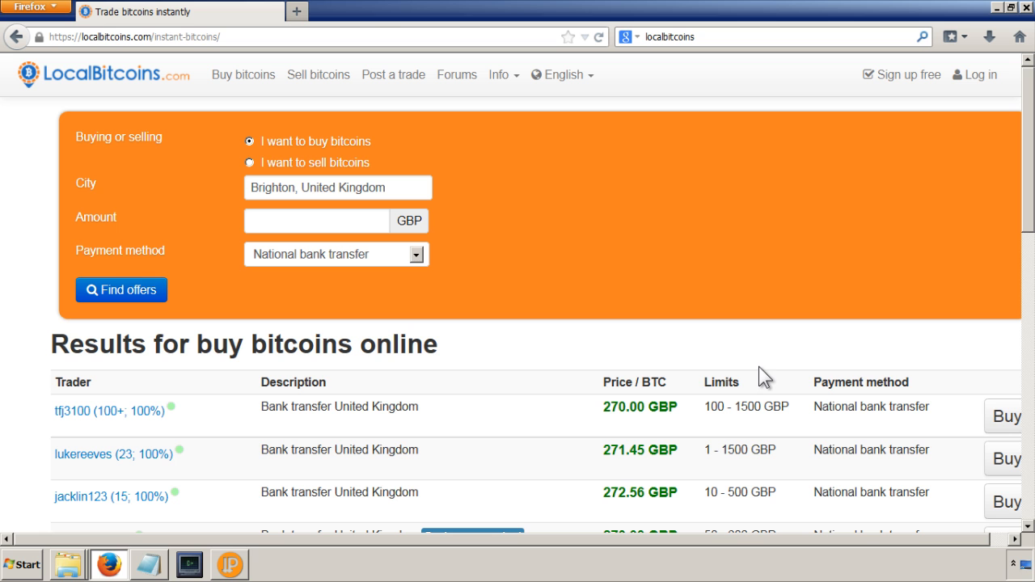
# - Scroll past the instant results and list all offers in British Pound (GBP)
pyautogui.scroll(-3)
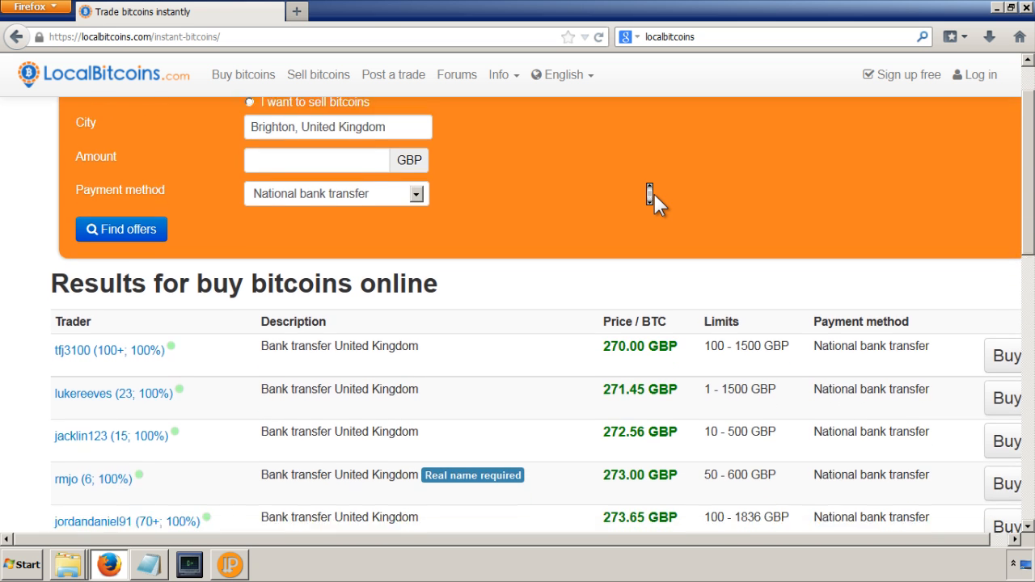
pyautogui.scroll(-3)
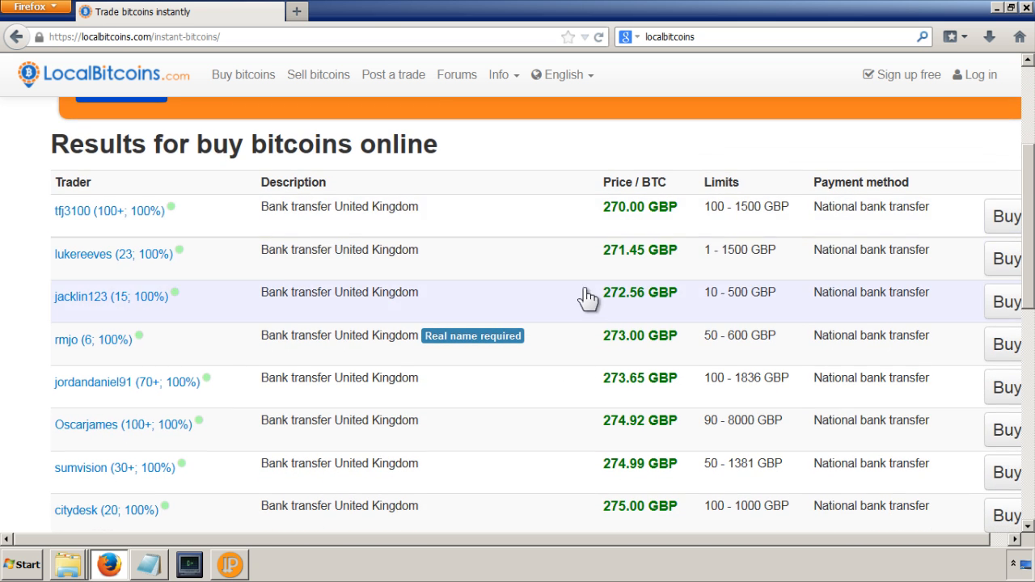
pyautogui.moveTo(324, 20)
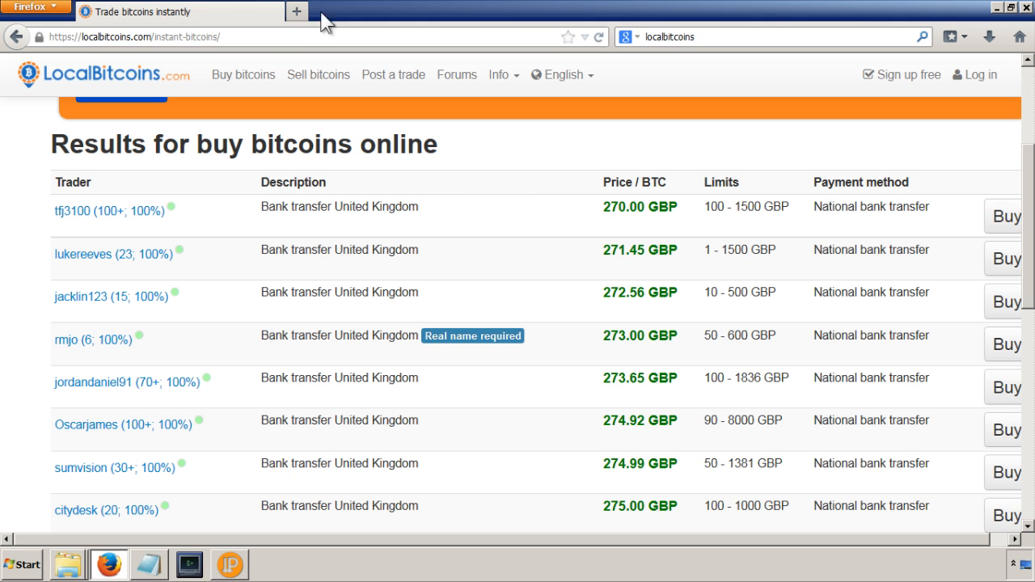
pyautogui.moveTo(553, 282)
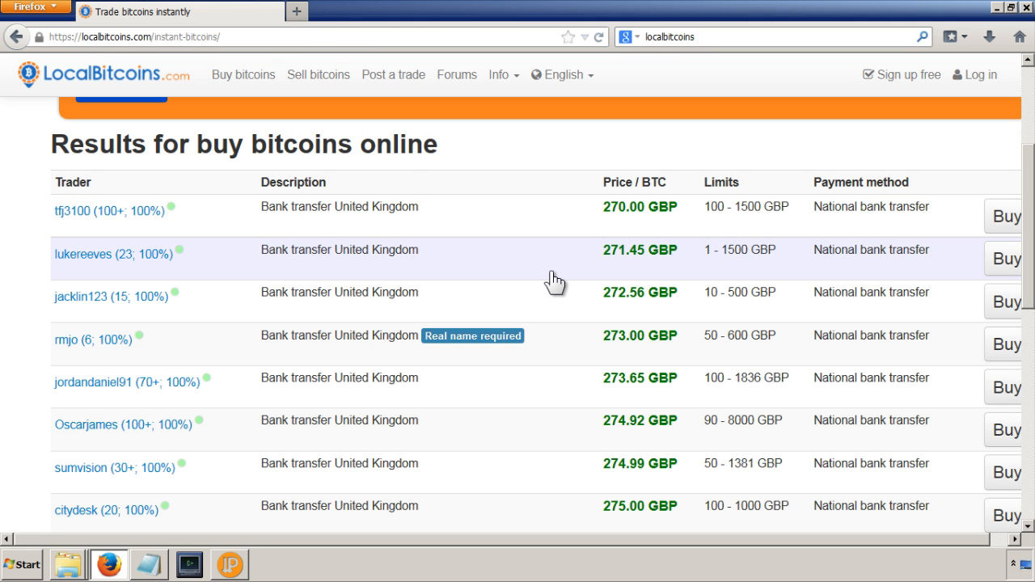
pyautogui.scroll(-3)
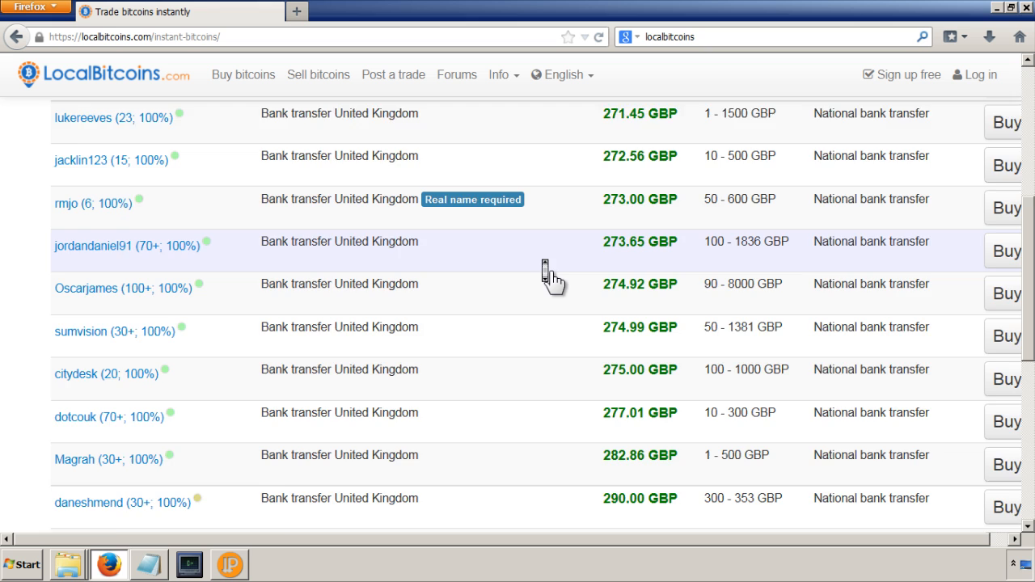
pyautogui.scroll(-3)
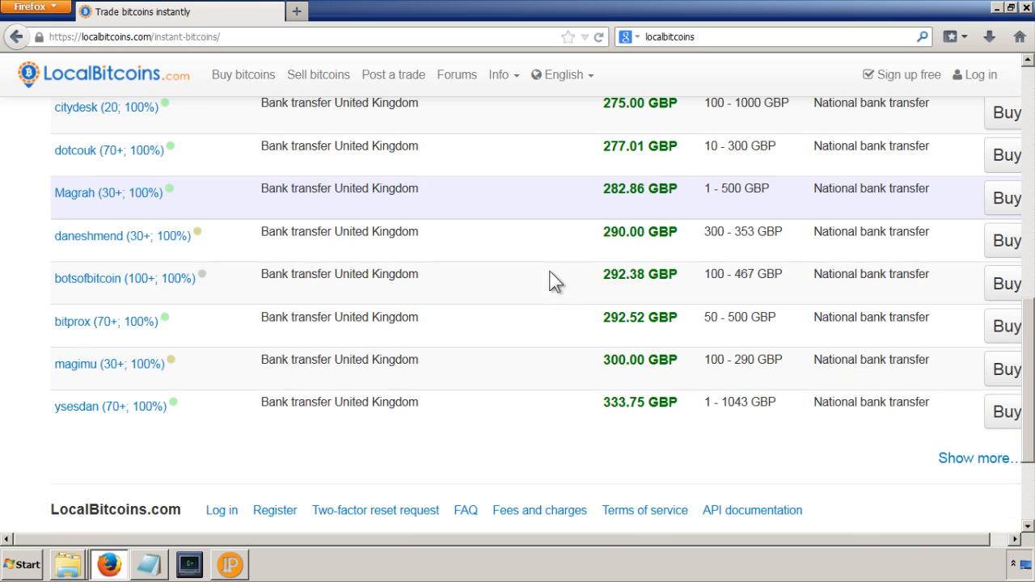
pyautogui.click(974, 461)
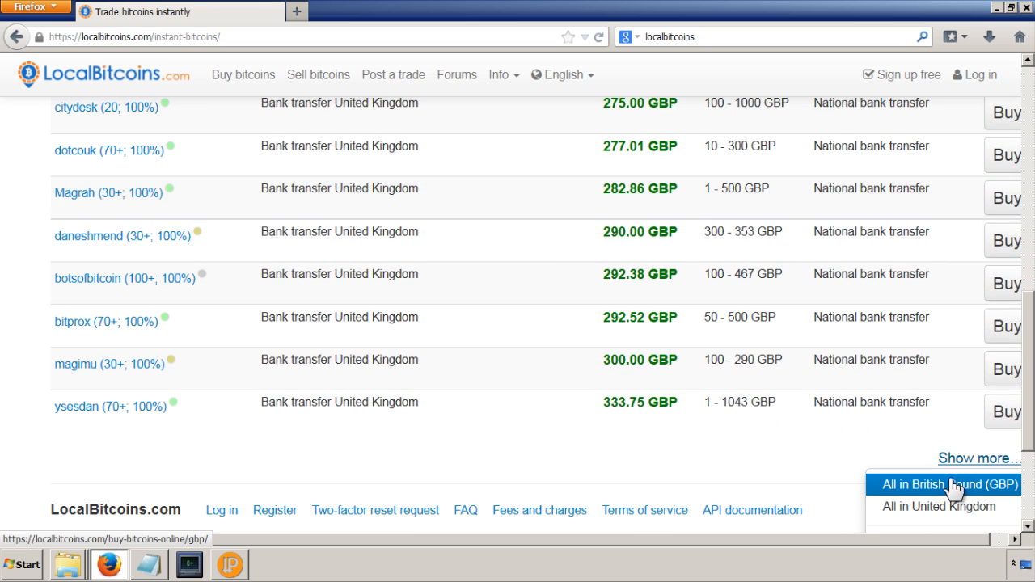
pyautogui.click(944, 485)
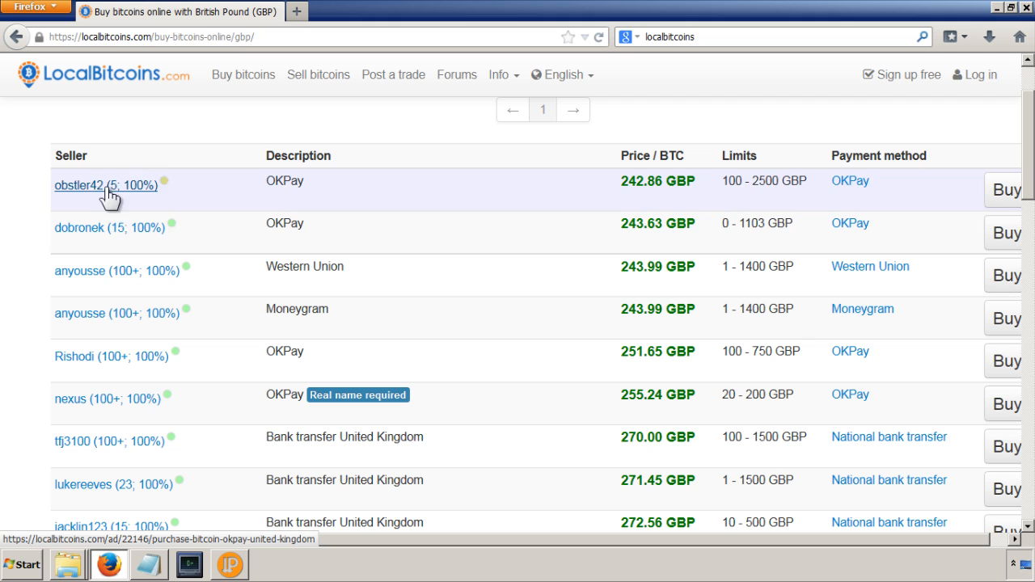
pyautogui.moveTo(287, 209)
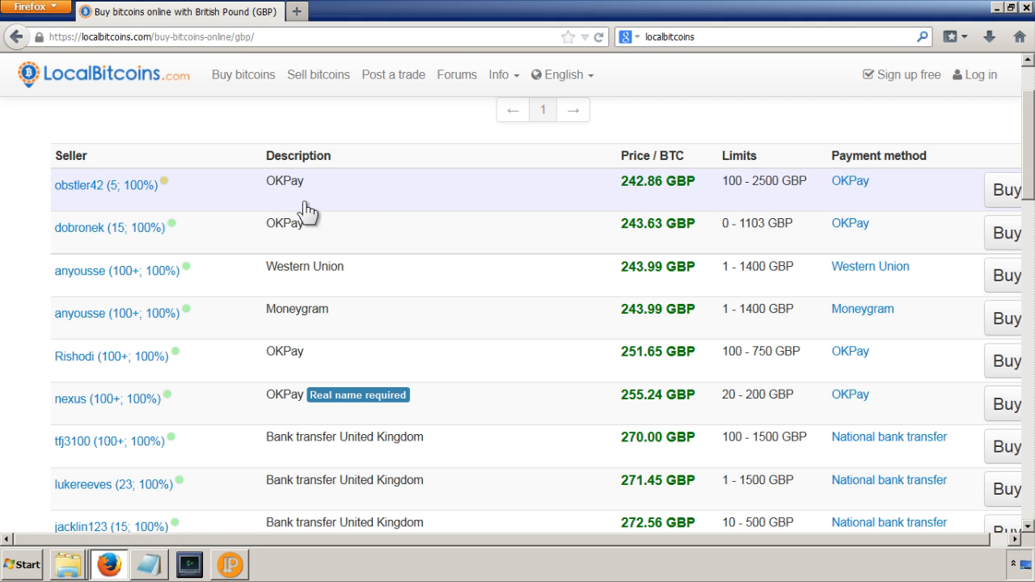
pyautogui.moveTo(616, 200)
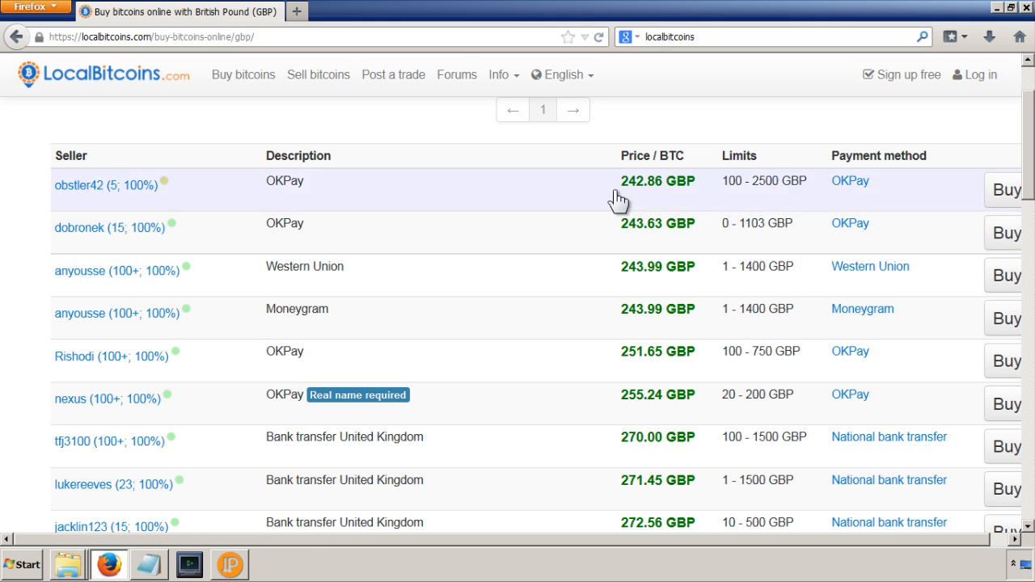
pyautogui.moveTo(635, 245)
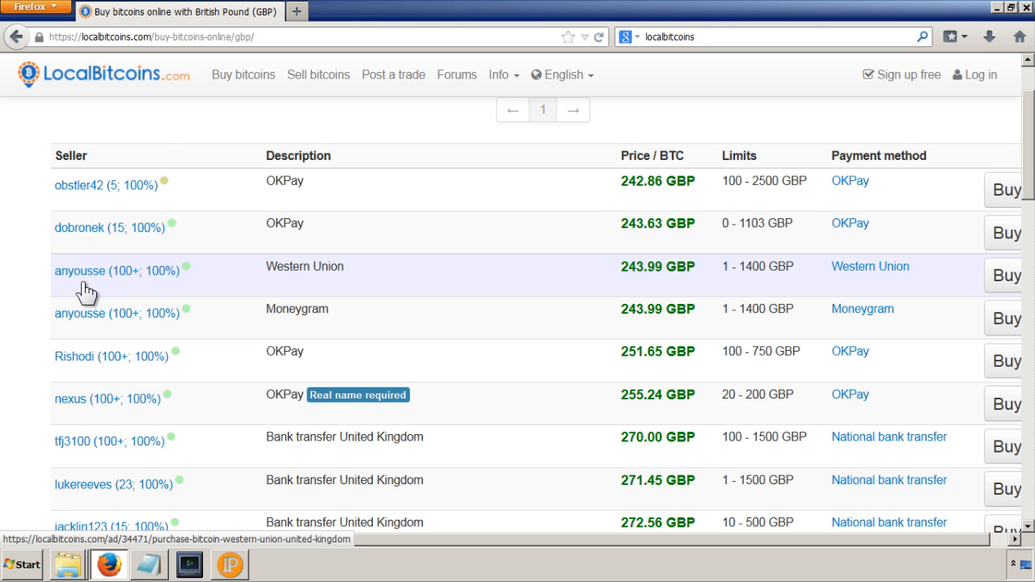
pyautogui.scroll(-3)
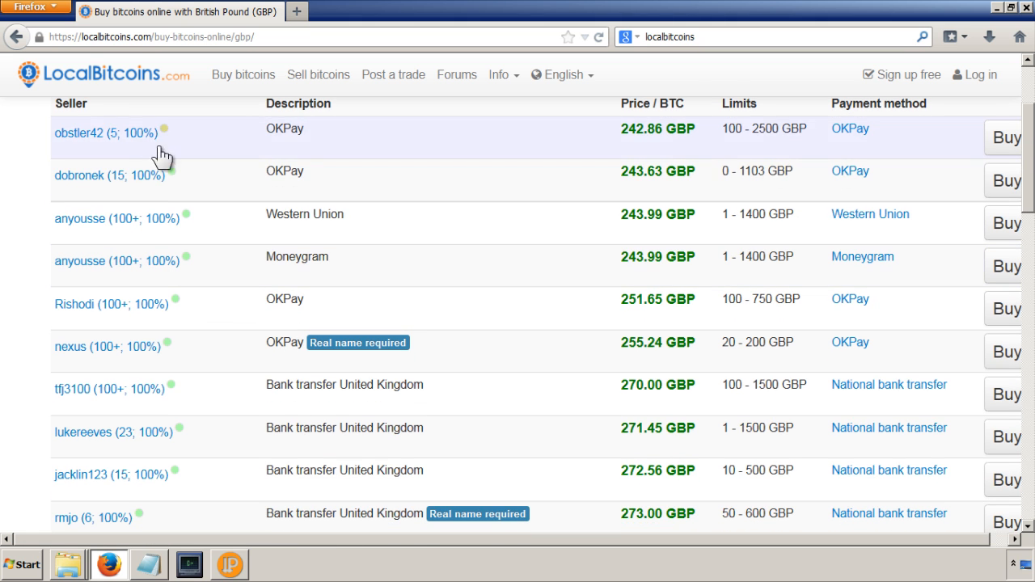
pyautogui.moveTo(169, 180)
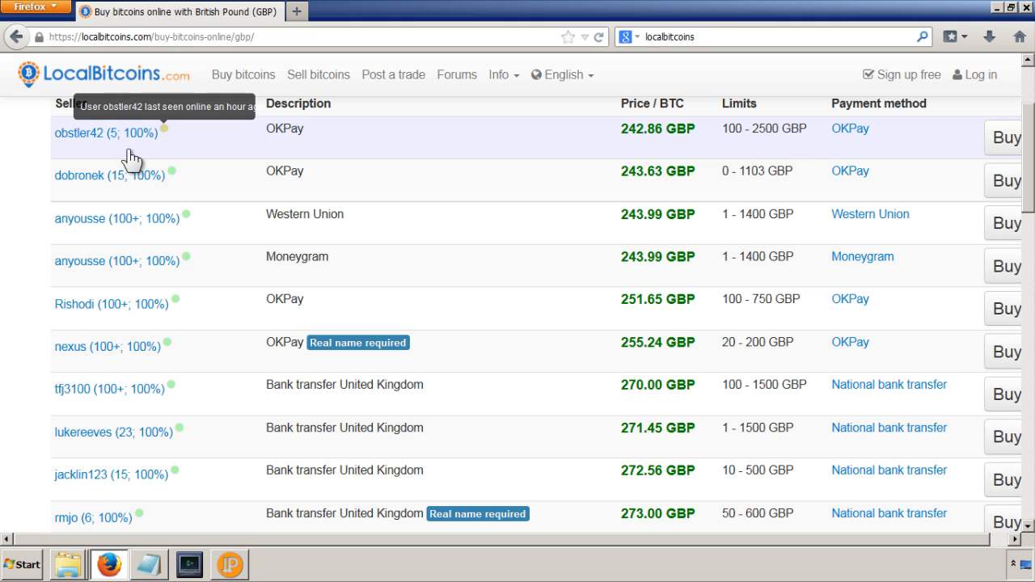
pyautogui.moveTo(41, 235)
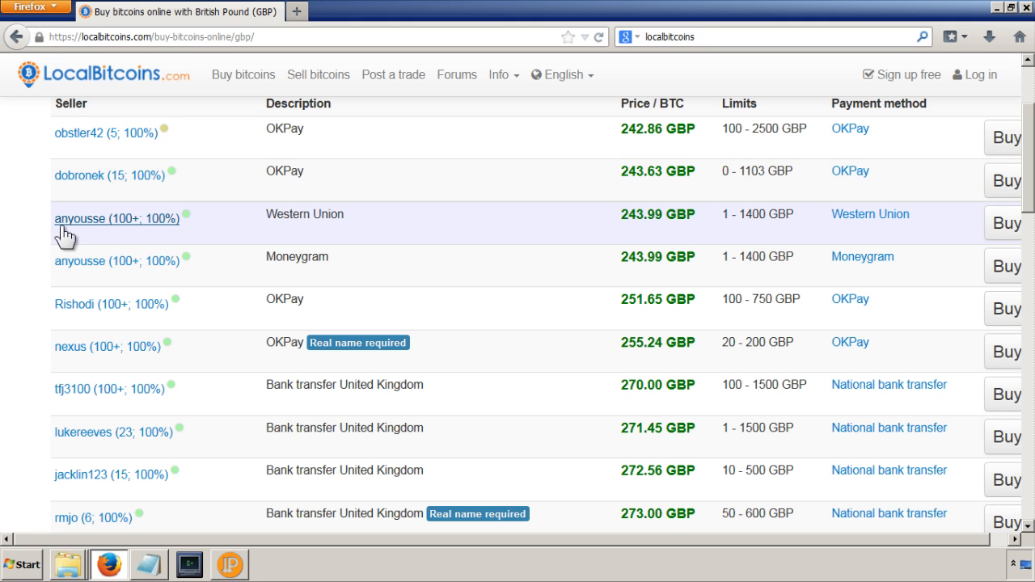
pyautogui.moveTo(113, 180)
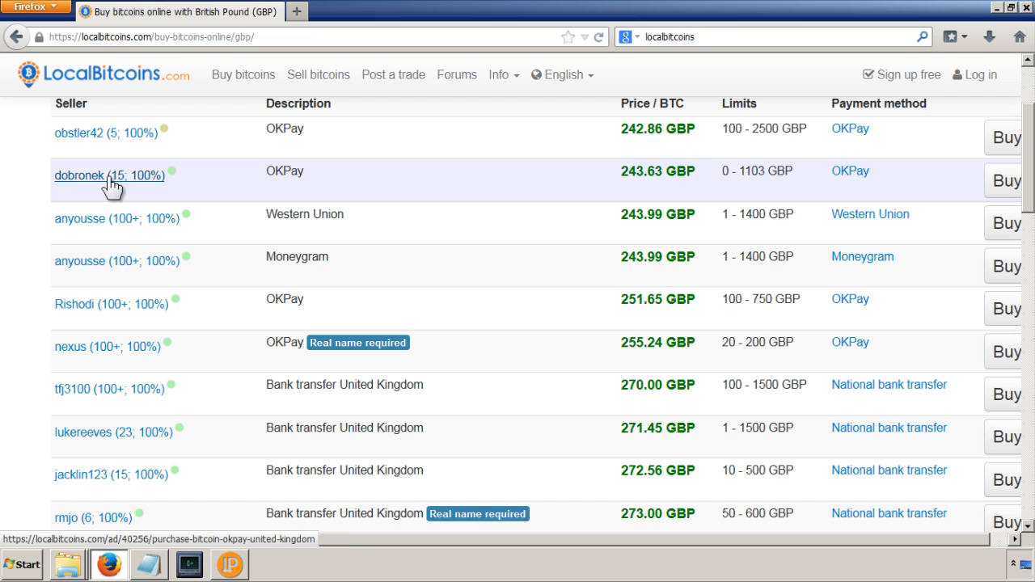
pyautogui.moveTo(115, 184)
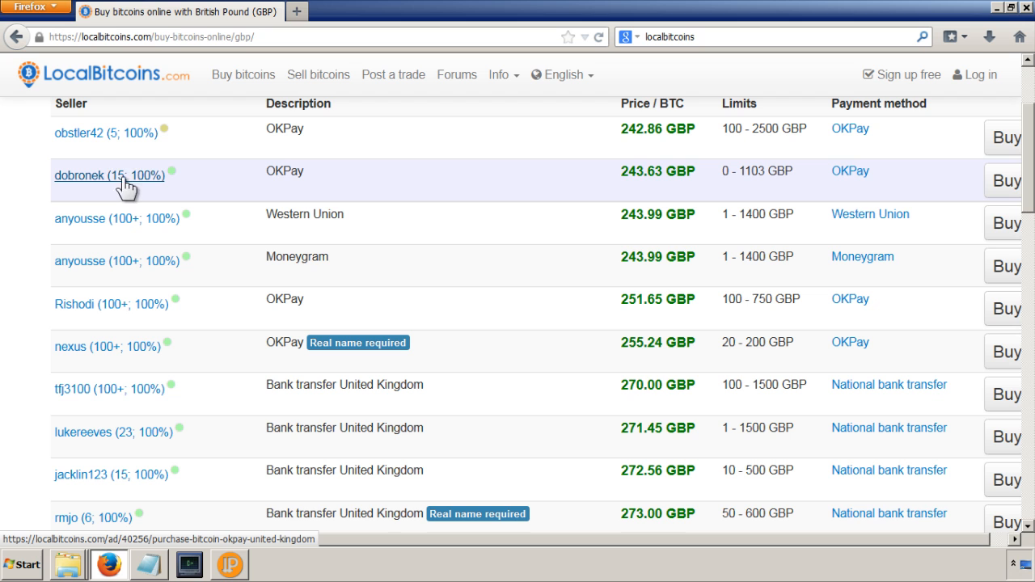
pyautogui.moveTo(160, 188)
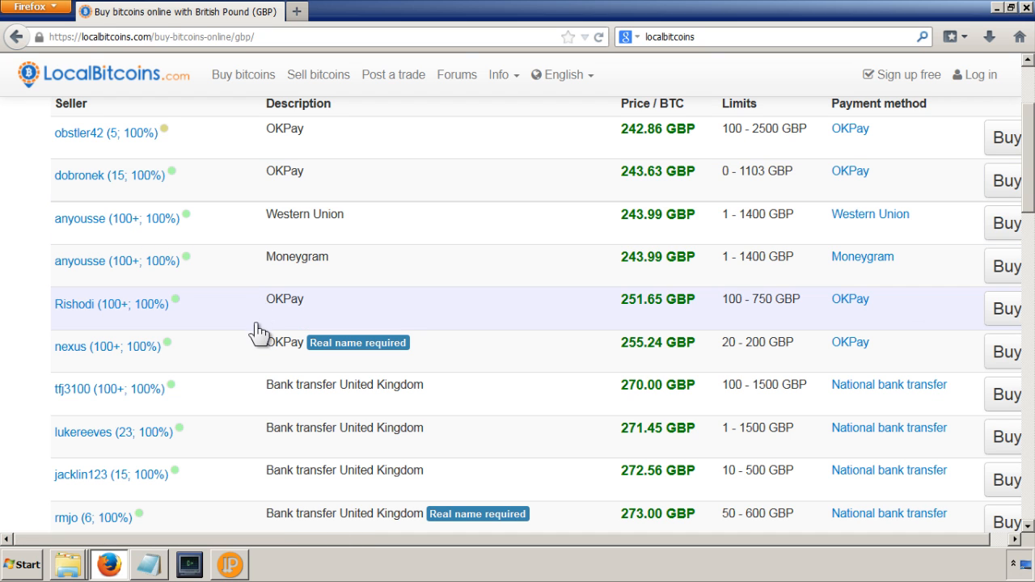
pyautogui.scroll(-3)
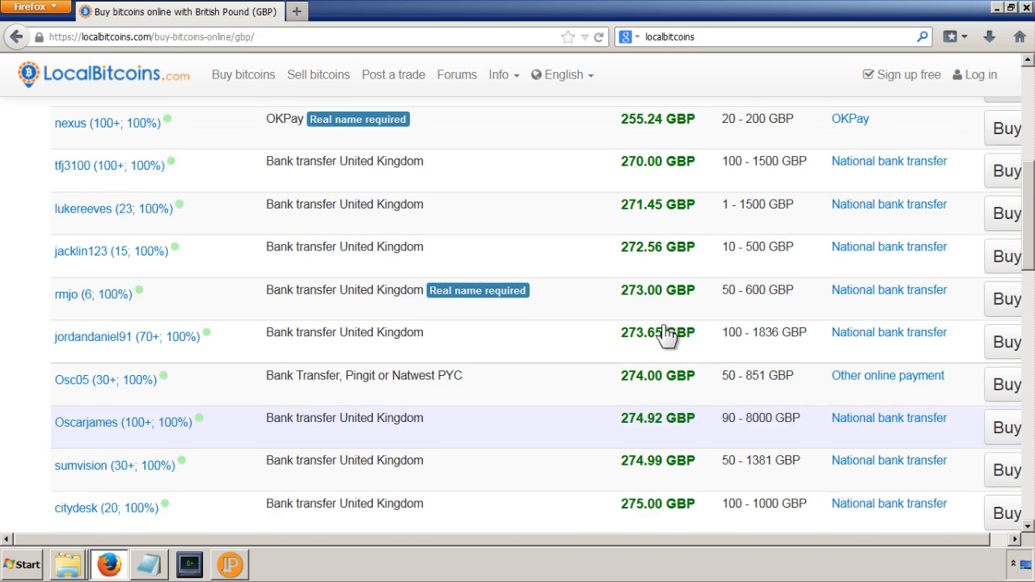
pyautogui.scroll(3)
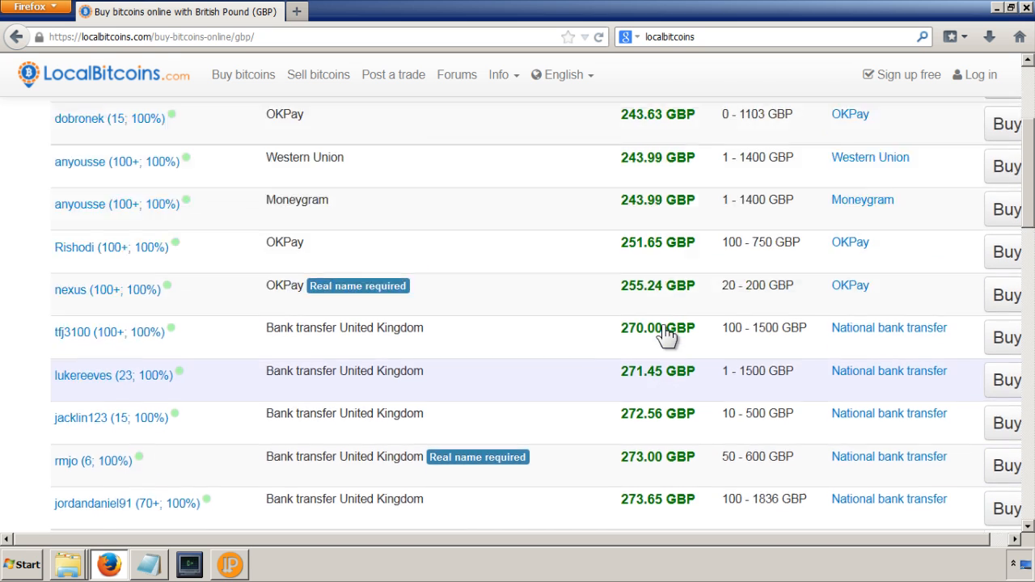
pyautogui.scroll(3)
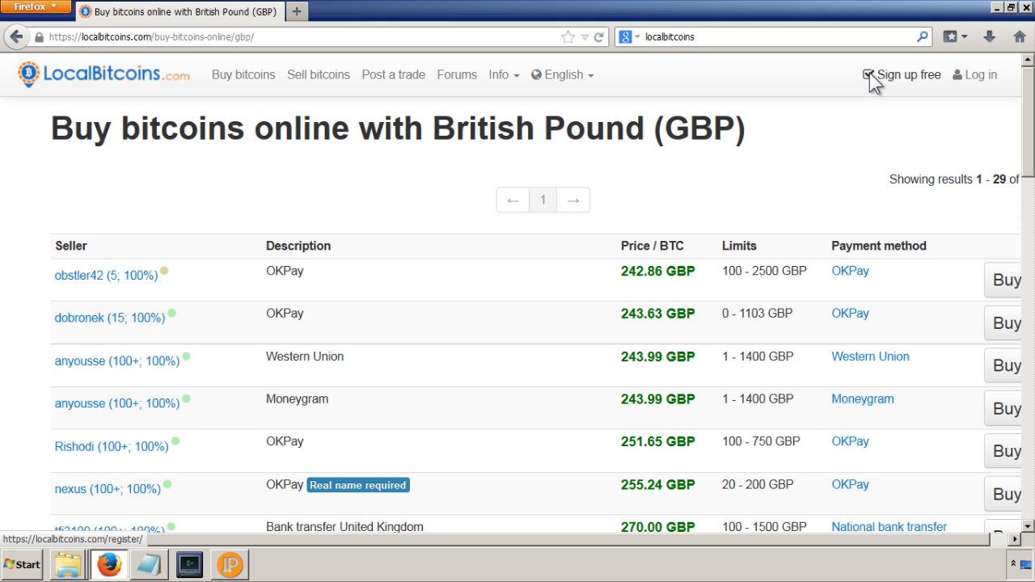
pyautogui.click(902, 75)
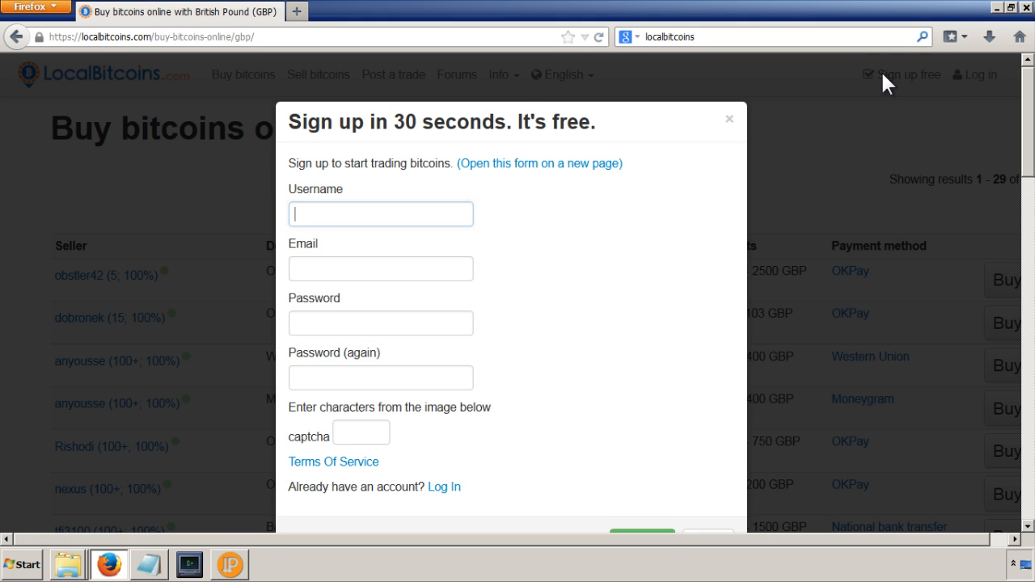
# - Complete the signup form with captcha 'WRWP' and submit the registration
pyautogui.write('rootsical')
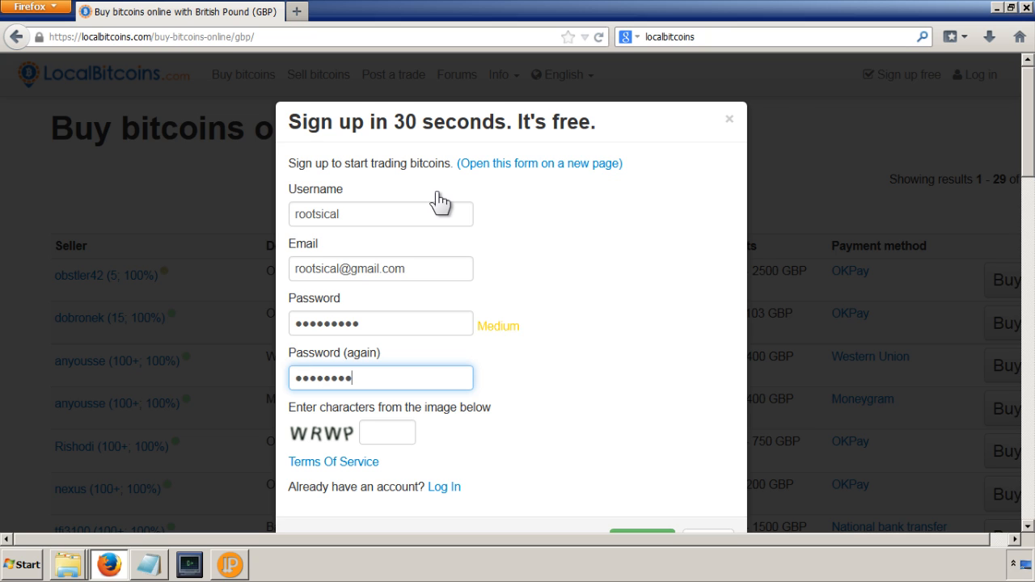
pyautogui.click(387, 432)
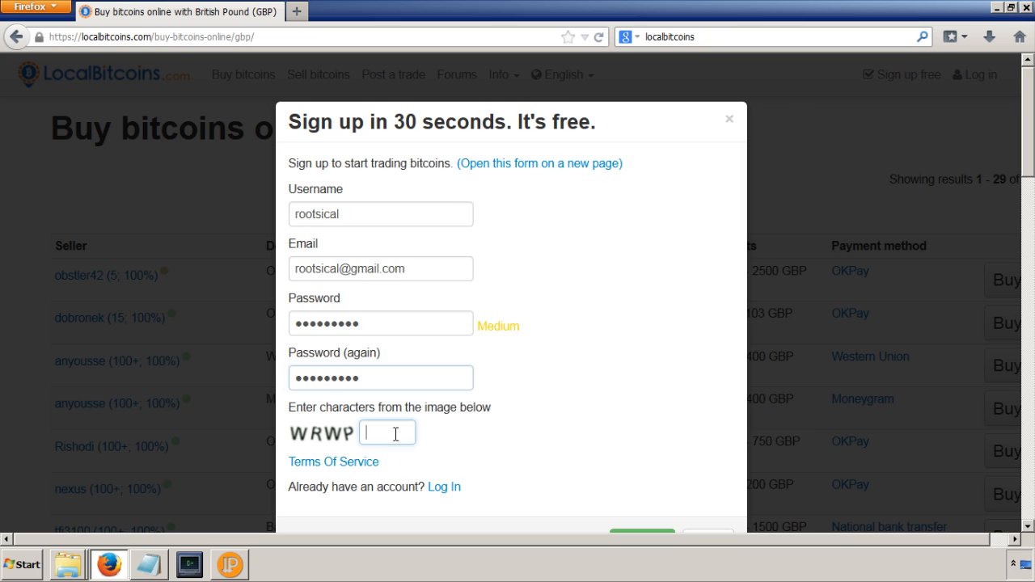
pyautogui.write('WRWP')
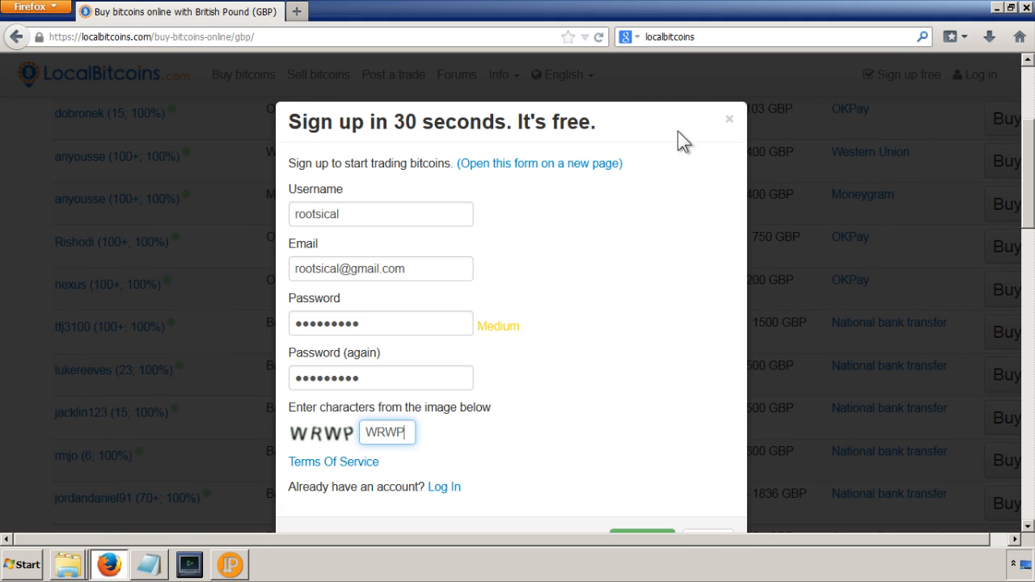
pyautogui.click(638, 532)
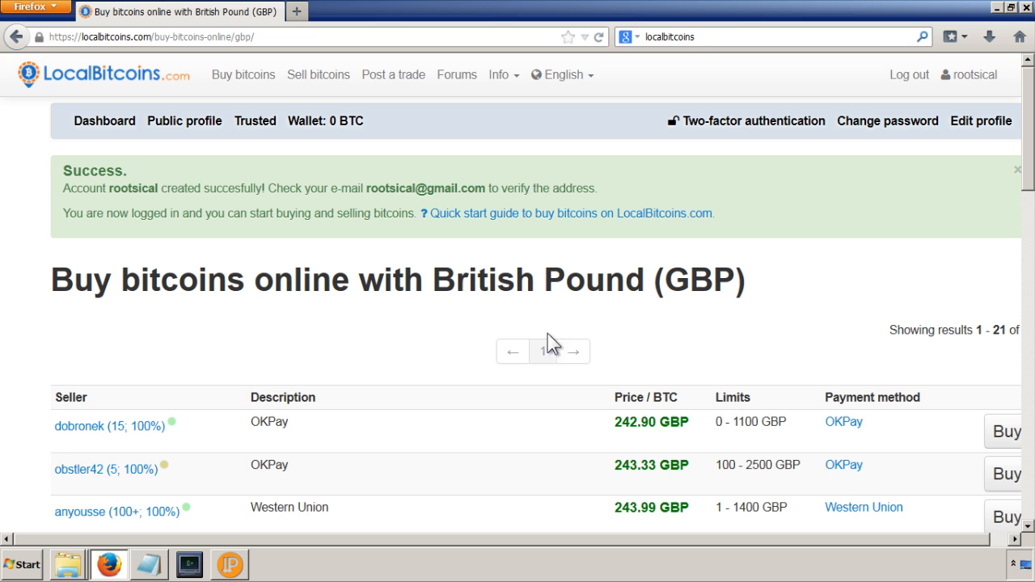
pyautogui.moveTo(549, 344)
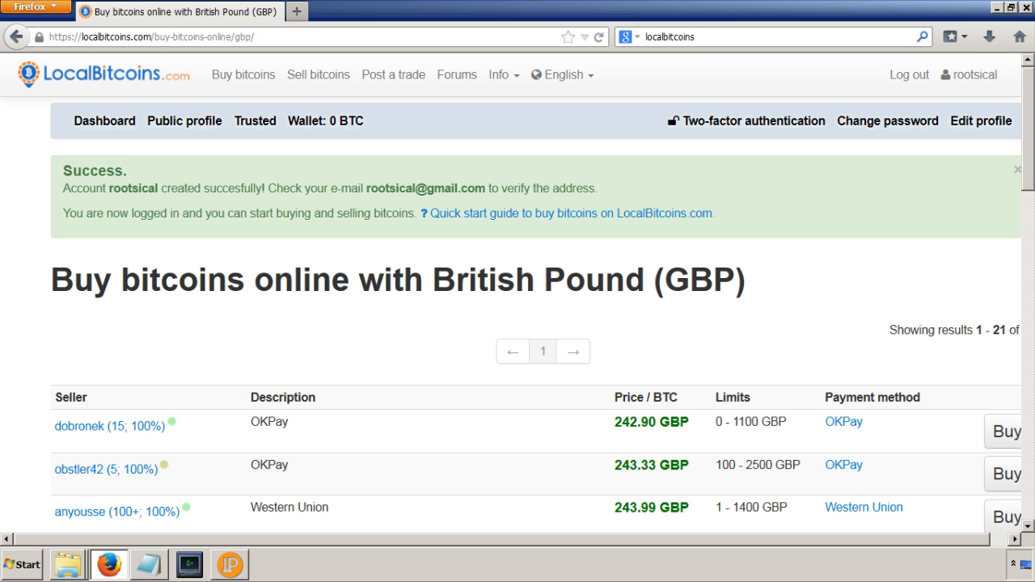
pyautogui.moveTo(316, 9)
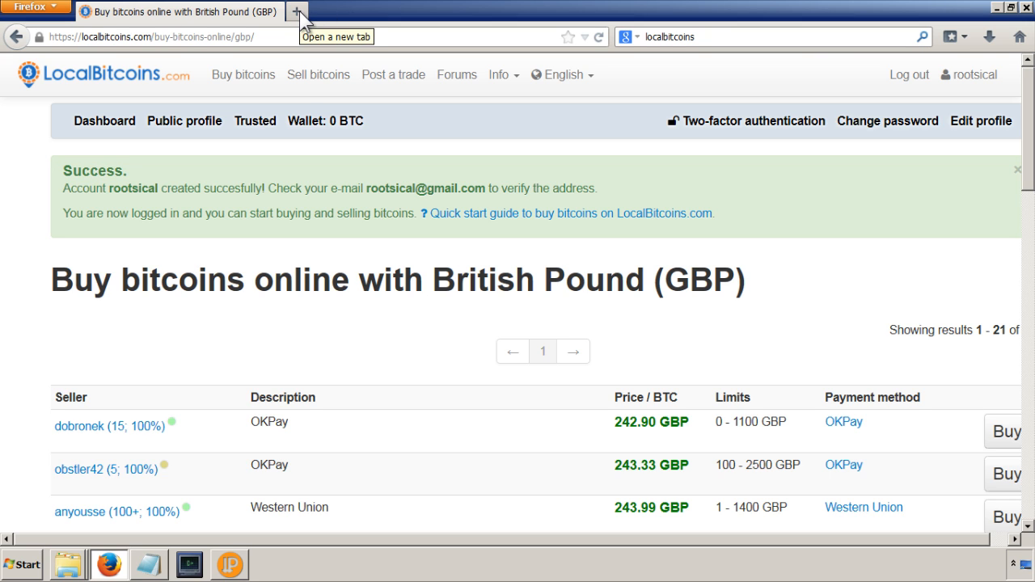
pyautogui.moveTo(507, 168)
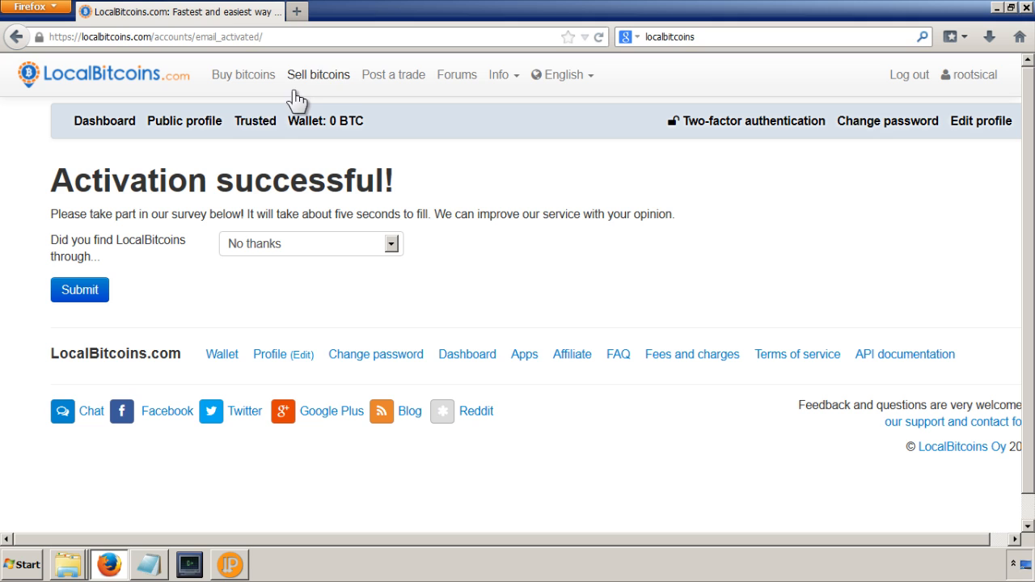
pyautogui.moveTo(393, 263)
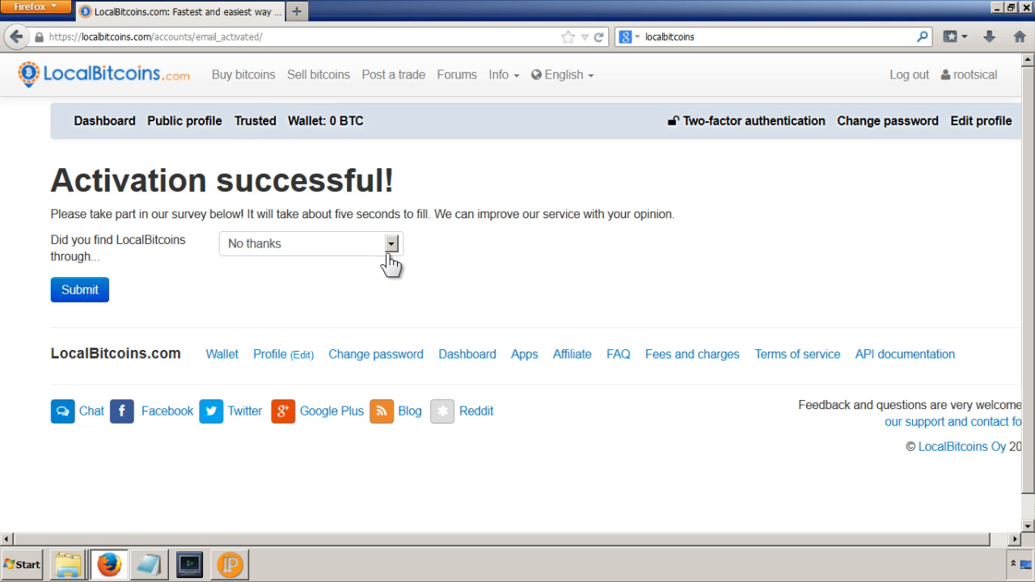
pyautogui.moveTo(410, 255)
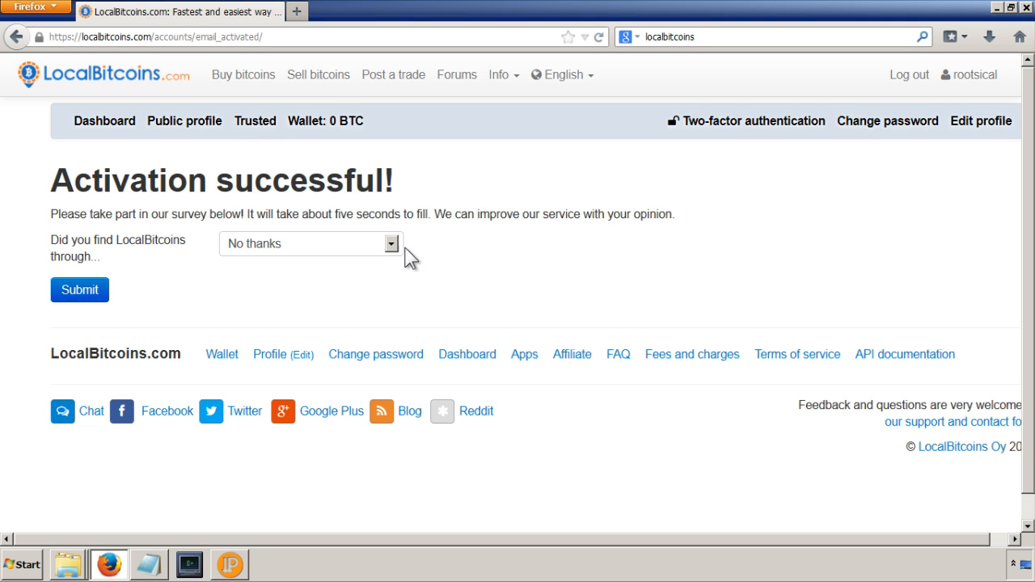
pyautogui.click(79, 289)
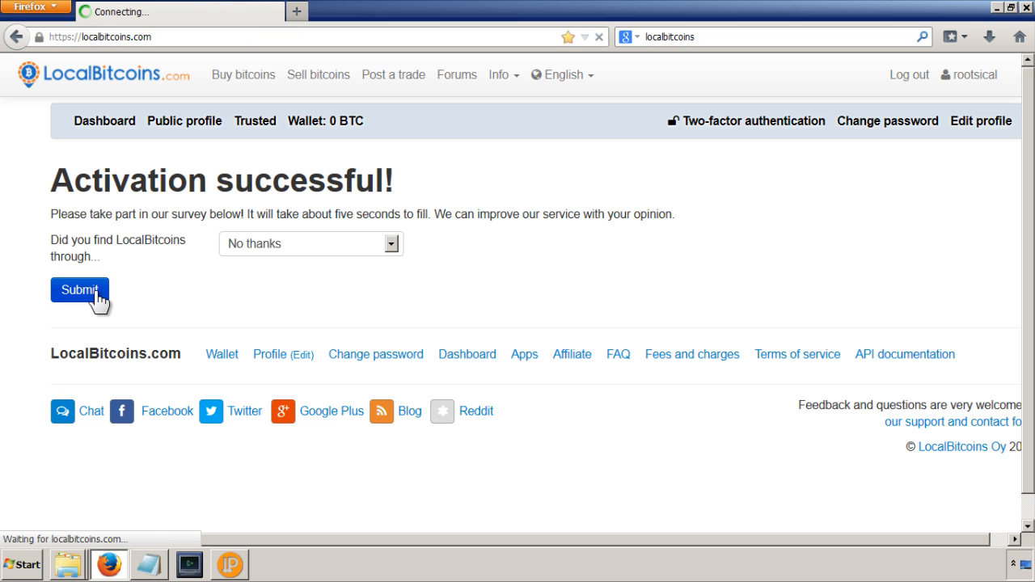
pyautogui.click(78, 289)
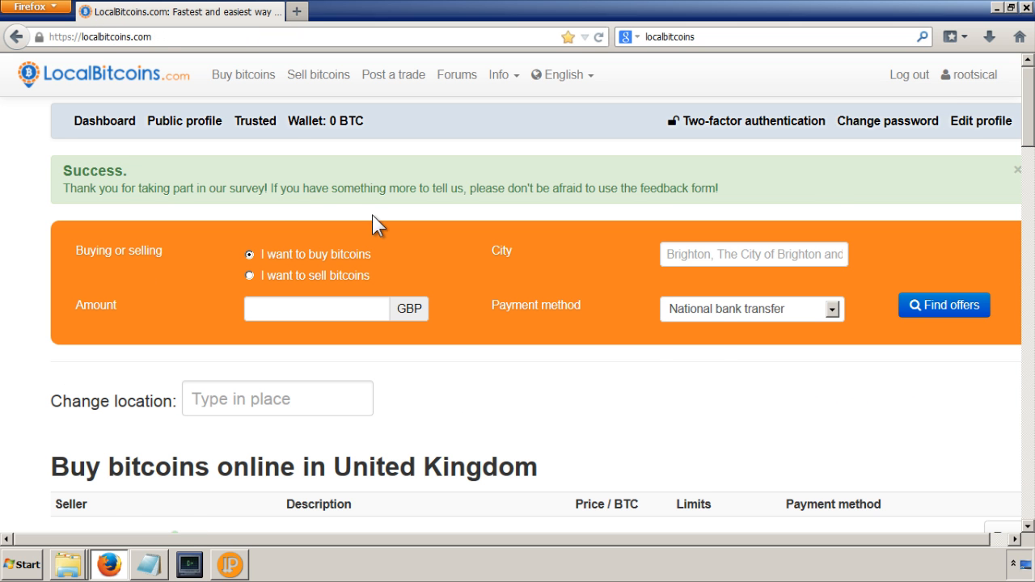
pyautogui.click(944, 305)
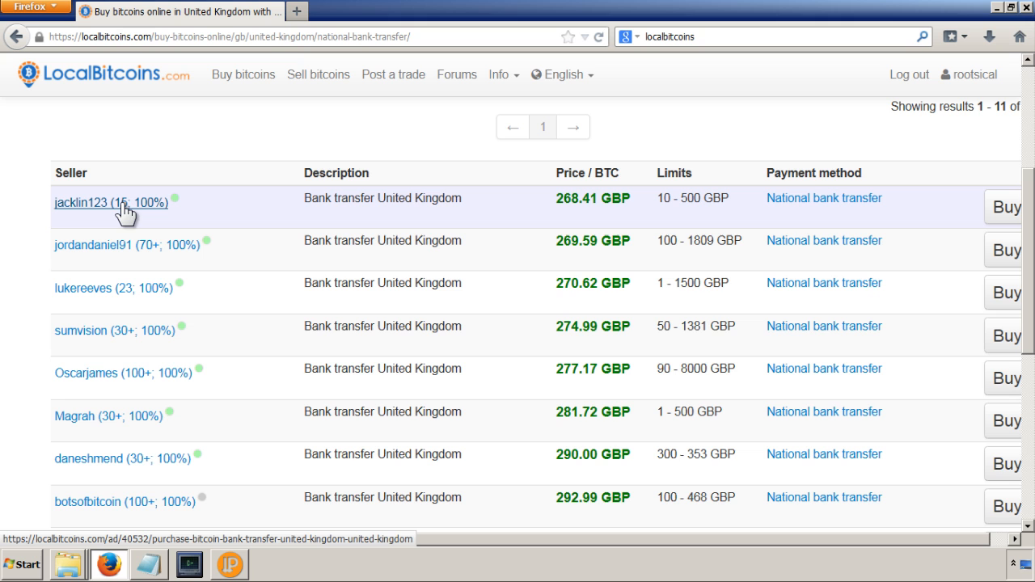
pyautogui.click(106, 202)
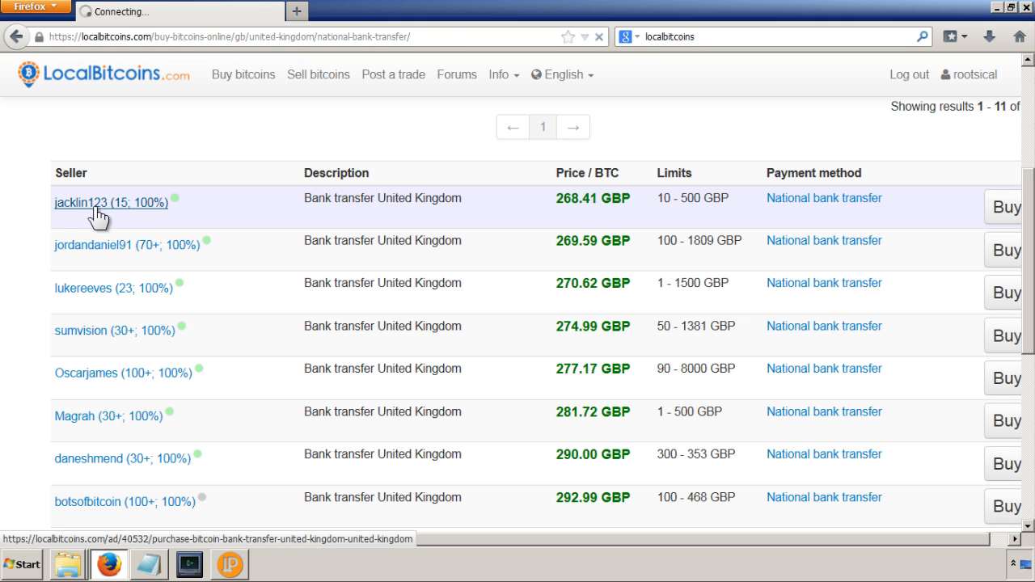
pyautogui.click(95, 203)
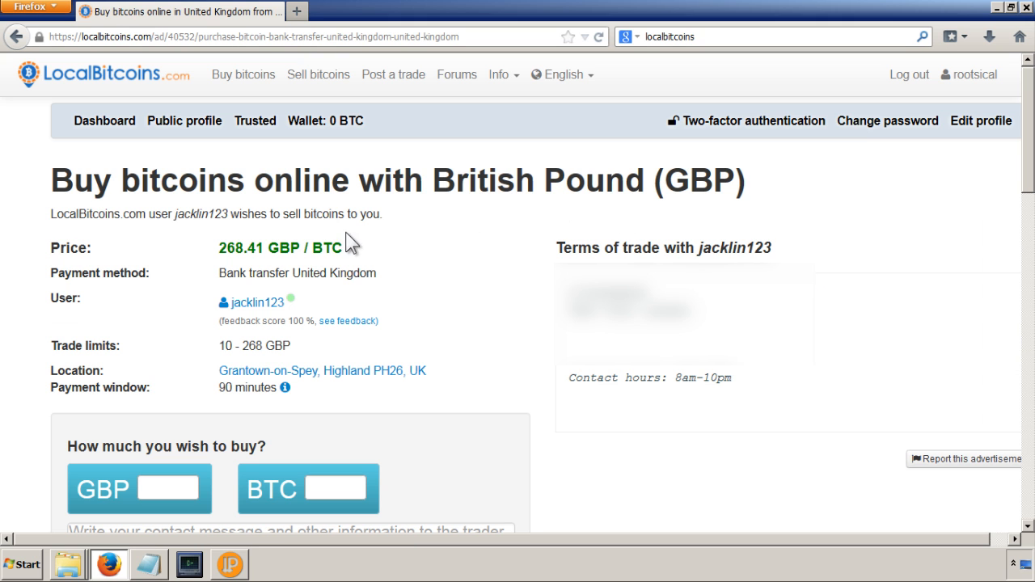
pyautogui.scroll(-3)
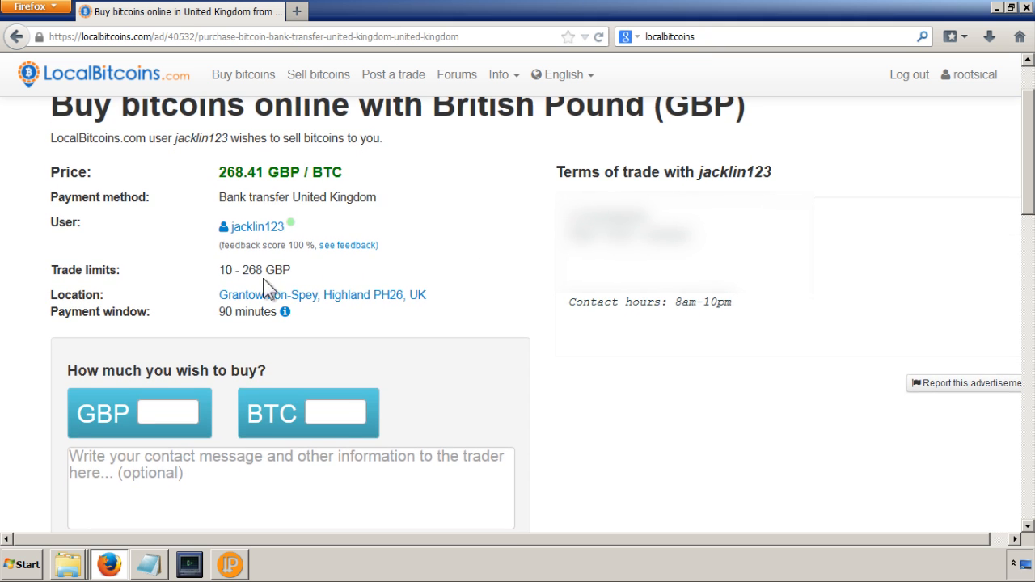
pyautogui.scroll(-3)
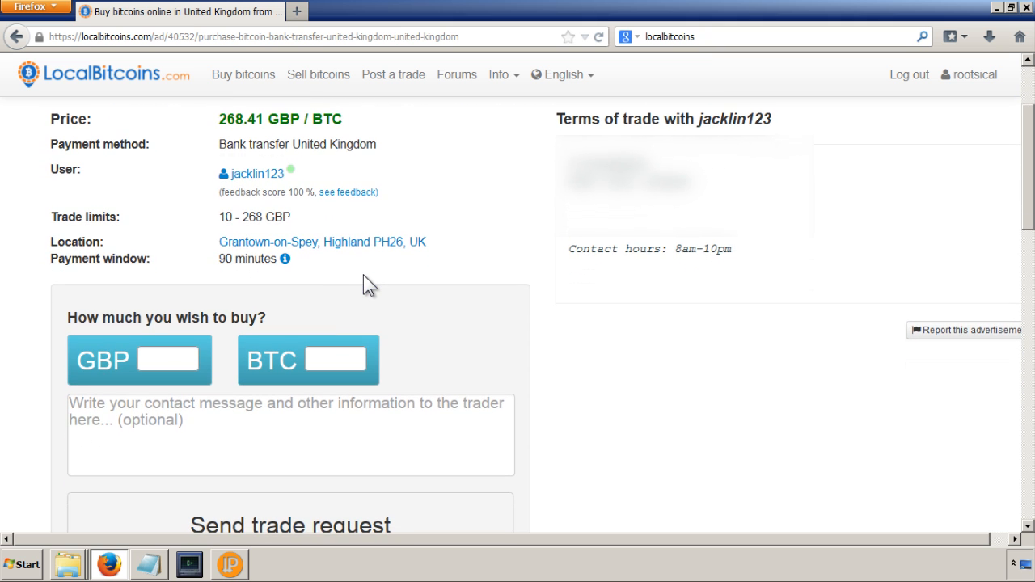
pyautogui.scroll(-3)
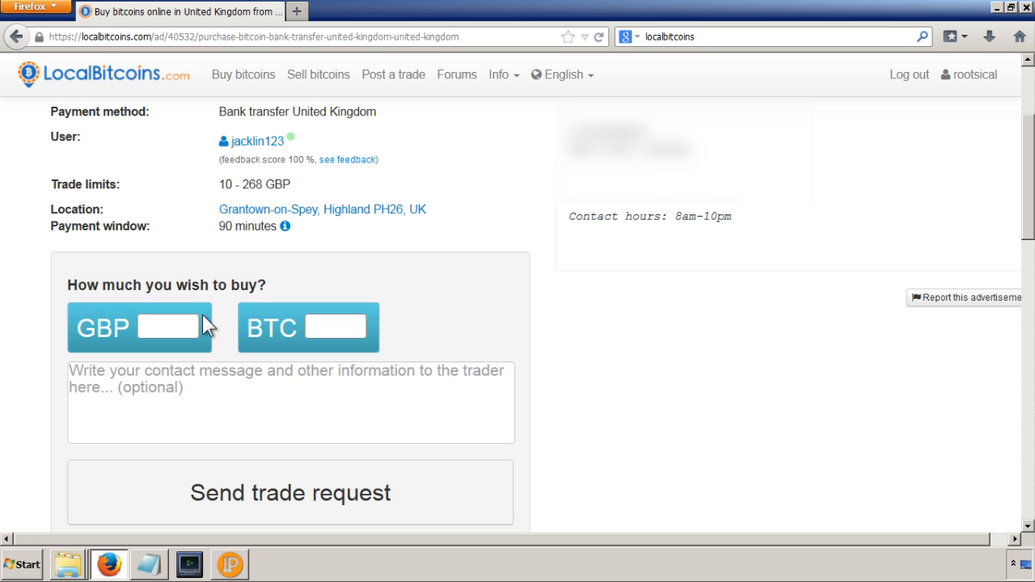
pyautogui.write('10')
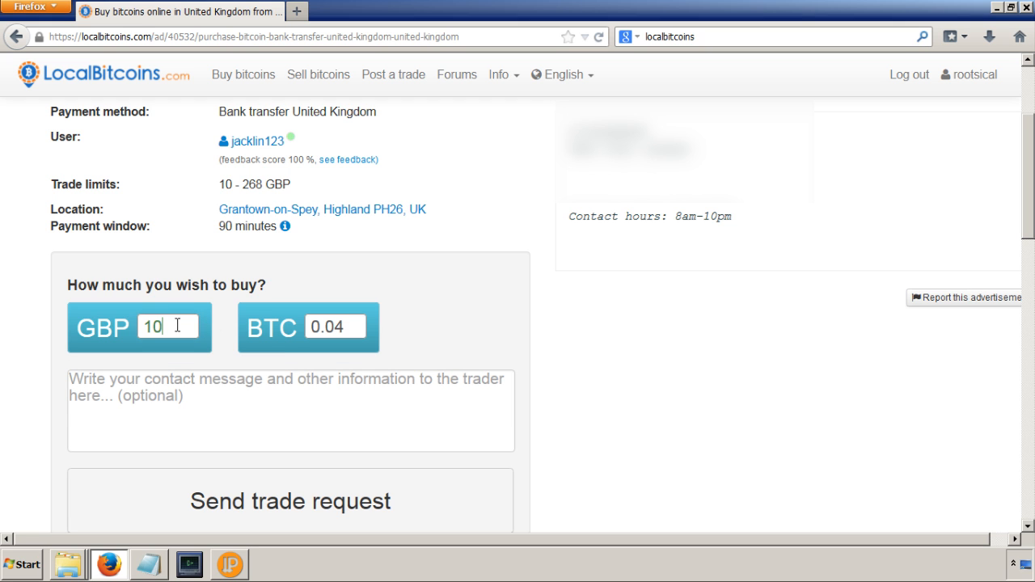
pyautogui.scroll(3)
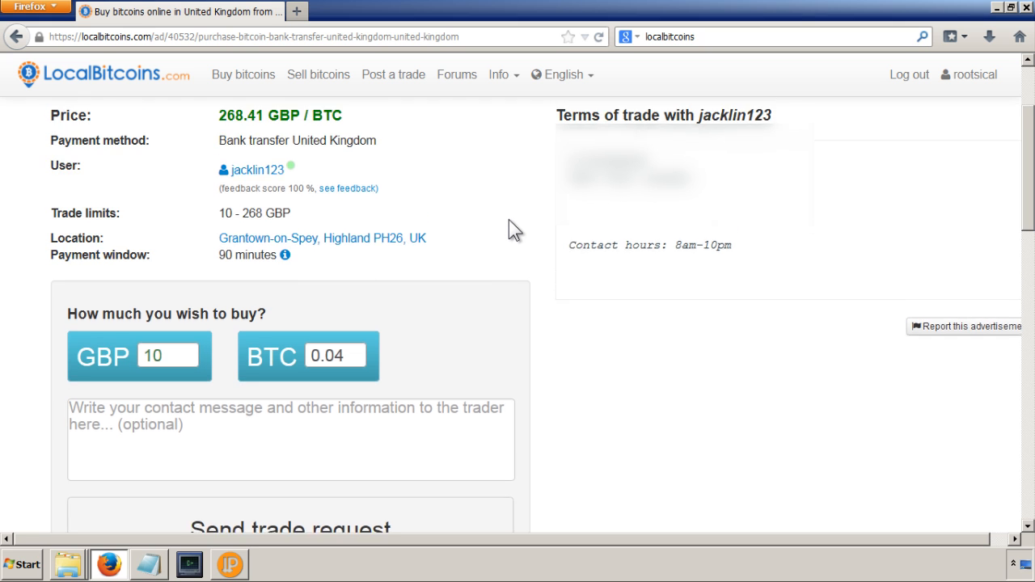
pyautogui.scroll(3)
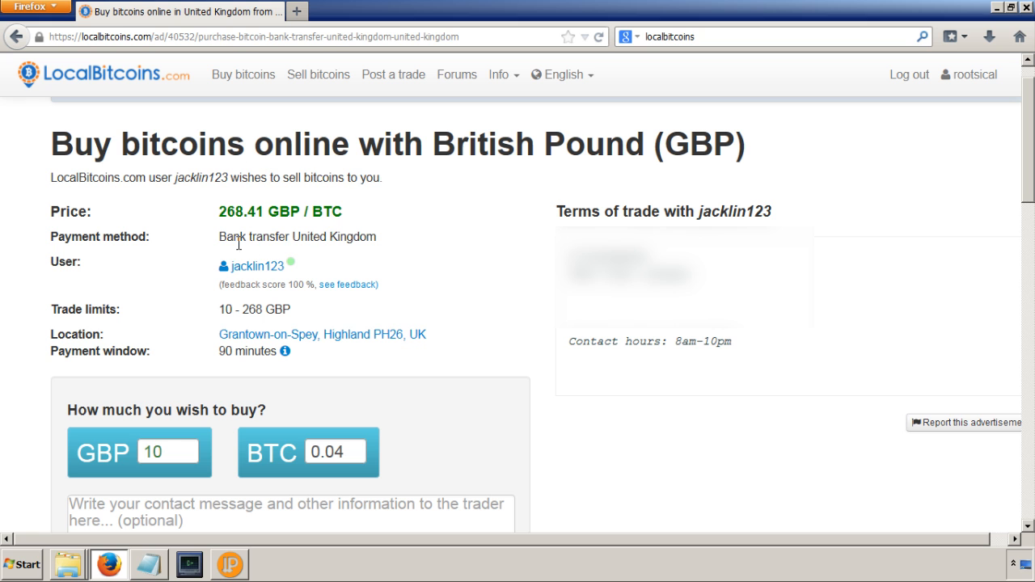
pyautogui.scroll(-3)
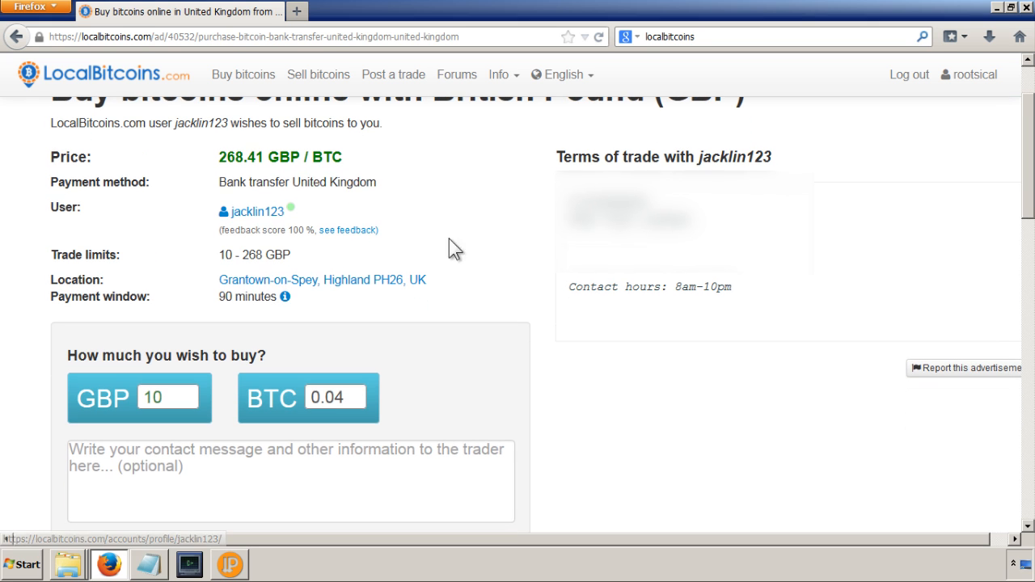
pyautogui.scroll(-3)
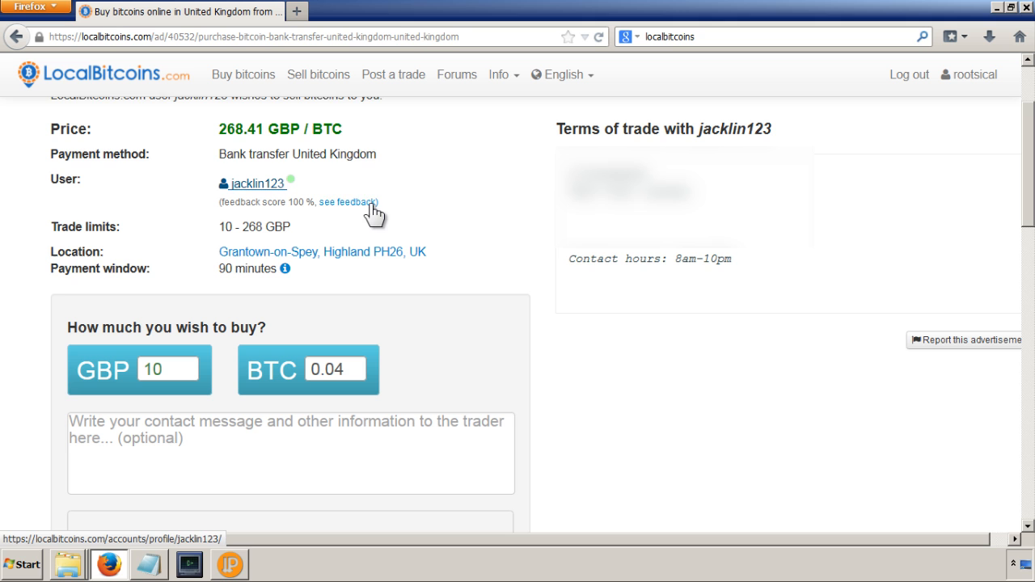
pyautogui.scroll(3)
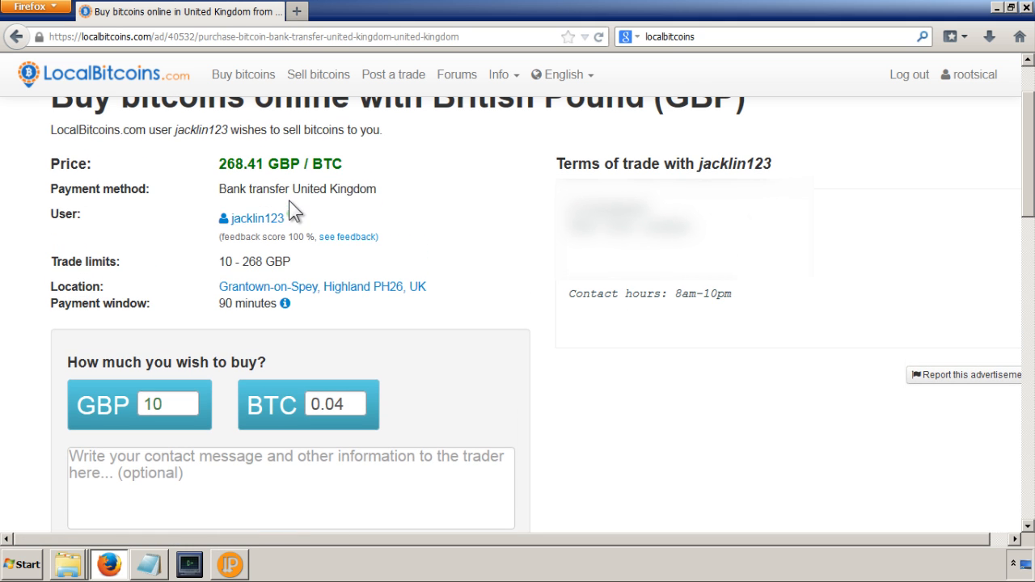
pyautogui.scroll(-3)
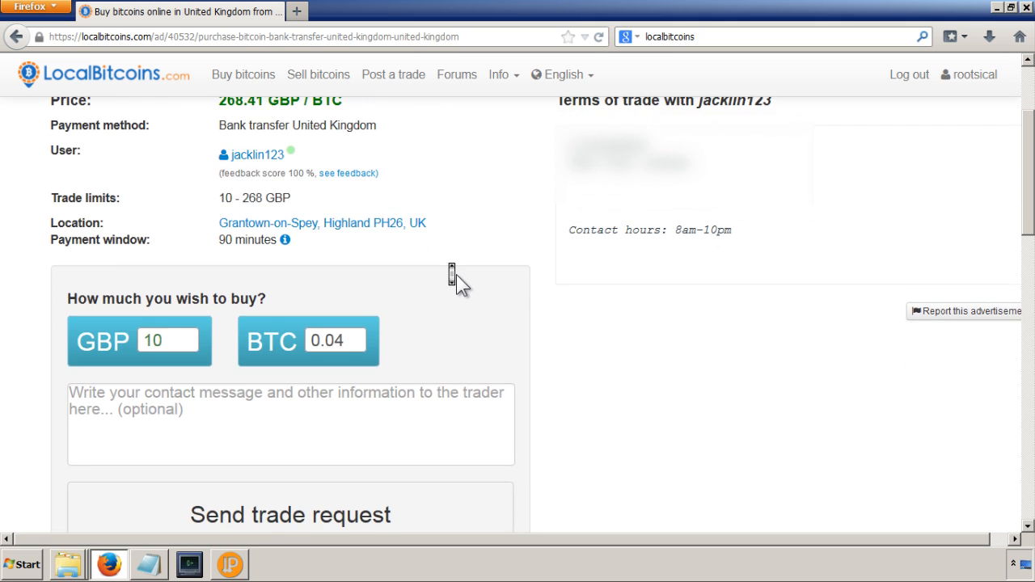
pyautogui.scroll(-3)
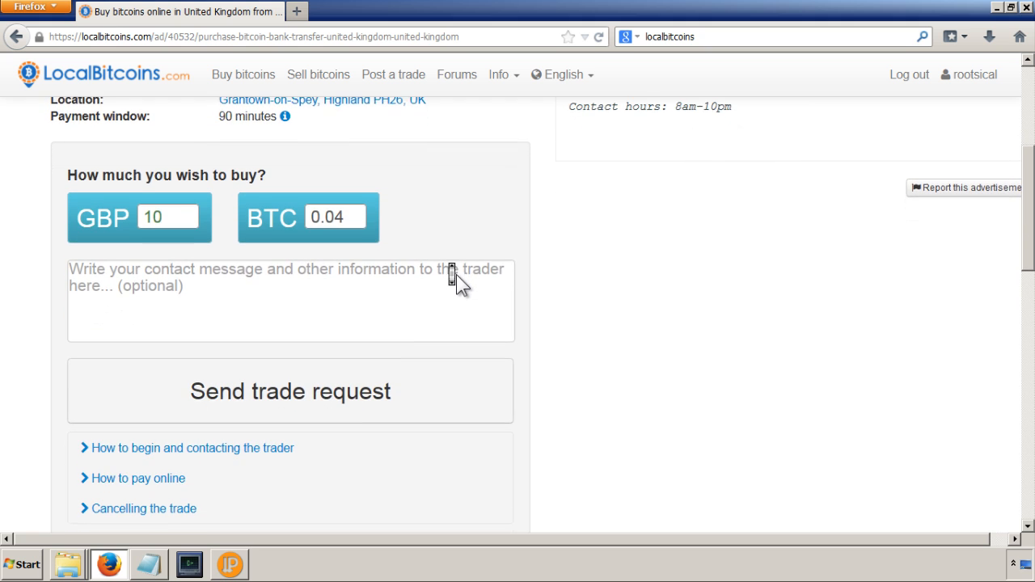
pyautogui.scroll(-3)
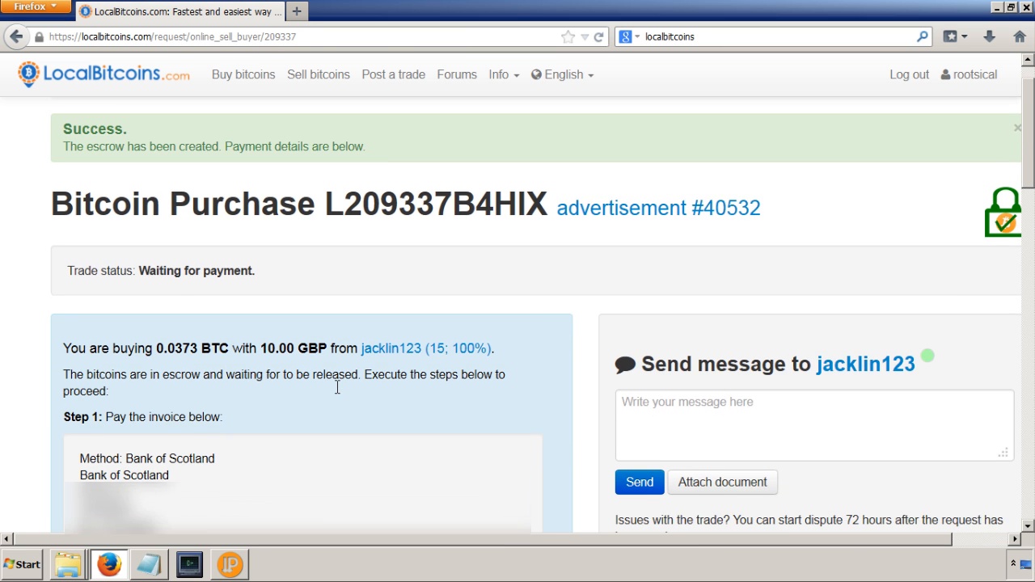
pyautogui.scroll(-3)
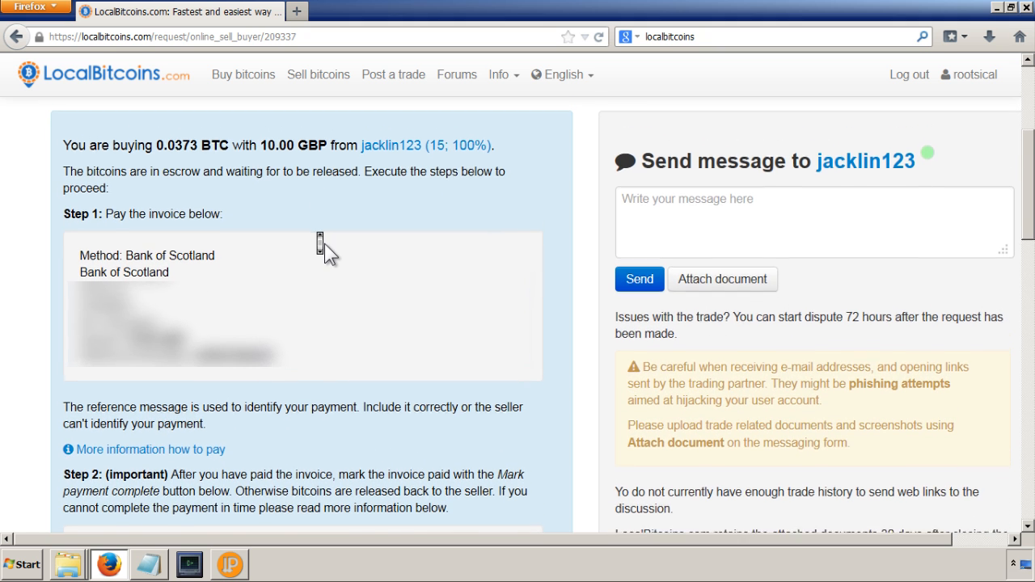
pyautogui.scroll(-3)
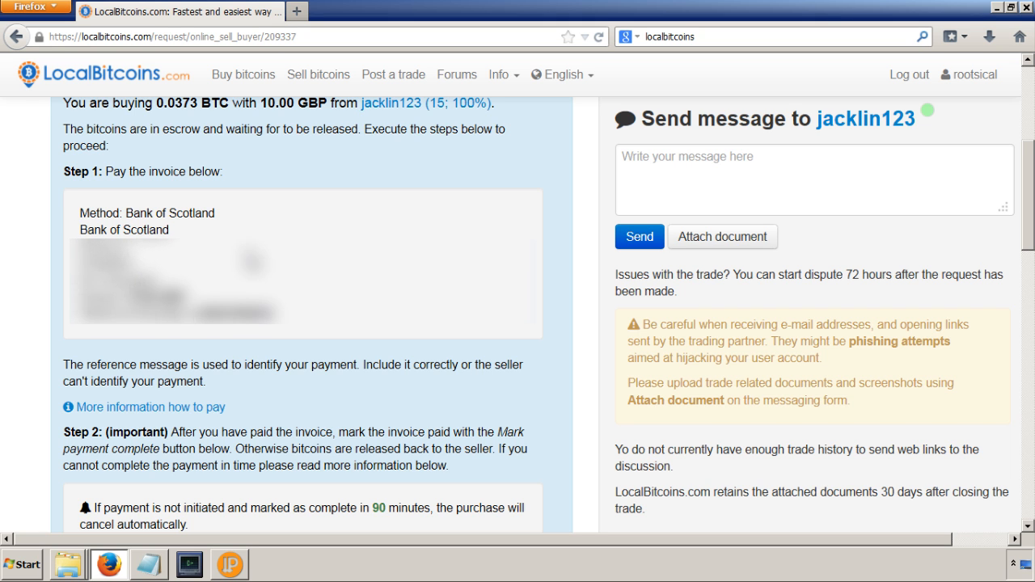
pyautogui.scroll(-3)
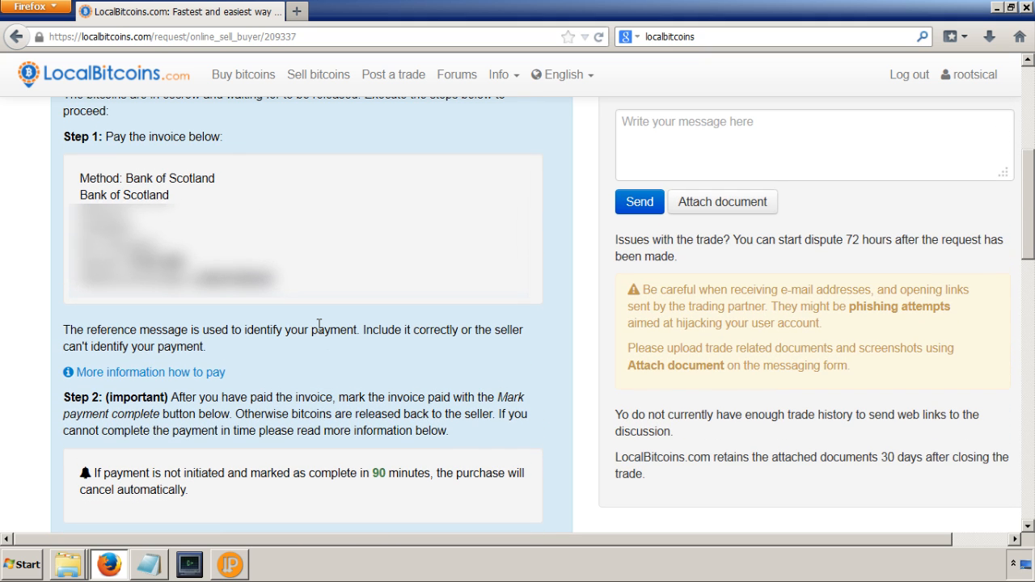
pyautogui.scroll(-3)
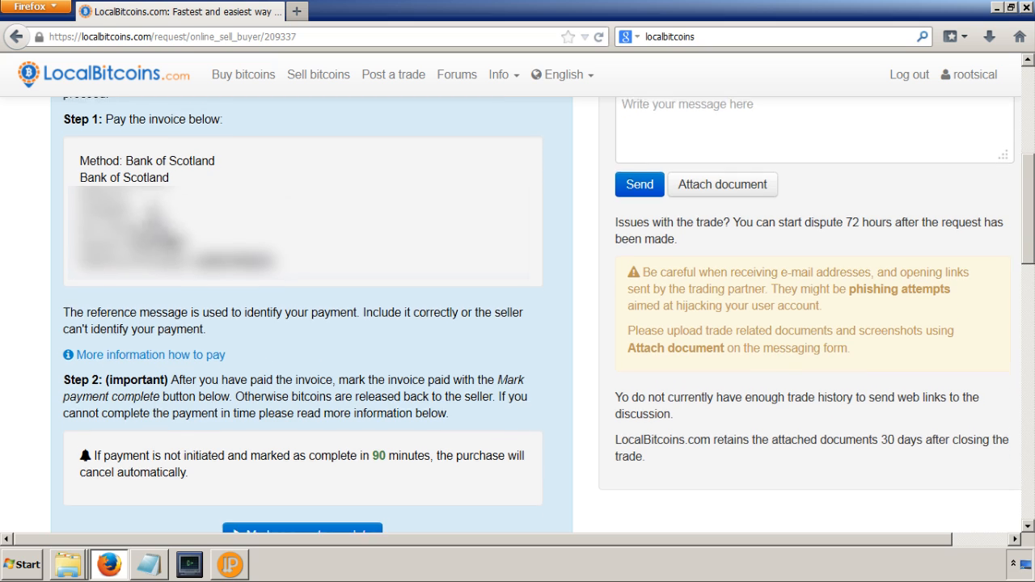
pyautogui.scroll(3)
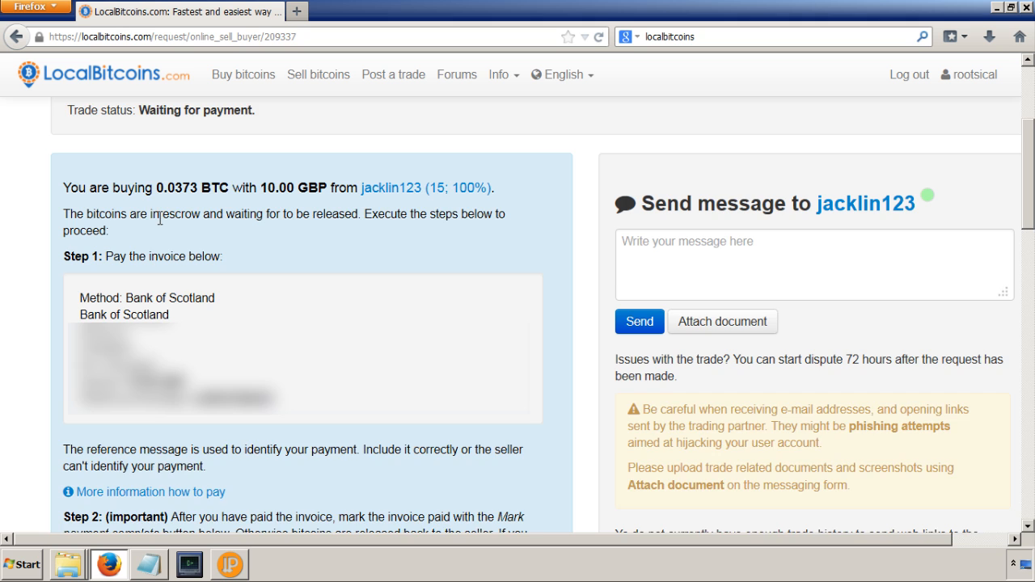
pyautogui.scroll(-3)
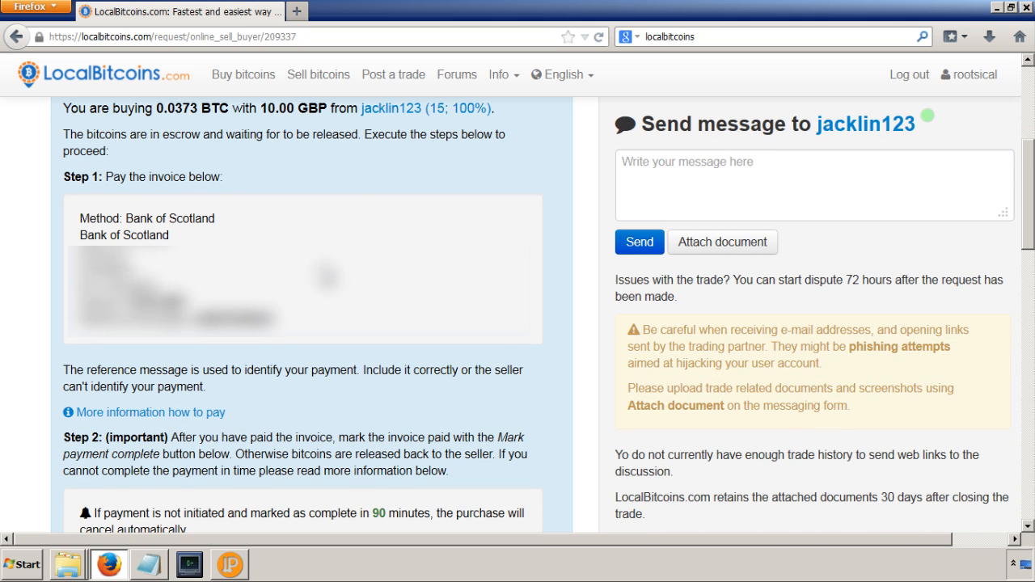
pyautogui.scroll(-3)
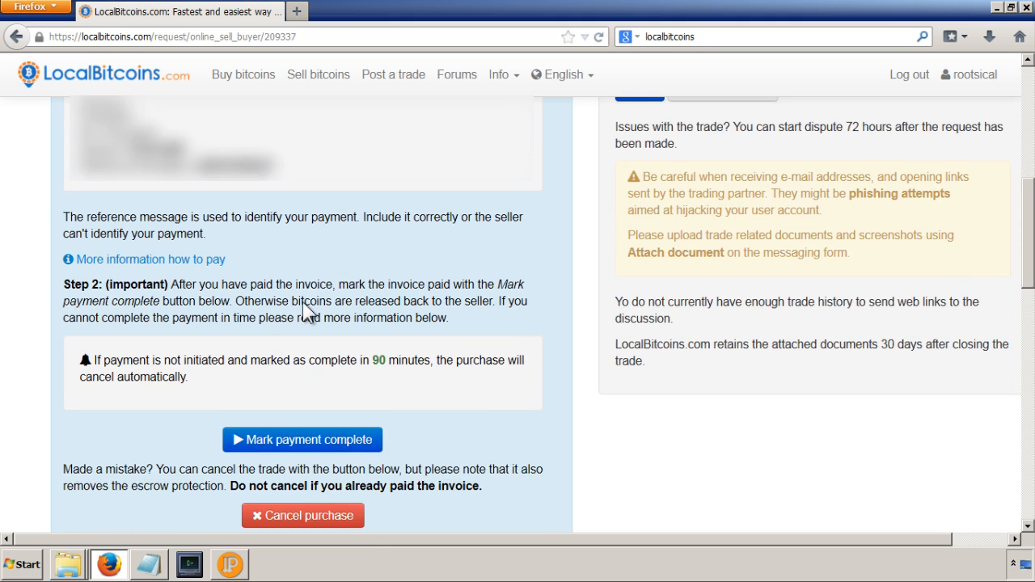
pyautogui.scroll(-3)
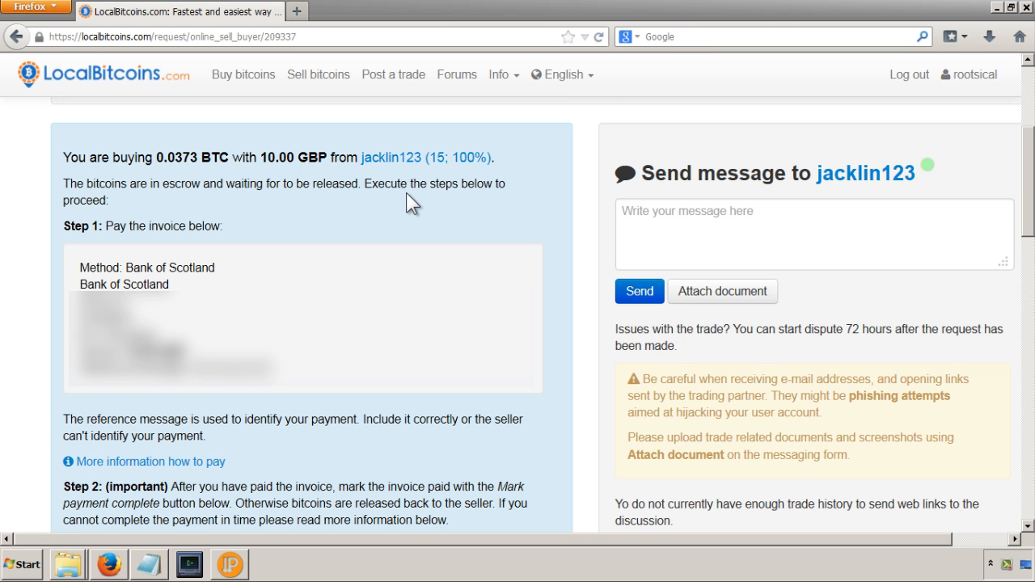
pyautogui.moveTo(315, 248)
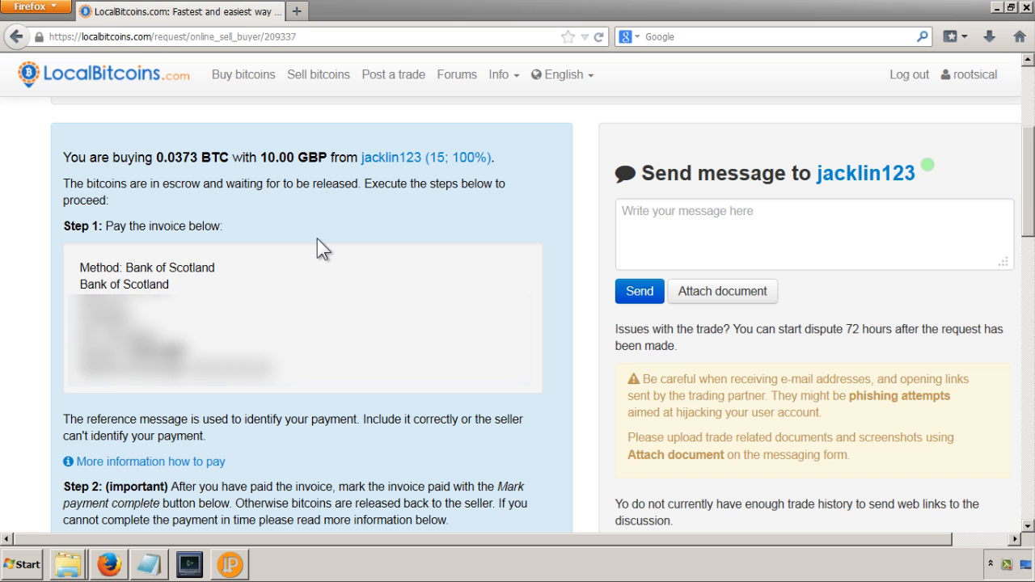
pyautogui.moveTo(365, 230)
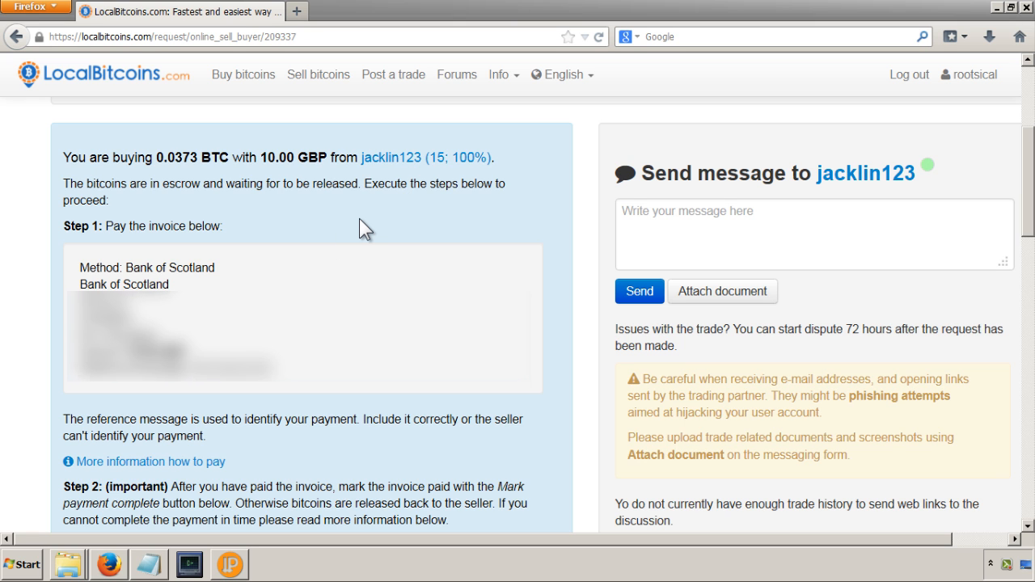
pyautogui.scroll(-3)
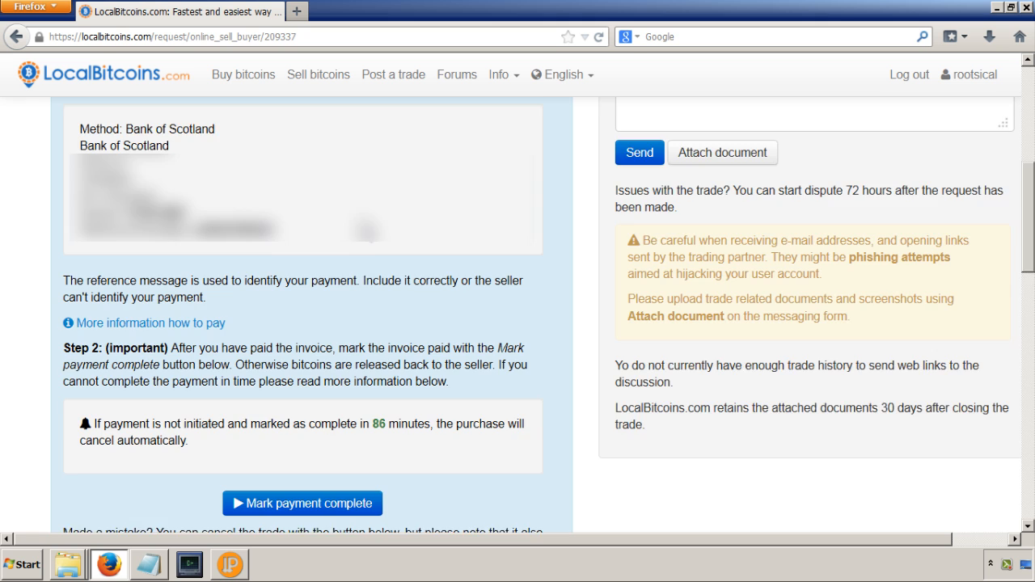
pyautogui.scroll(-3)
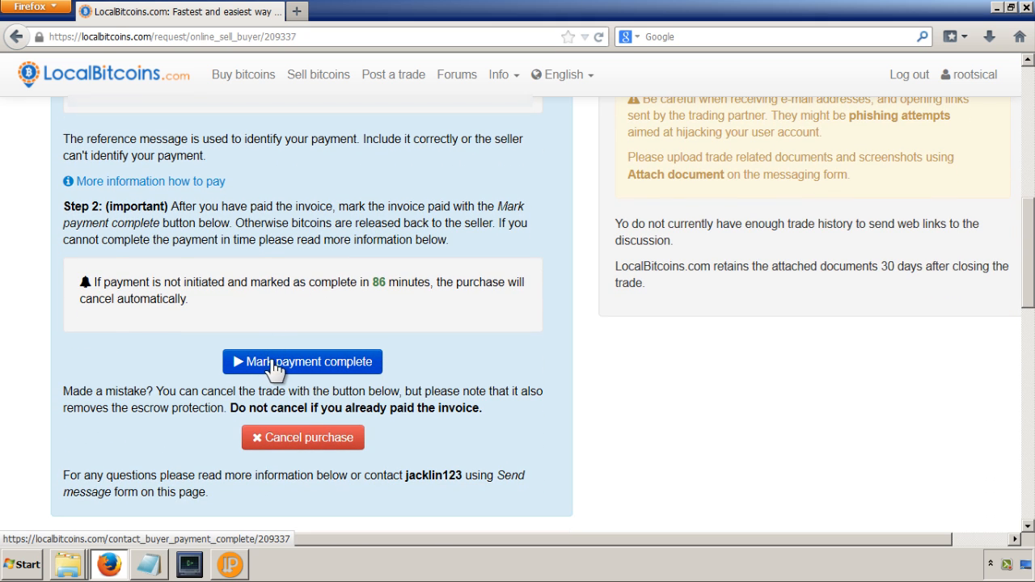
# - Mark the 10 GBP trade's payment as complete and confirm it in the dialog
pyautogui.click(302, 362)
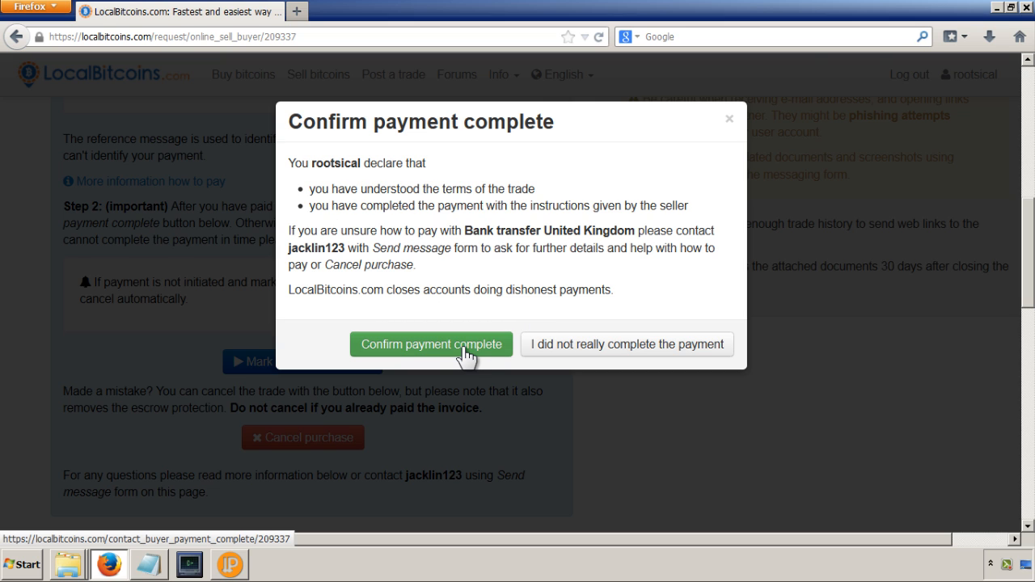
pyautogui.click(431, 343)
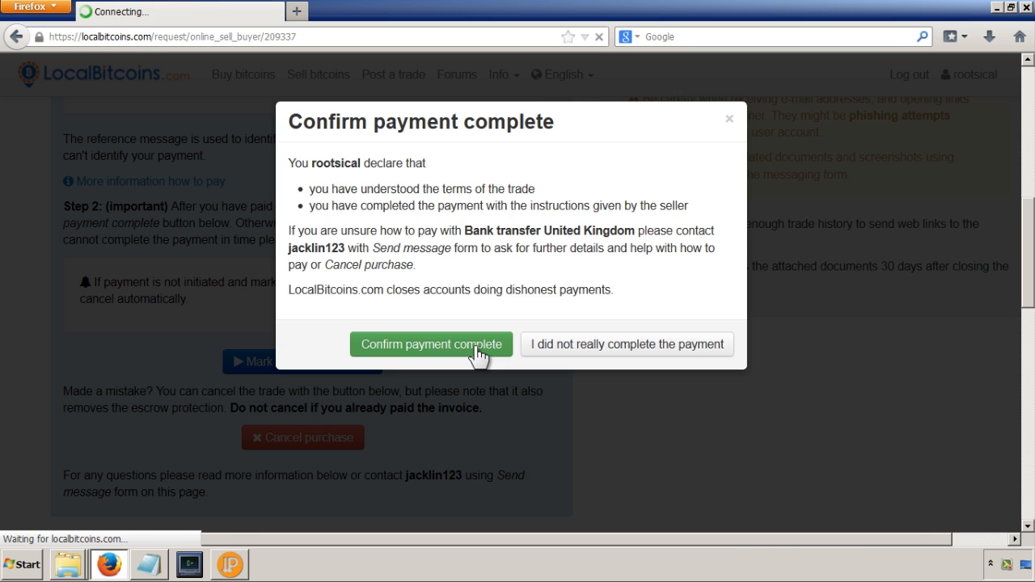
pyautogui.click(429, 343)
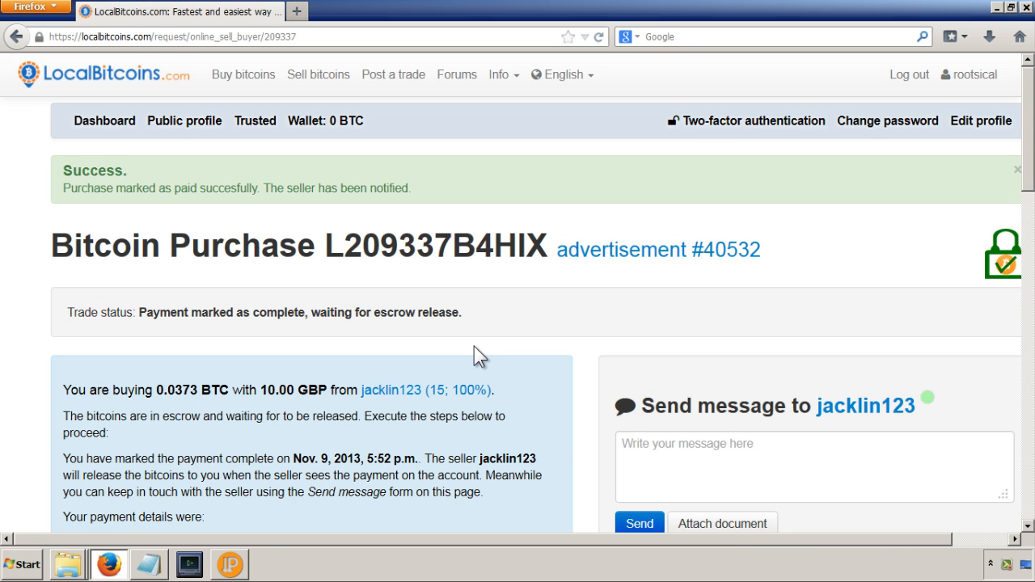
pyautogui.moveTo(475, 230)
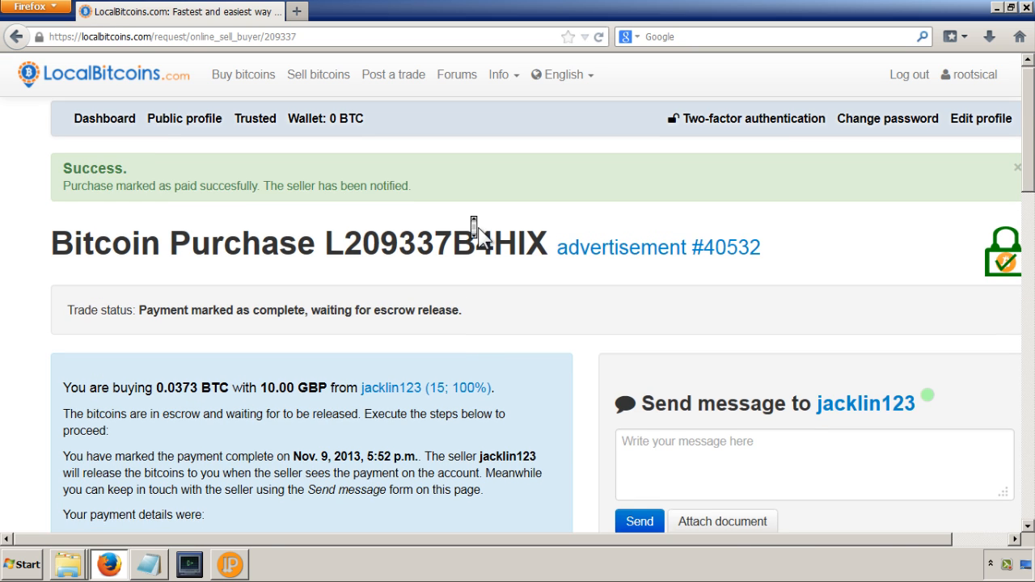
# - Wait on the trade page until the seller releases escrow and the feedback form appears
pyautogui.scroll(-3)
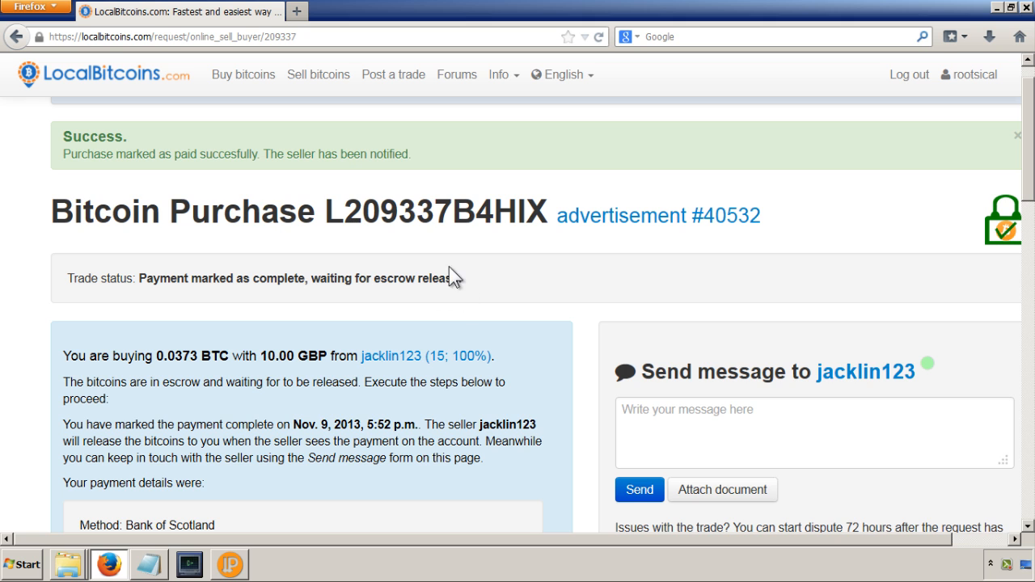
pyautogui.moveTo(507, 322)
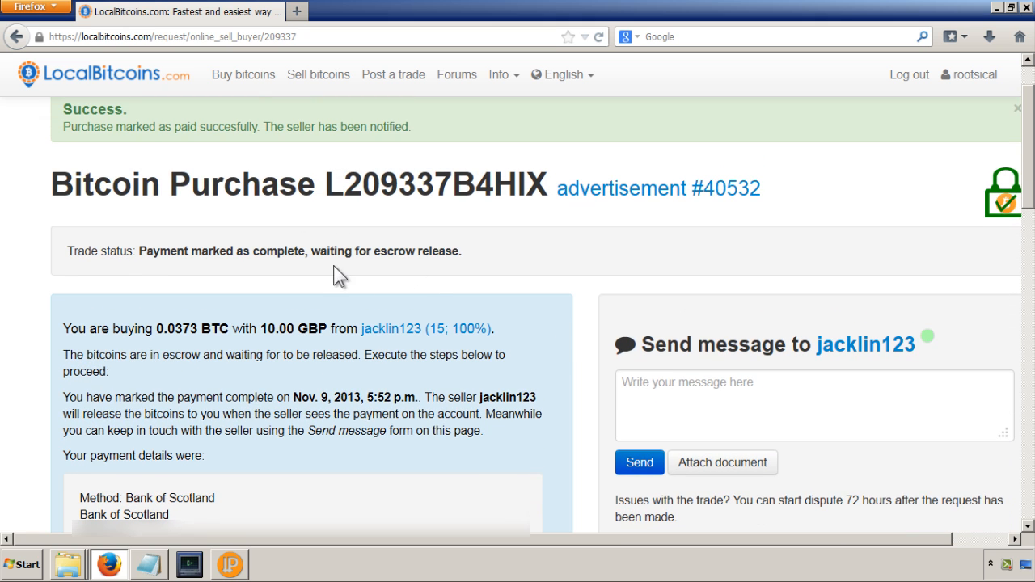
pyautogui.moveTo(254, 247)
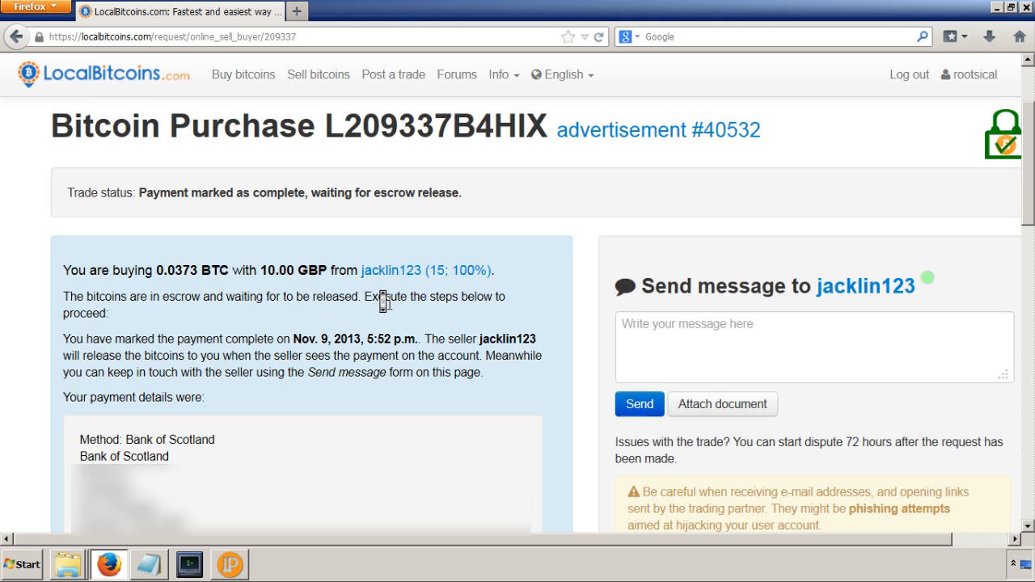
pyautogui.scroll(-3)
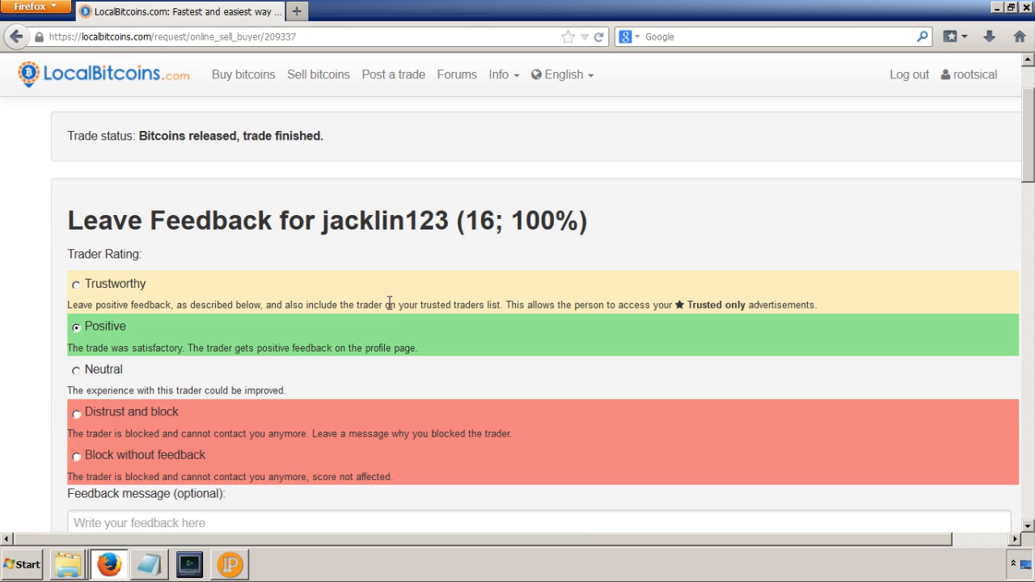
pyautogui.moveTo(313, 187)
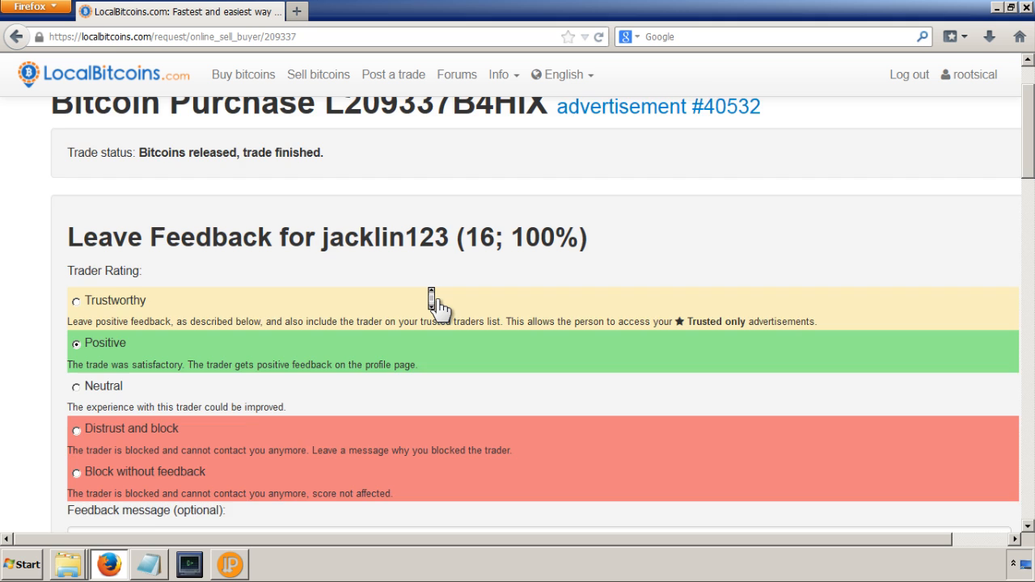
pyautogui.scroll(3)
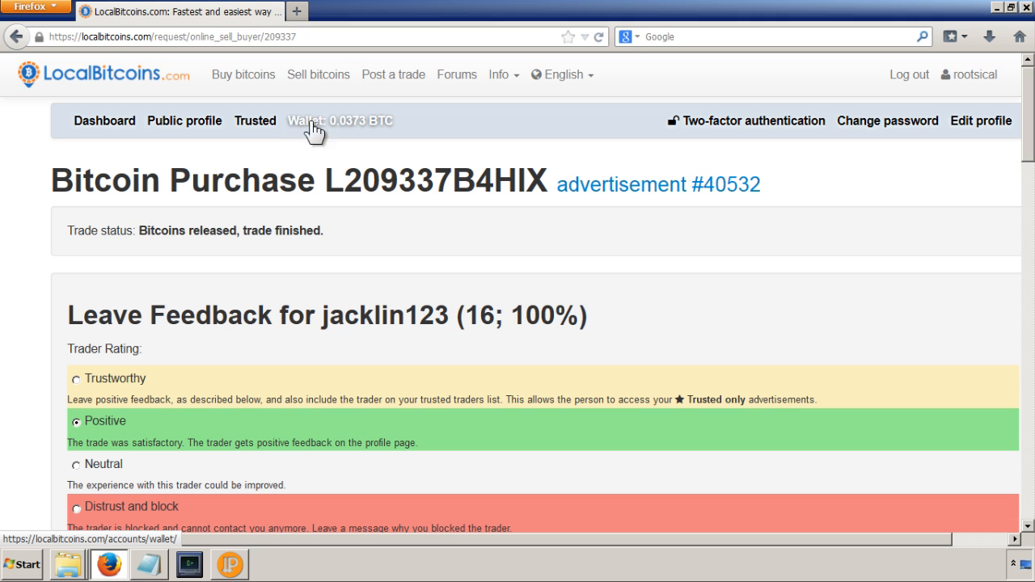
pyautogui.moveTo(380, 138)
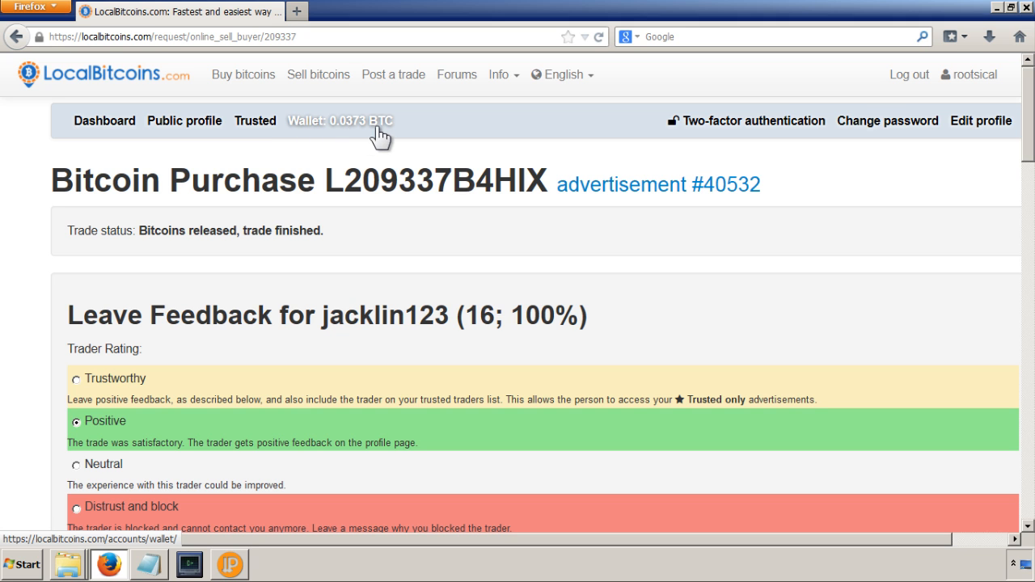
pyautogui.scroll(-3)
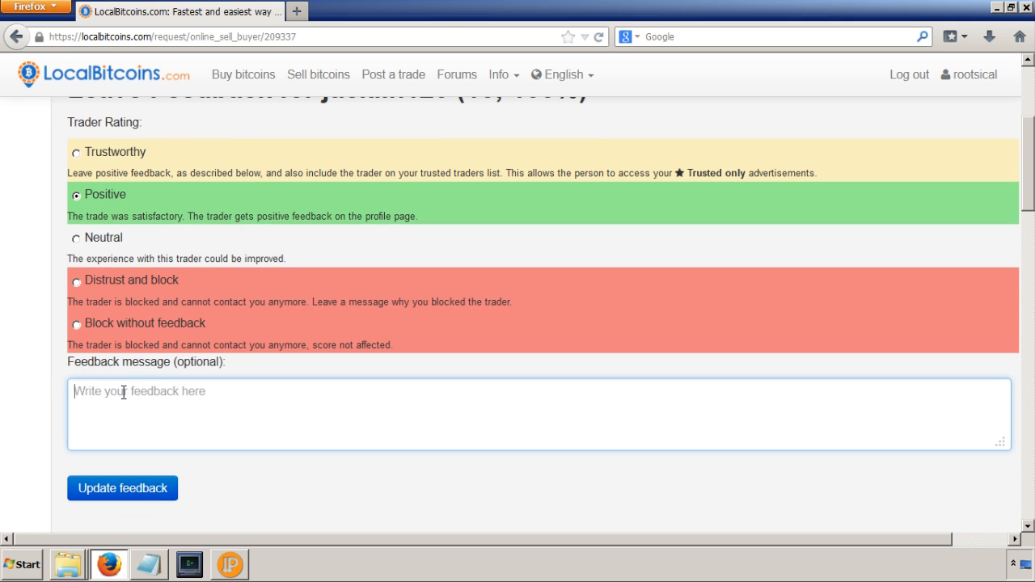
pyautogui.write('excellent a')
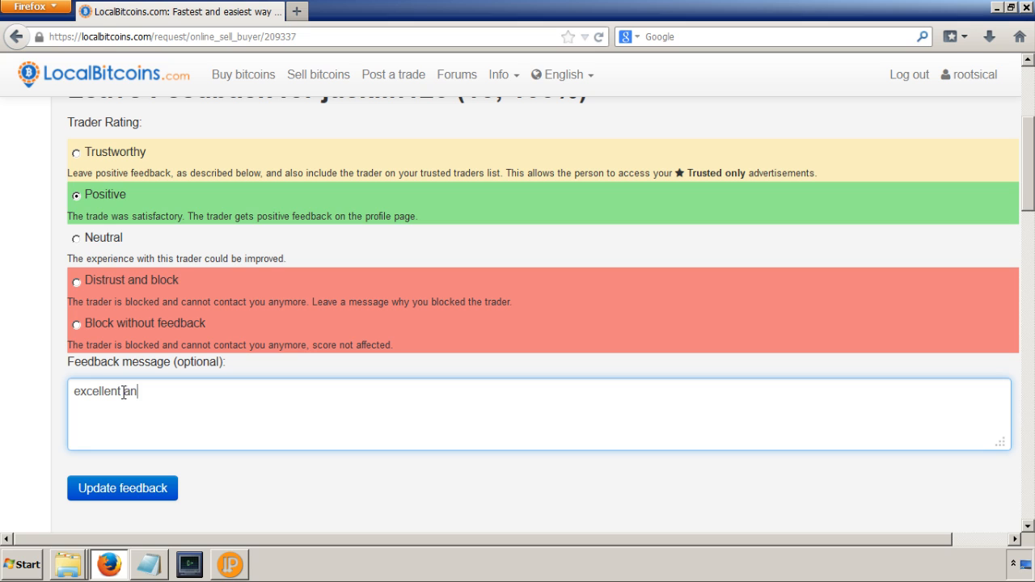
pyautogui.write('nd q')
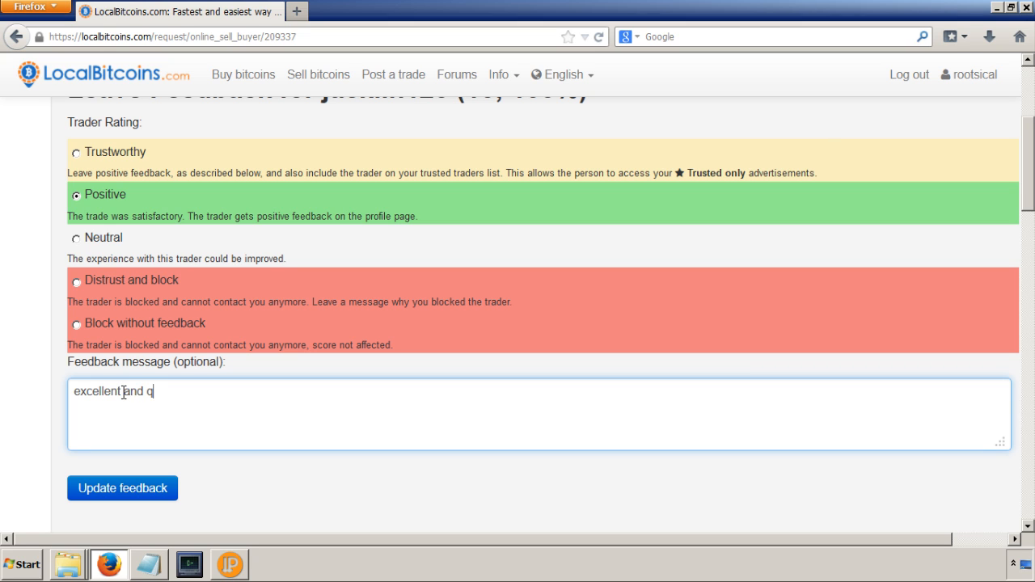
pyautogui.write('uick thanks!')
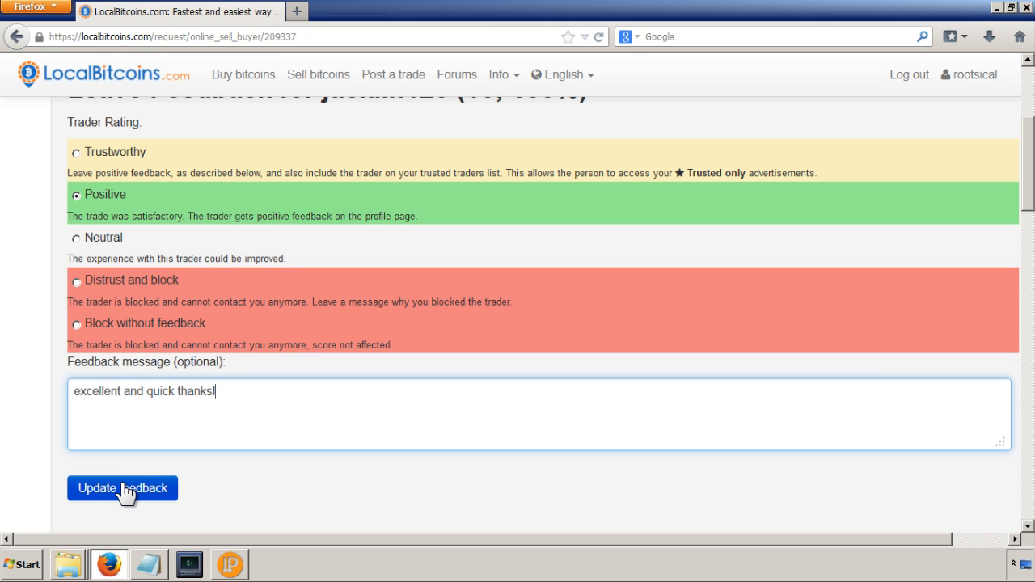
pyautogui.click(122, 489)
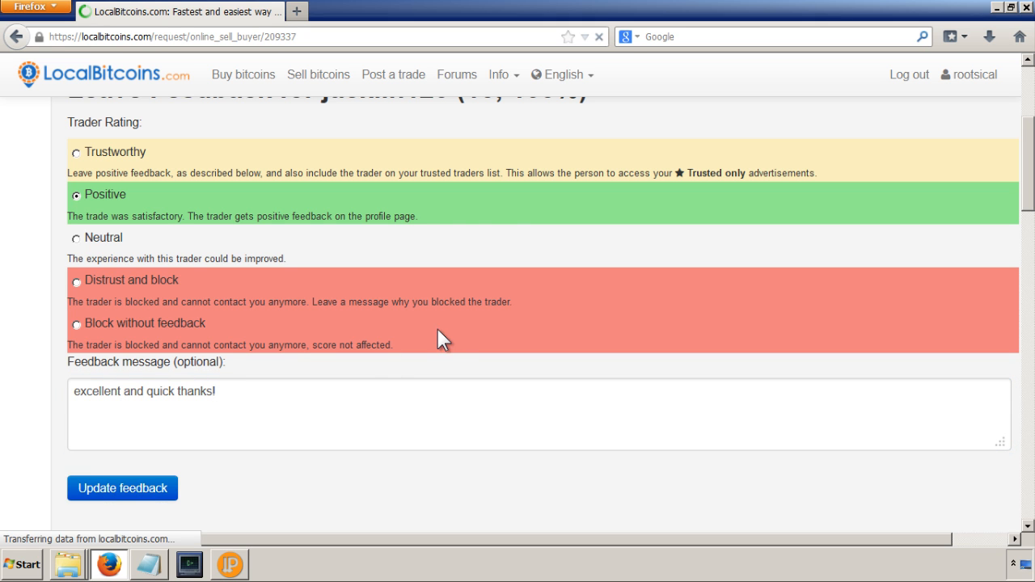
pyautogui.click(122, 489)
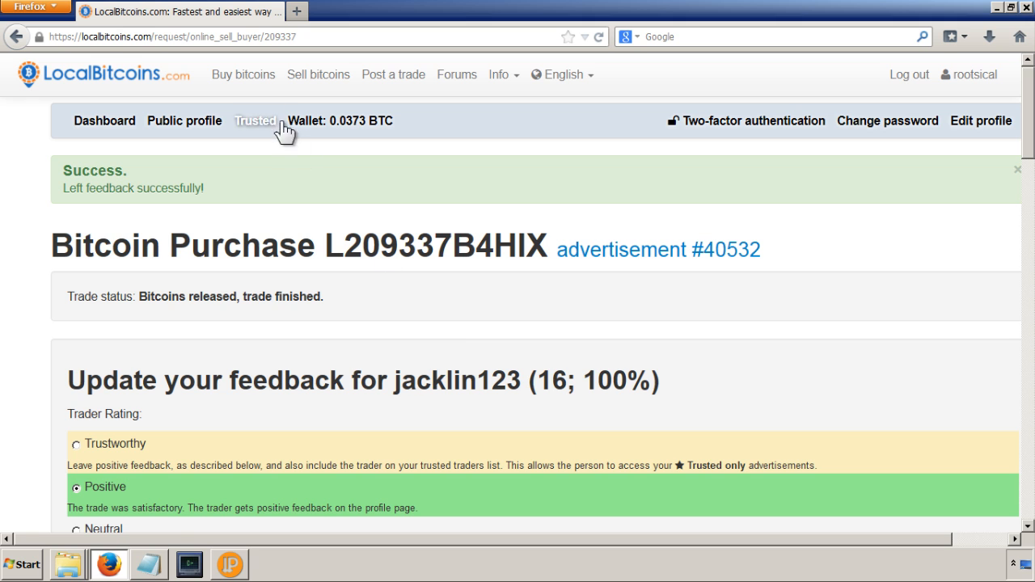
# - Open the wallet showing 0.0373 BTC and scroll through its transaction history
pyautogui.click(320, 120)
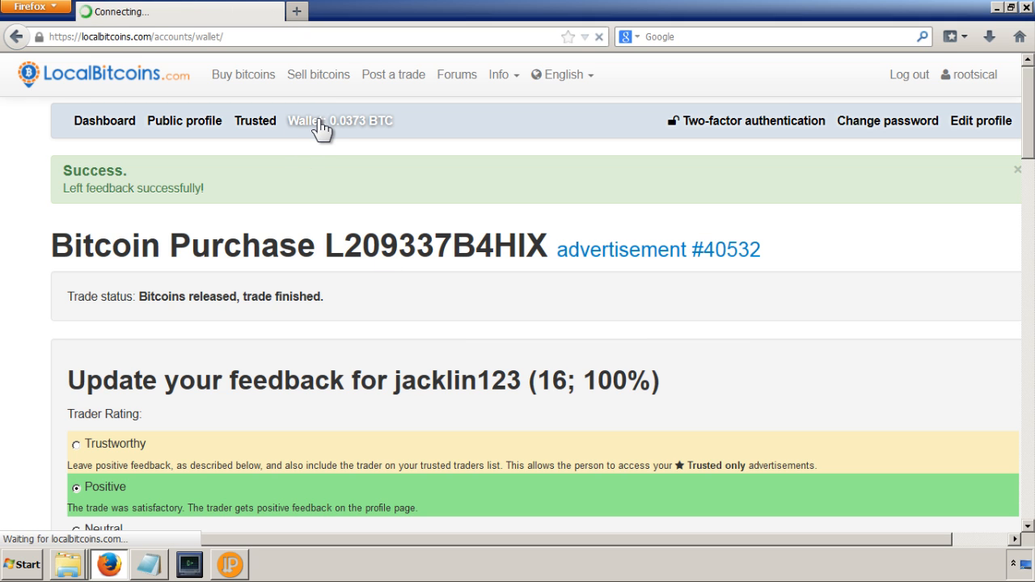
pyautogui.click(319, 121)
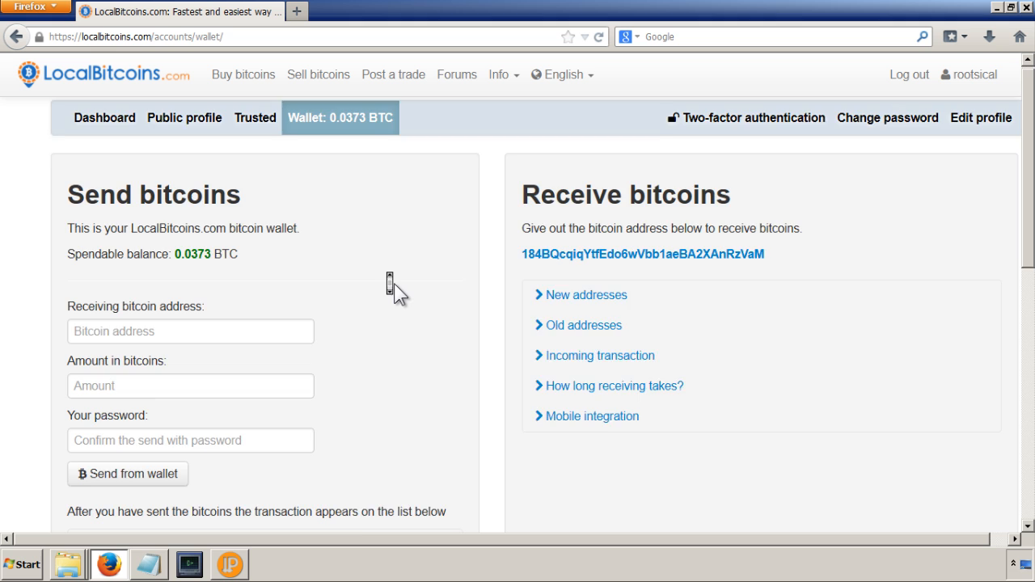
pyautogui.scroll(-3)
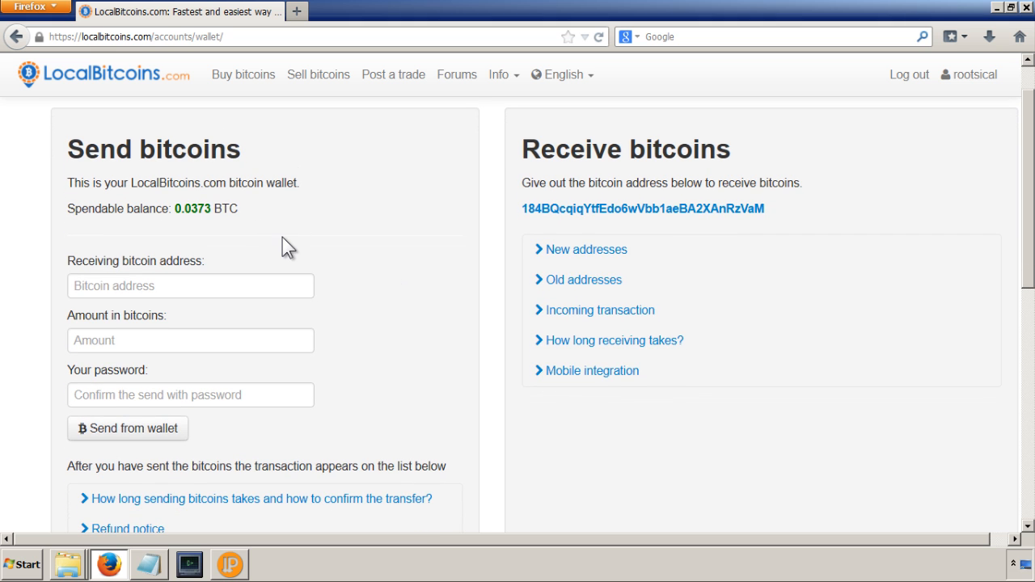
pyautogui.scroll(-3)
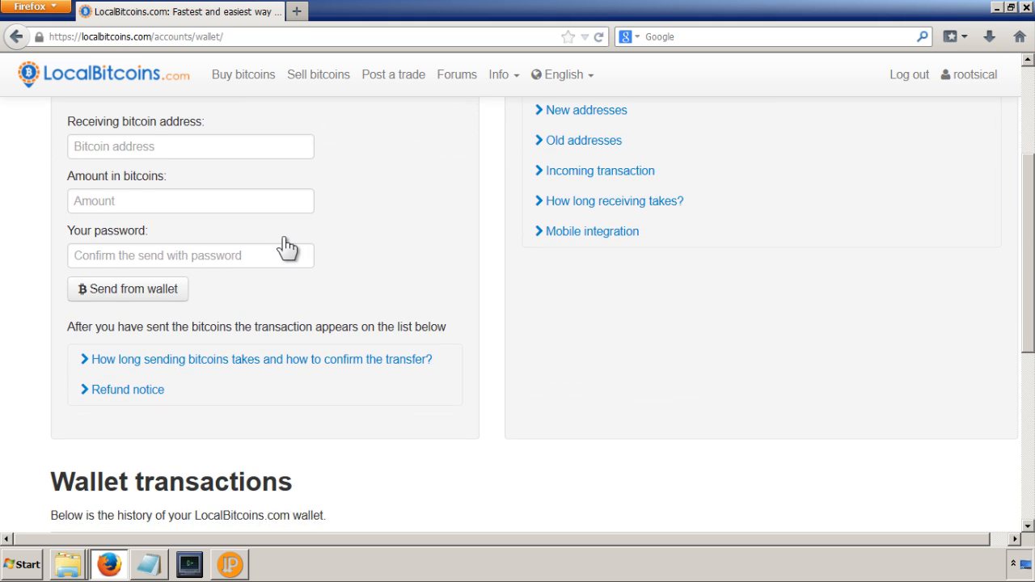
pyautogui.scroll(-3)
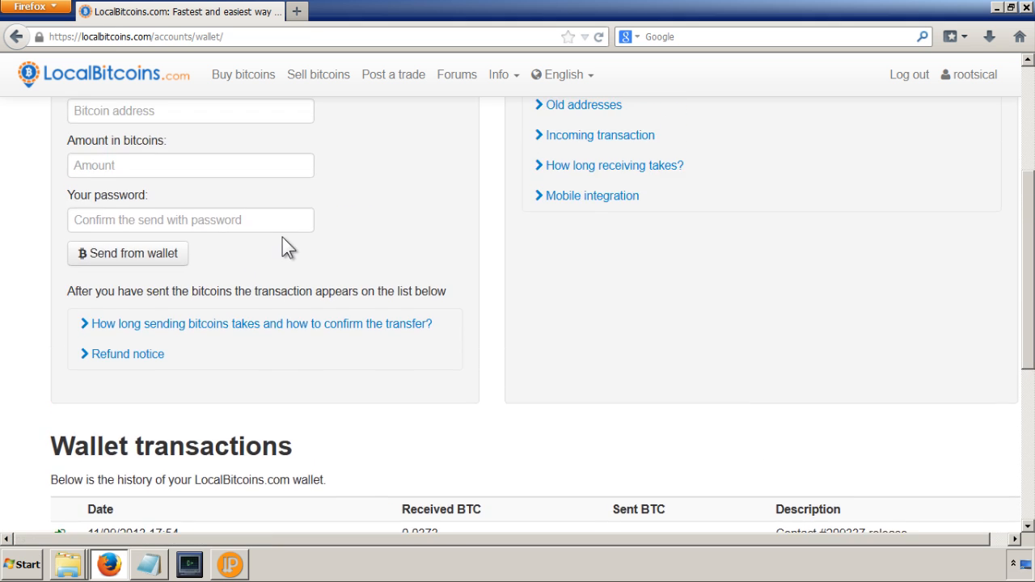
pyautogui.scroll(3)
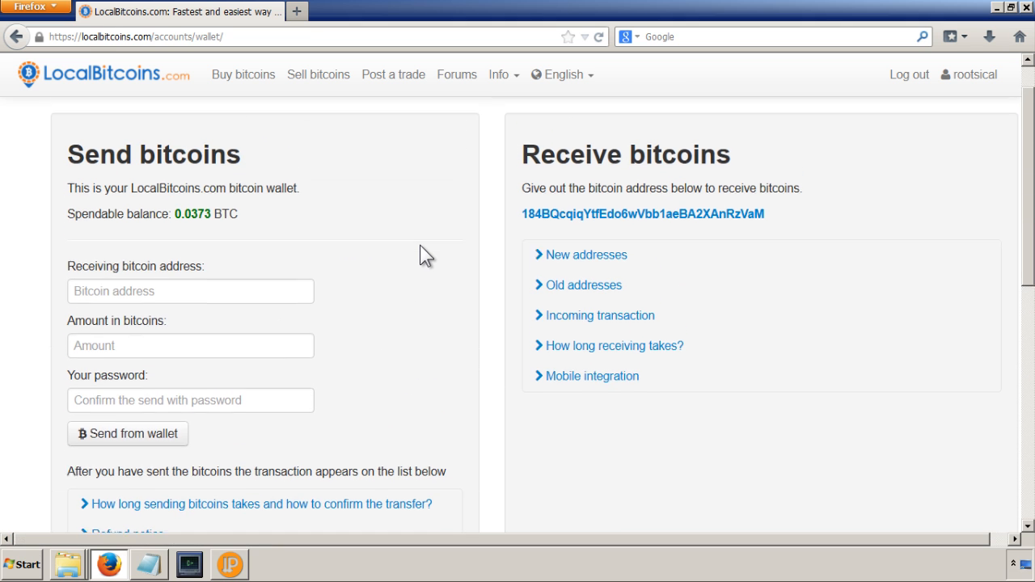